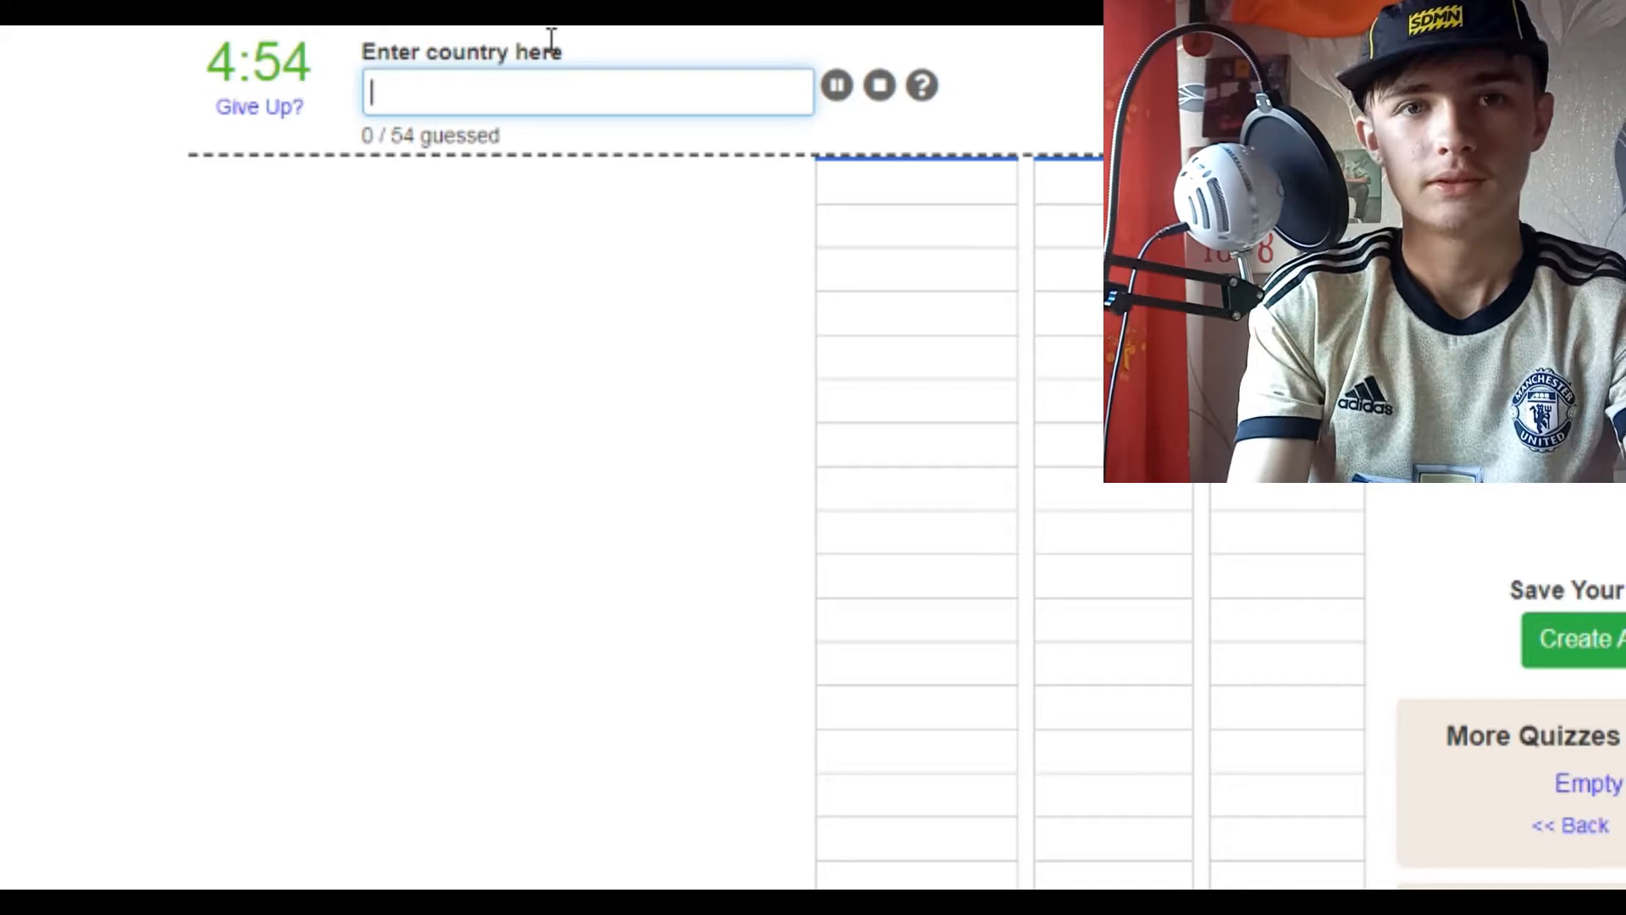
Guess Algeria, Tunisia, Togo, Ghana, Gambia and Gabon in the country box.
type("A")
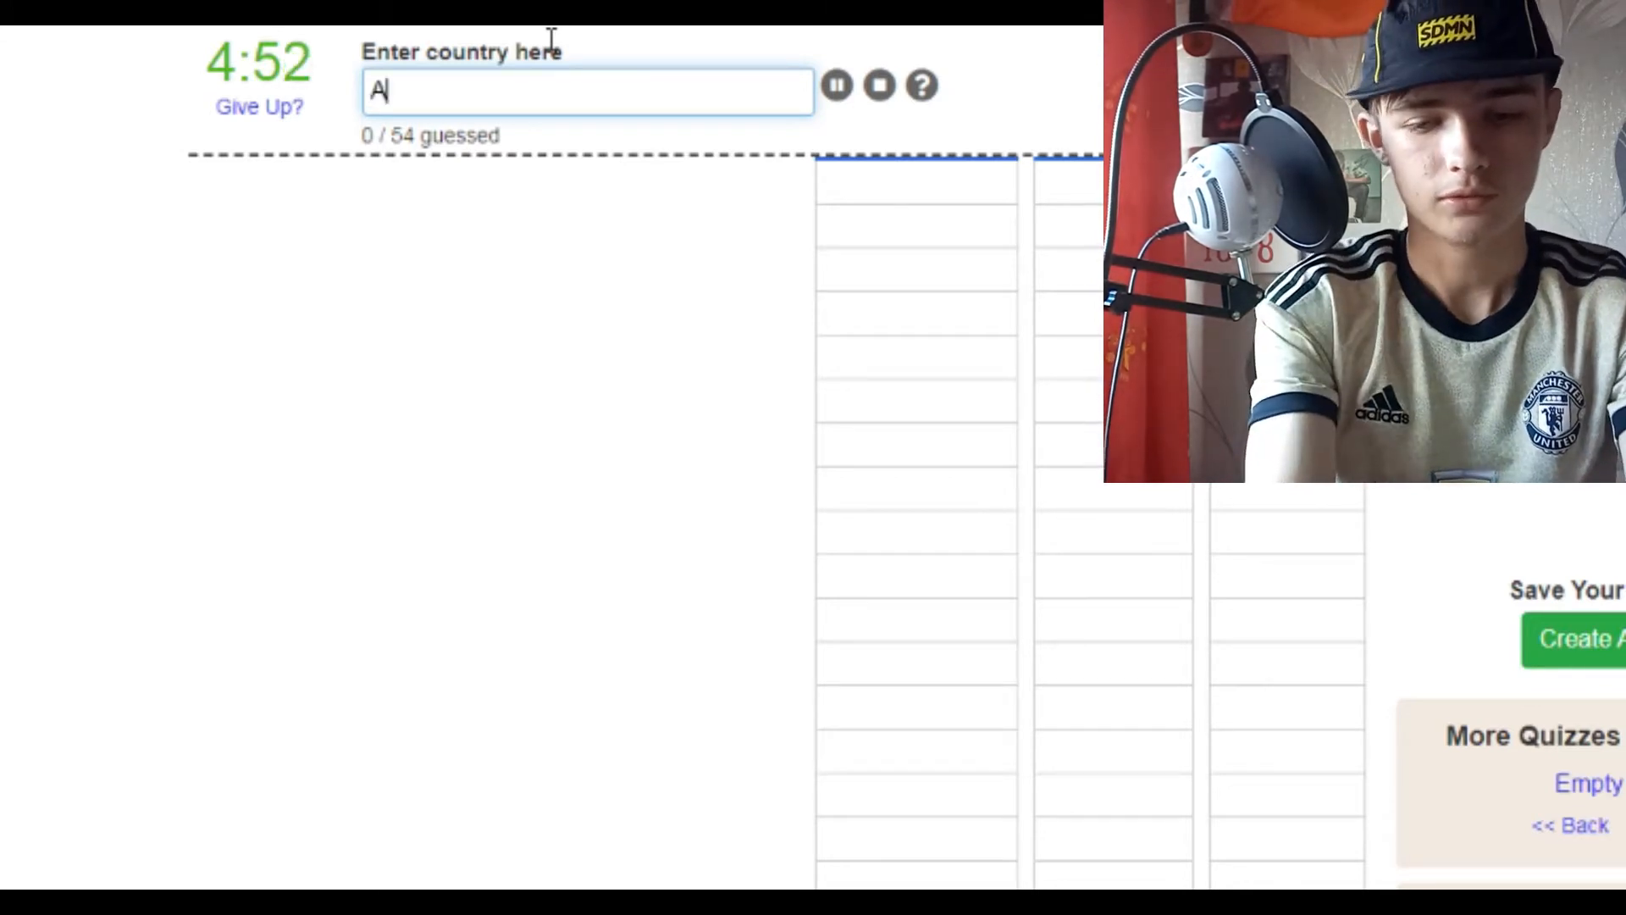
type("Algeria")
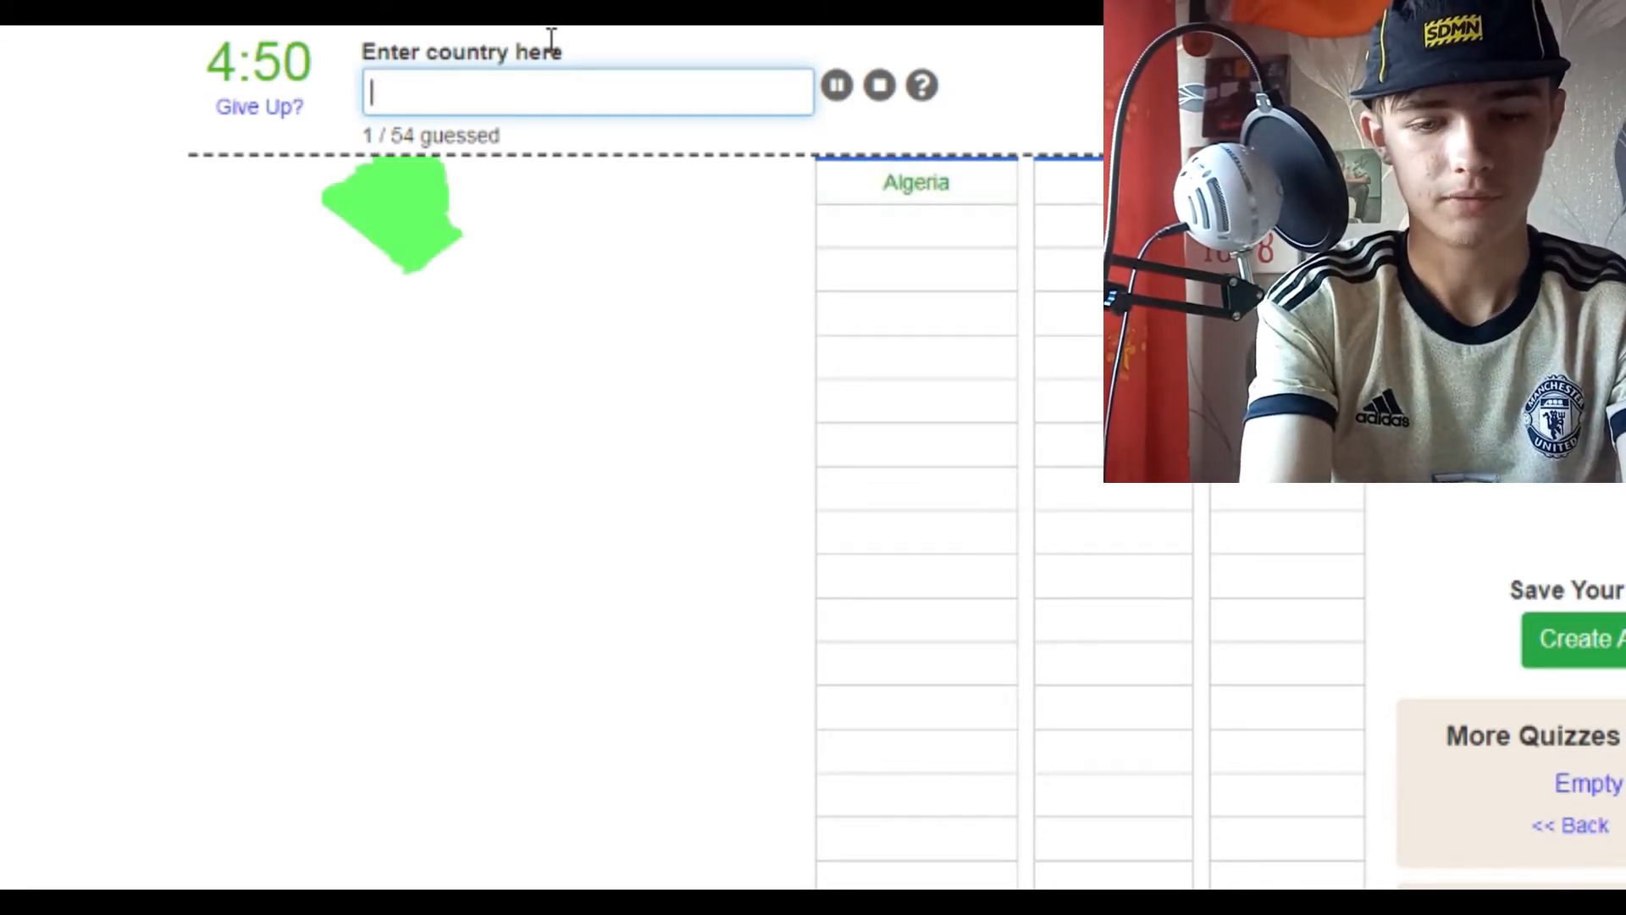
type("tuni")
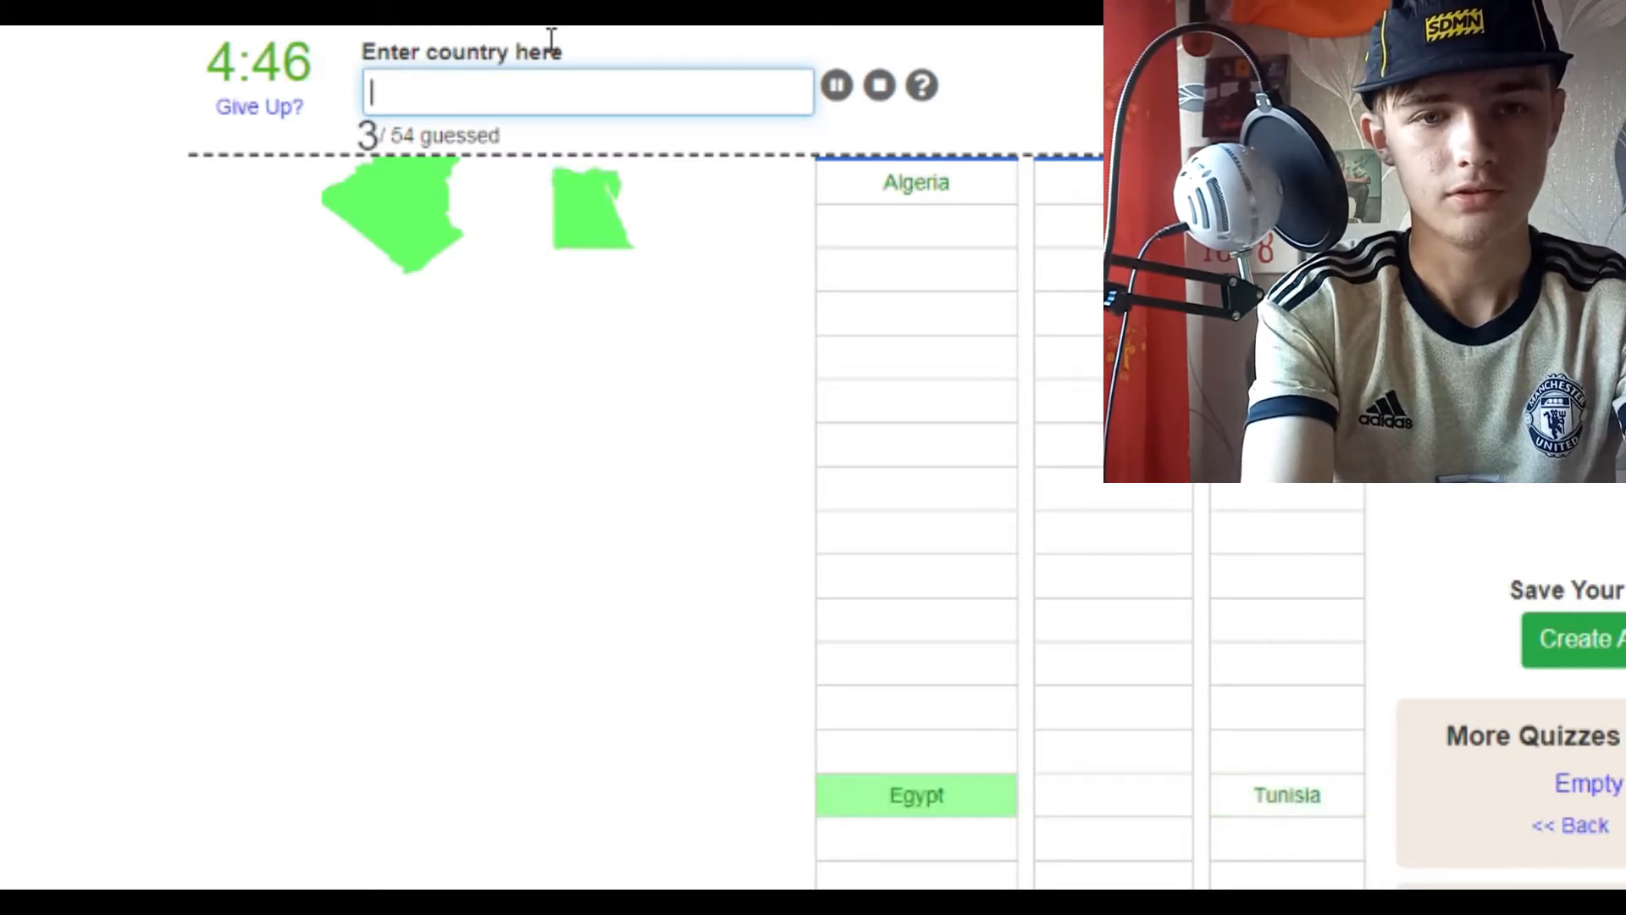
type("ni")
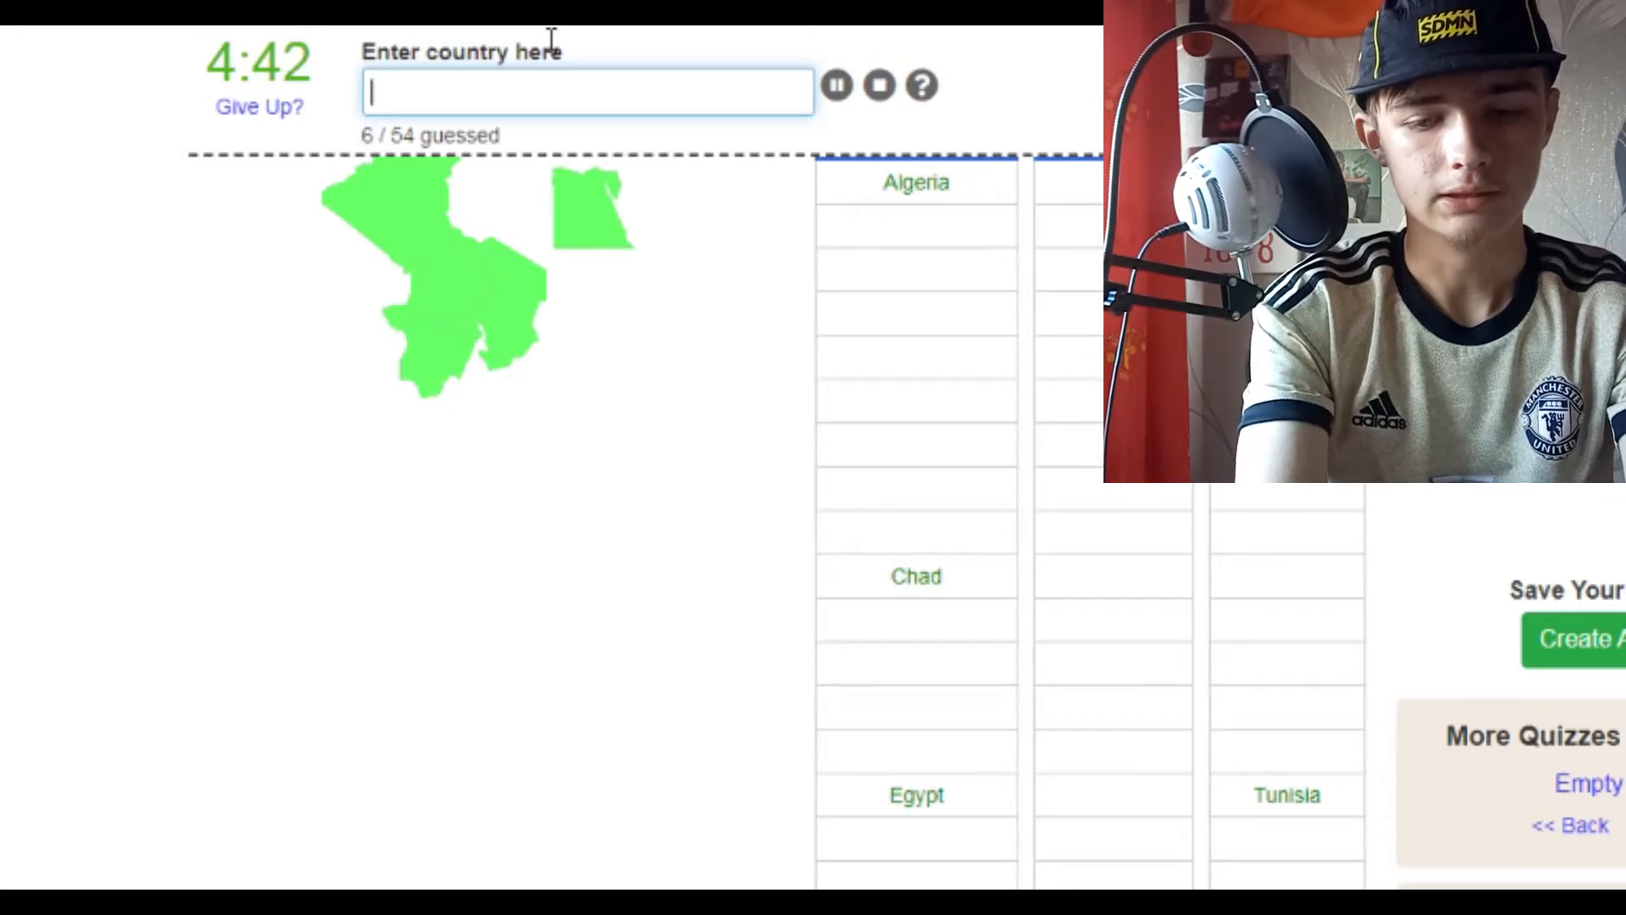
type("Togo")
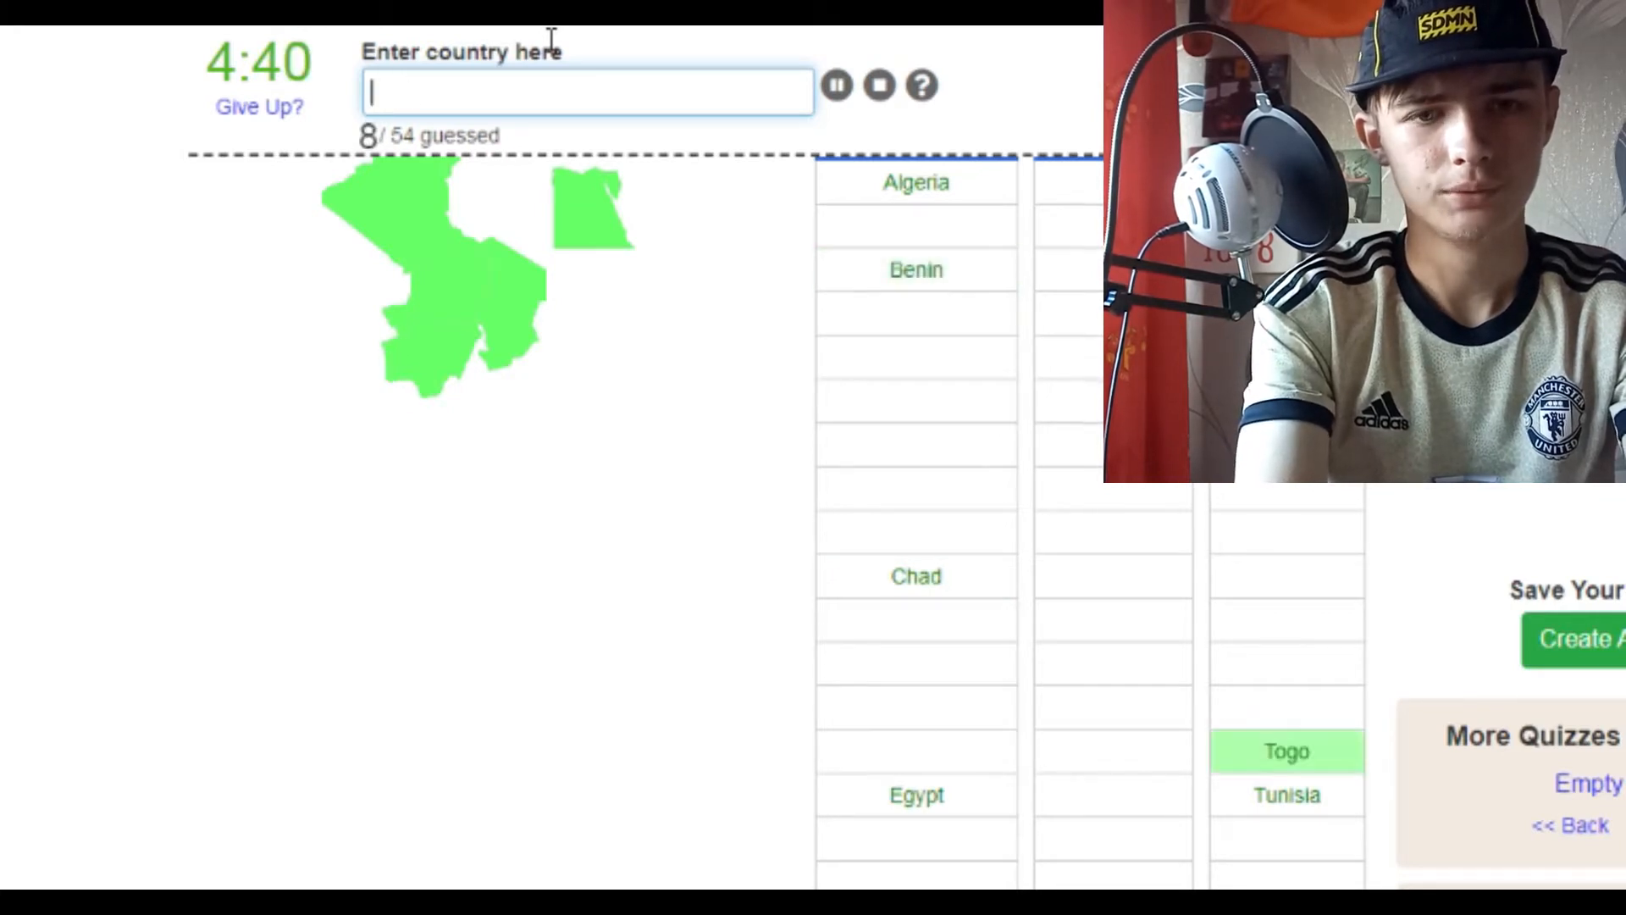
type("ha")
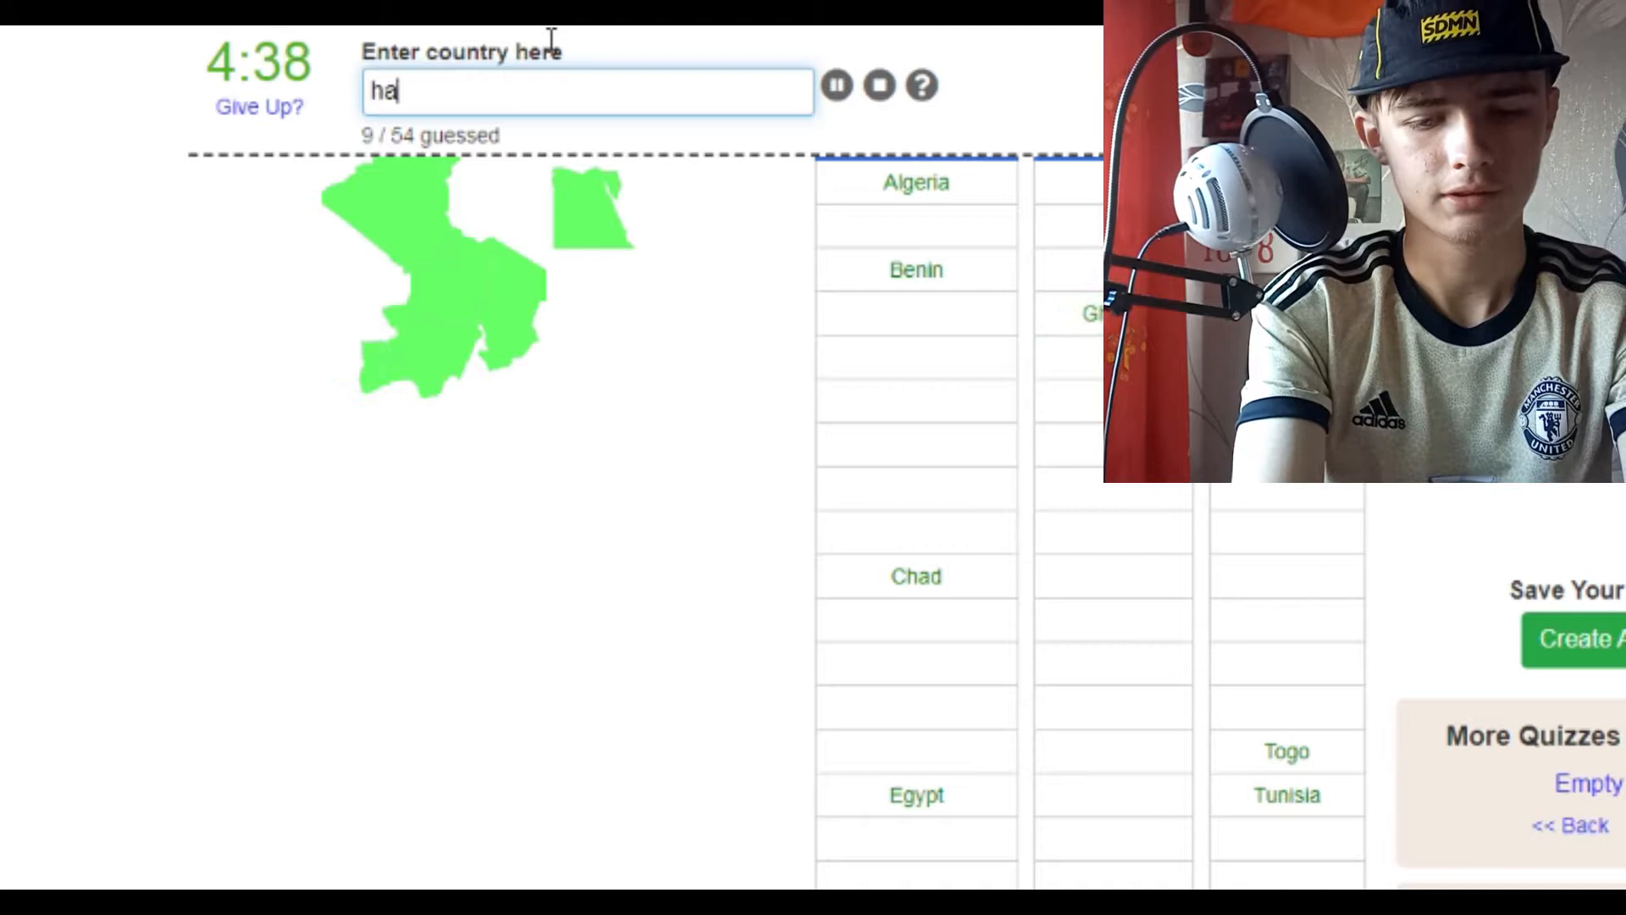
type("gam")
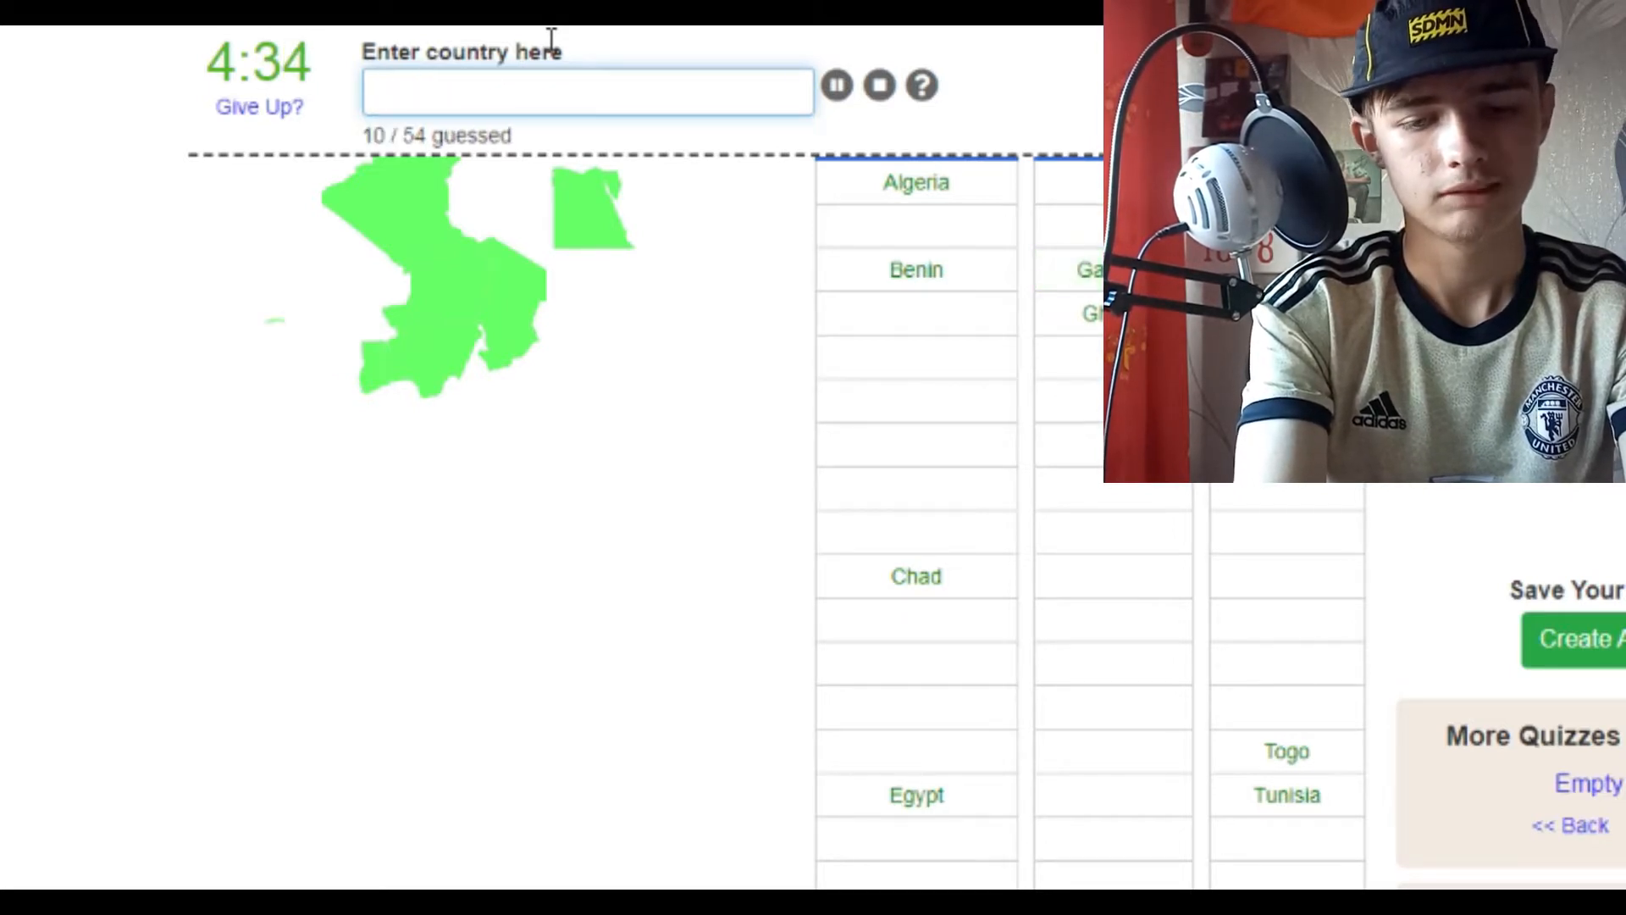
type("Gabon")
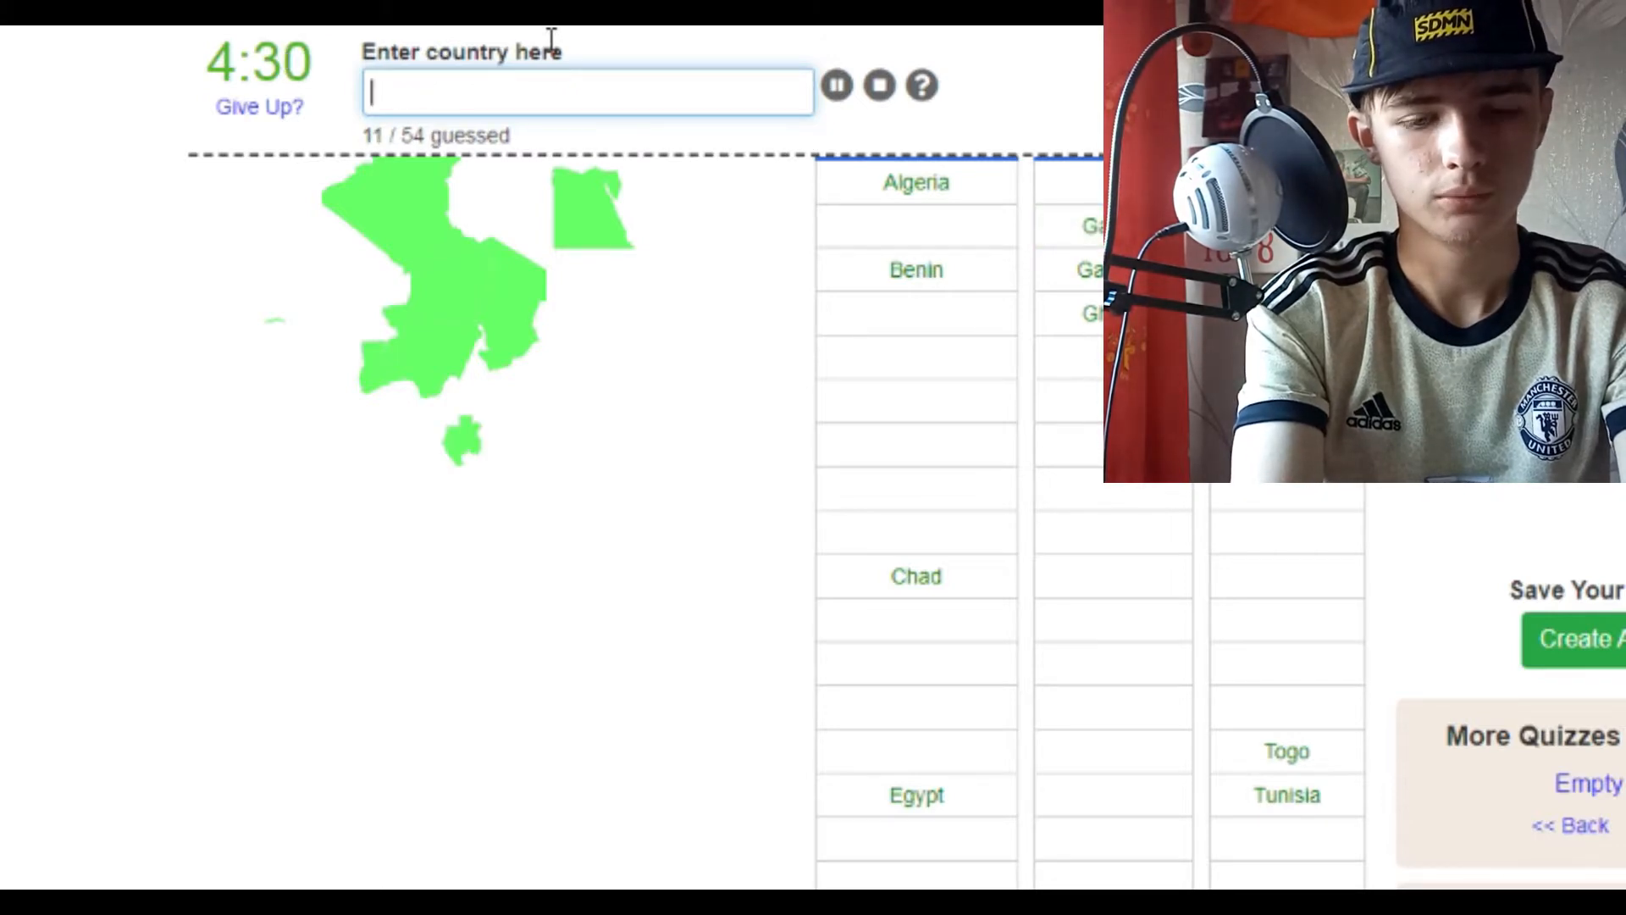
Guess Guinea-Bissau, Equatorial Guinea, Comoros, Mali, Mauritania and Botswana, reaching 27/54.
type("g")
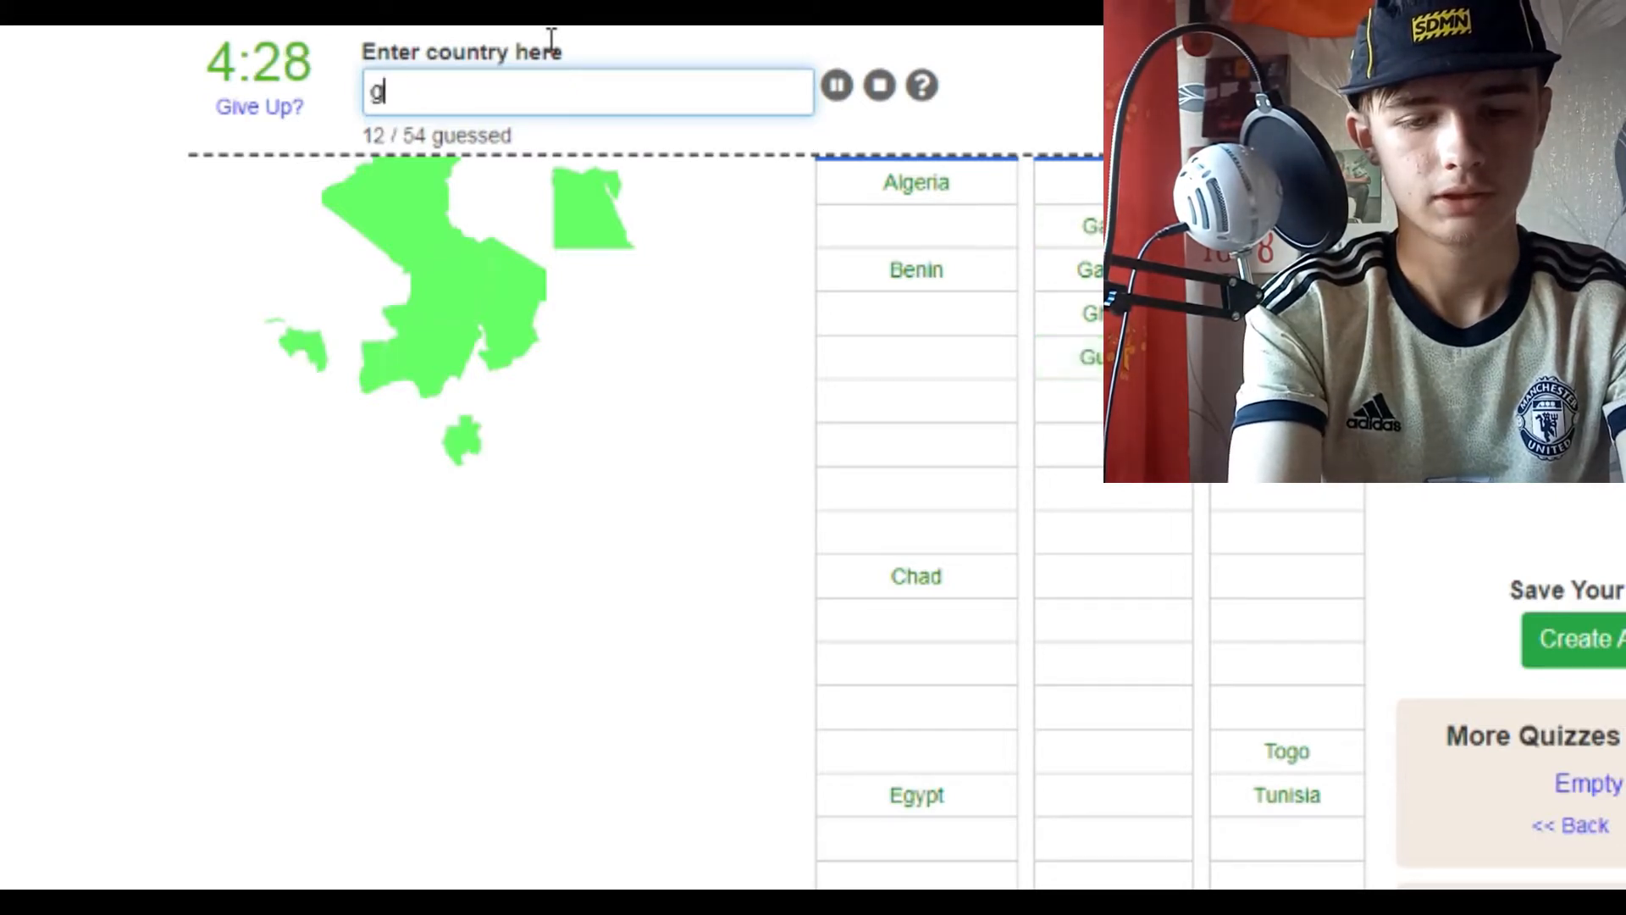
type("uinea- b")
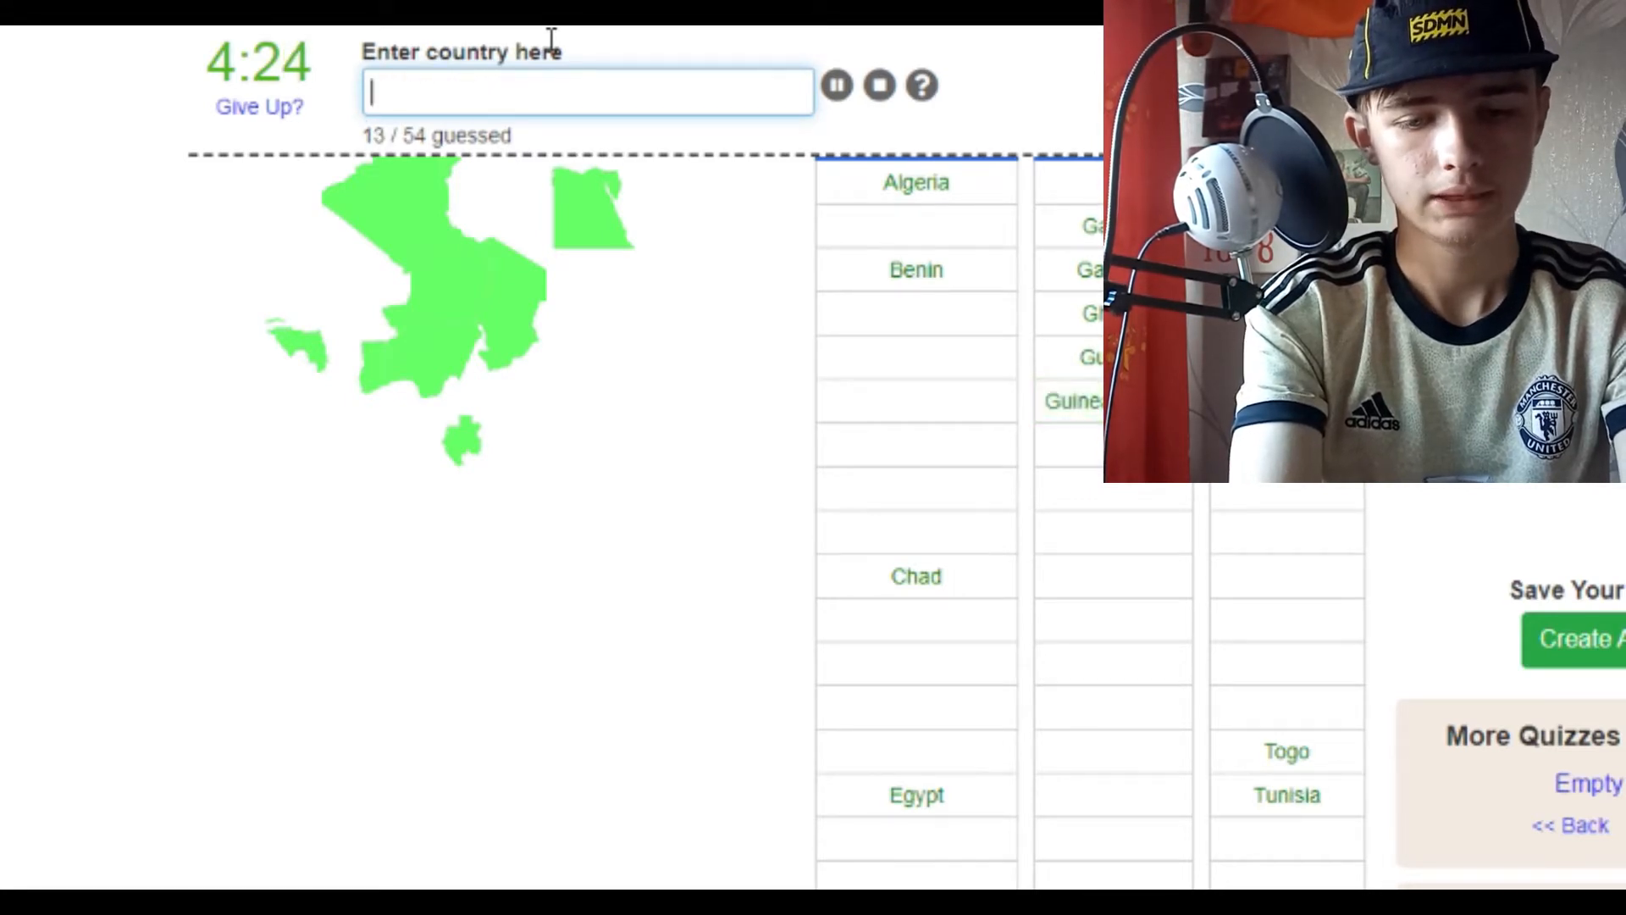
type("equat")
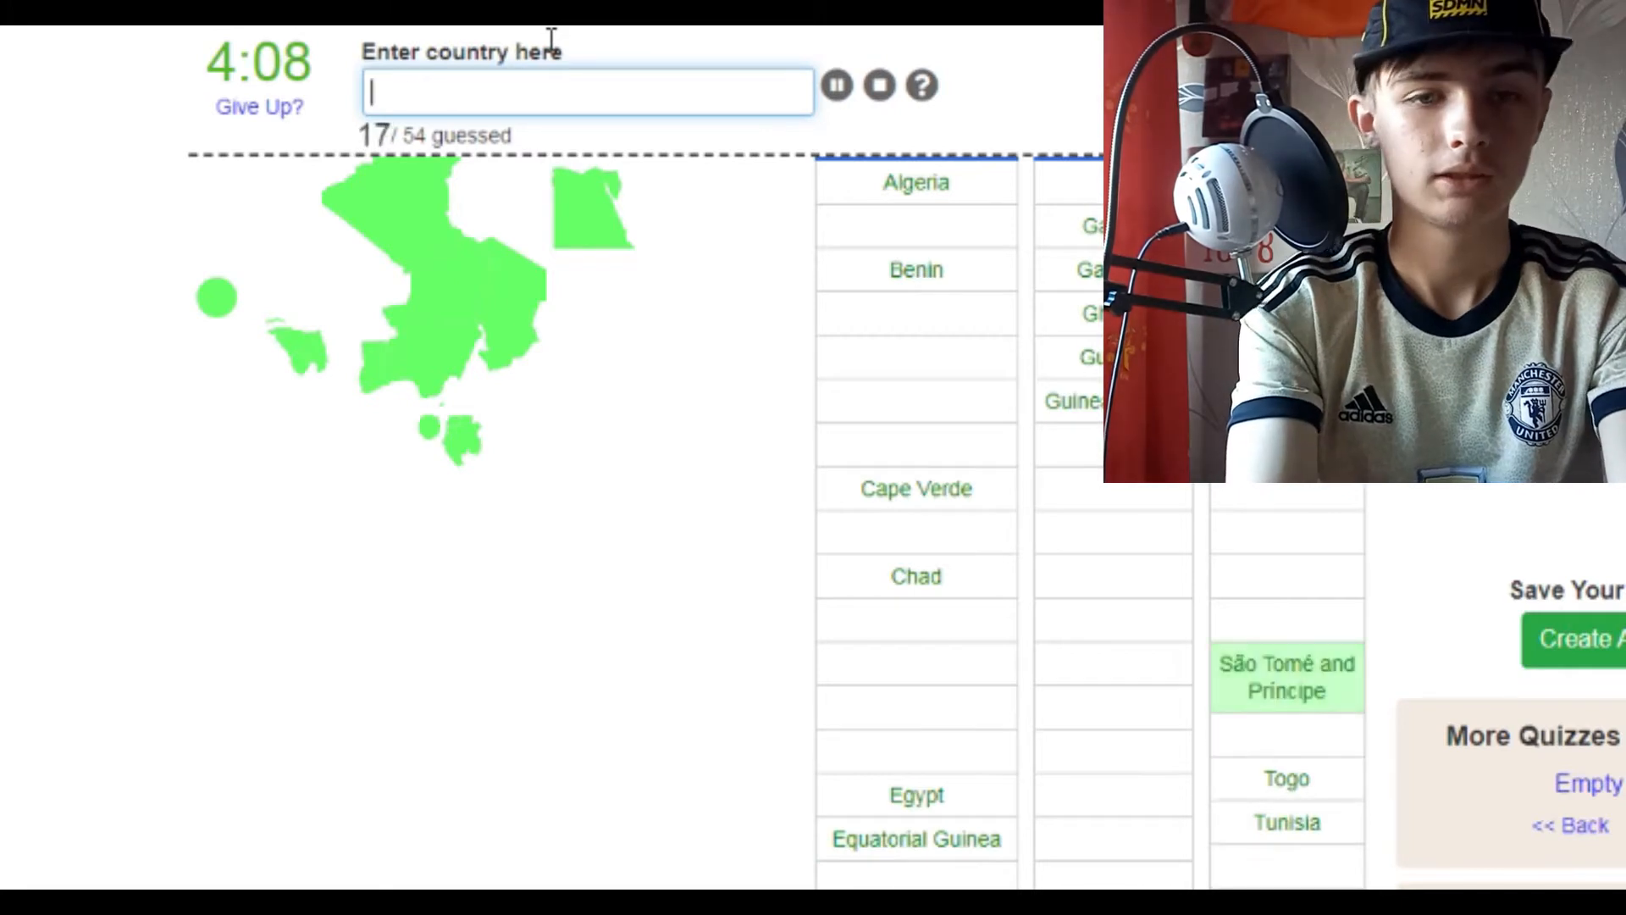
type("comoro")
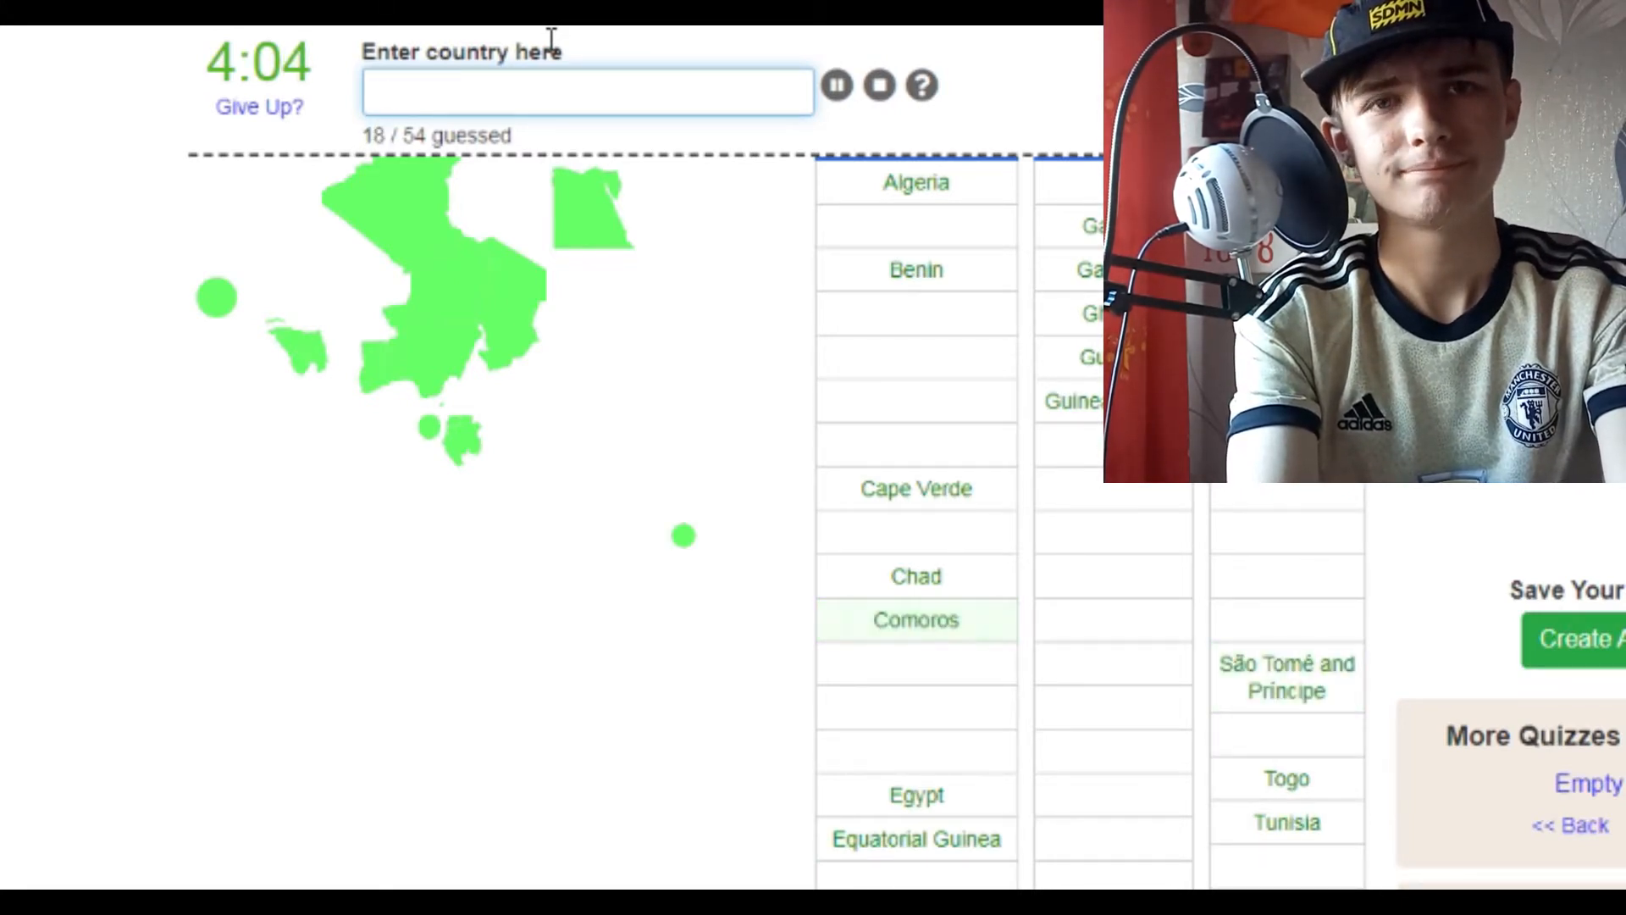
type("mari")
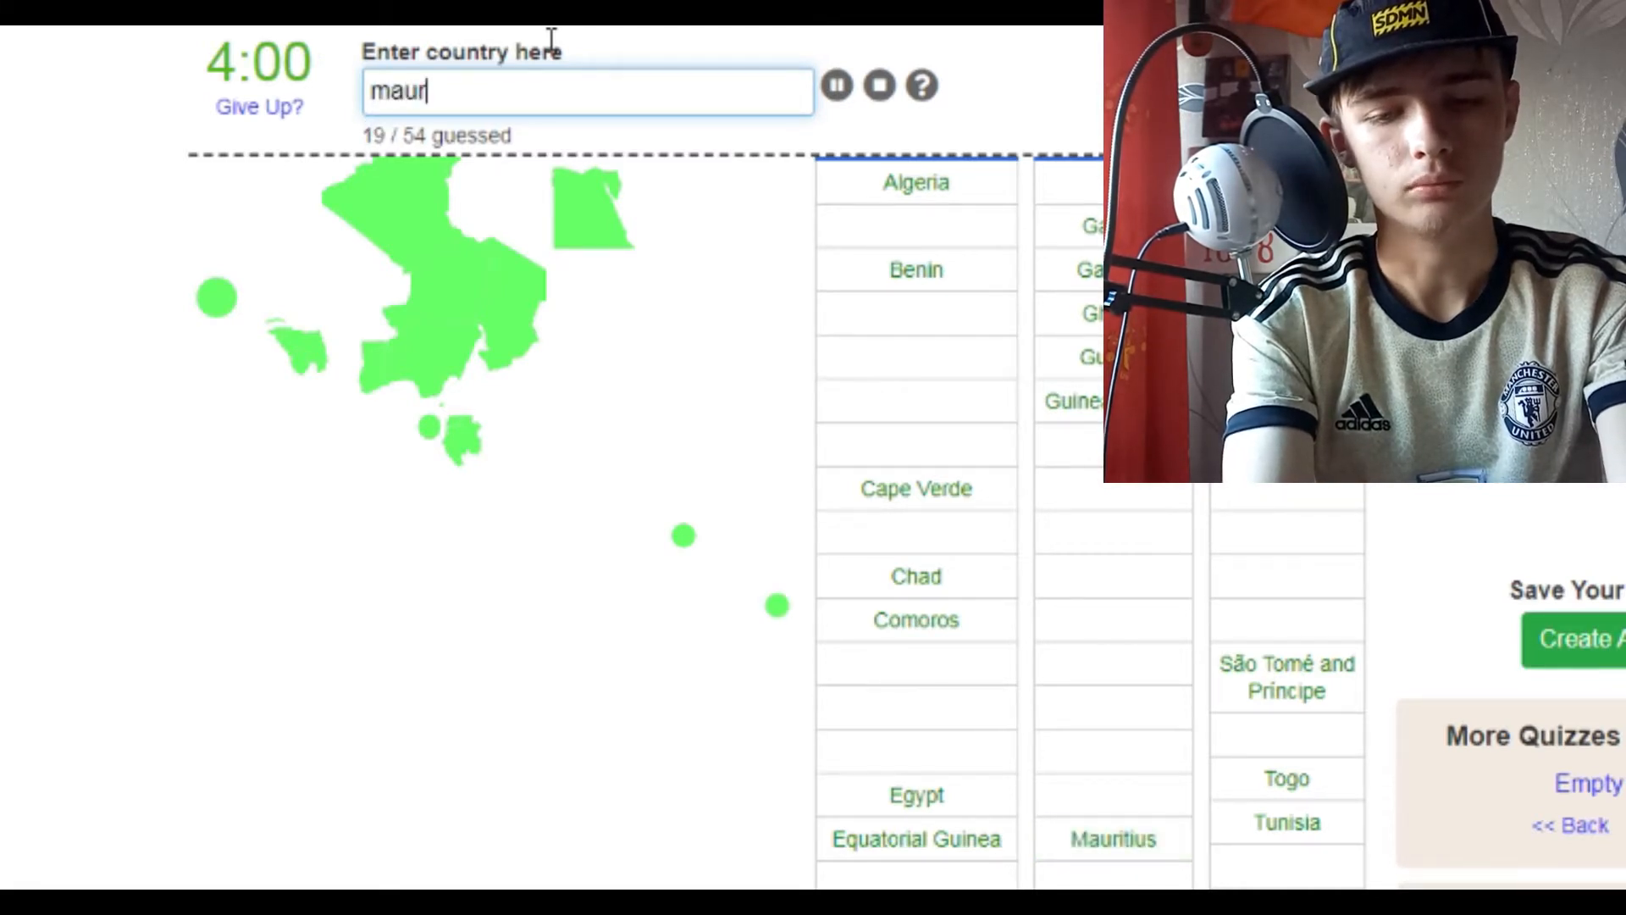
type("itanoa")
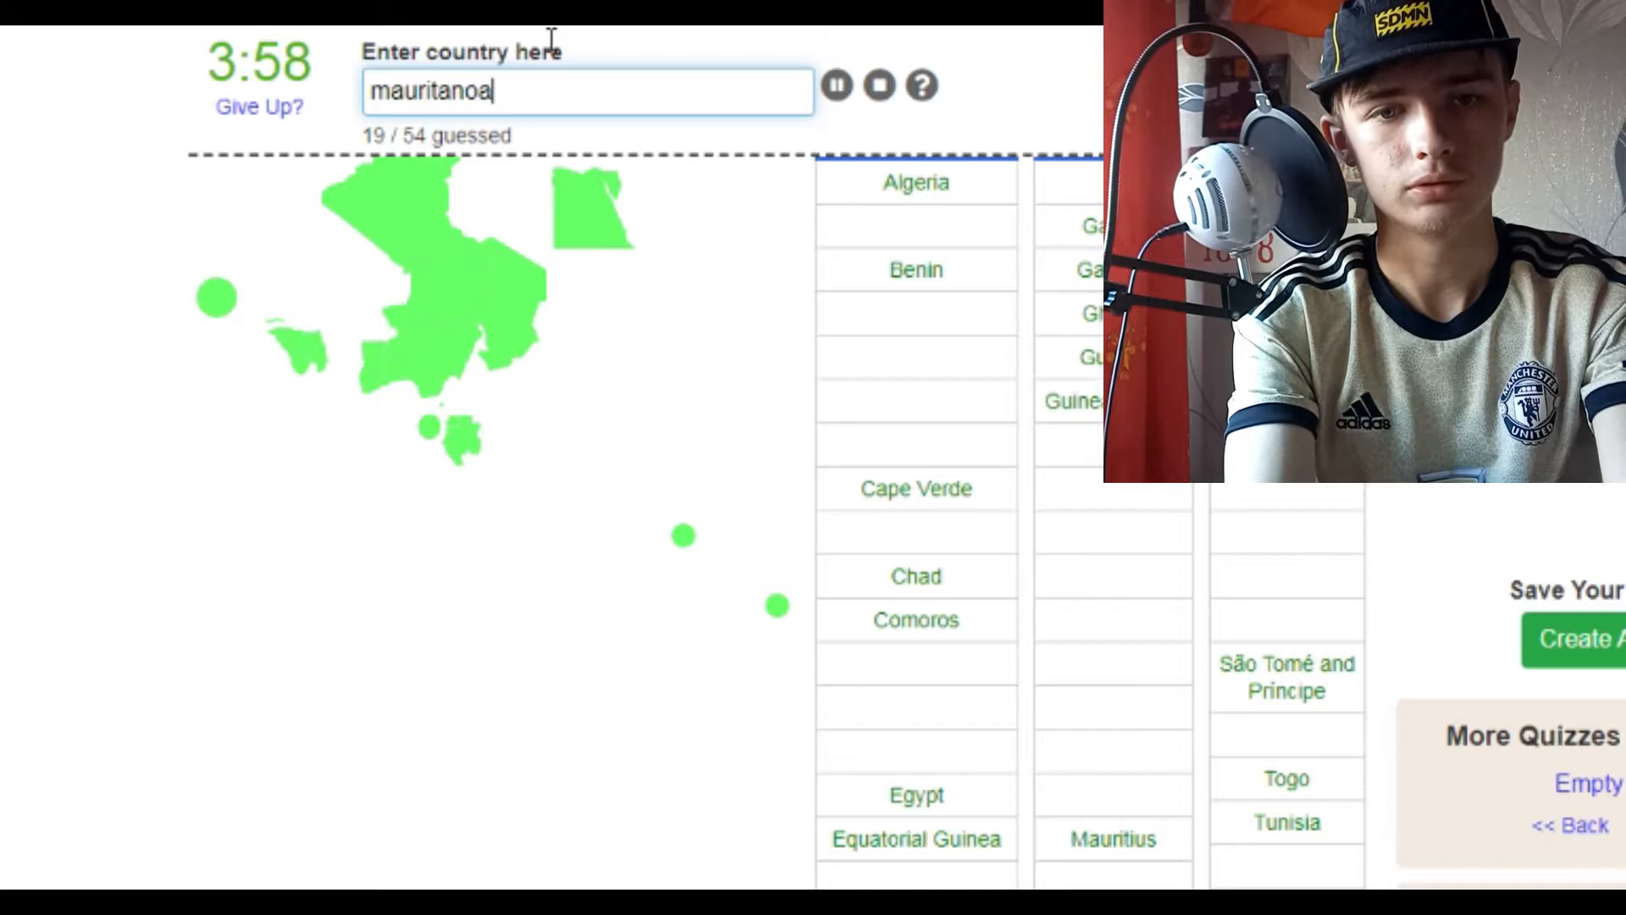
type("tna")
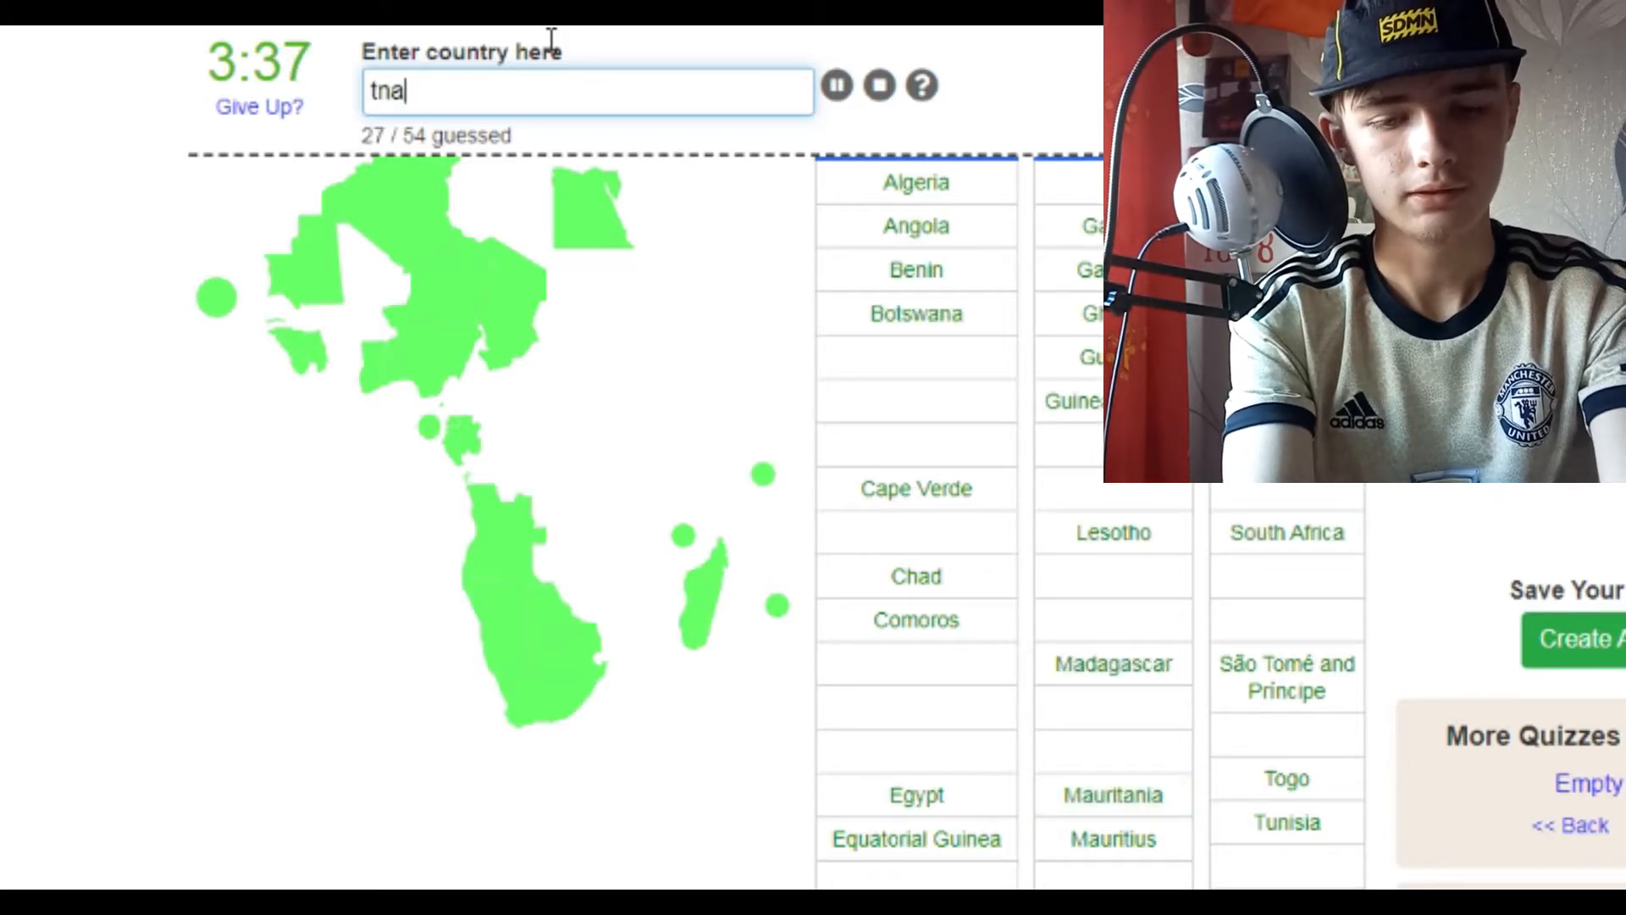
Guess Tanzania, Eritrea, Ethiopia, Eswatini and Ivory Coast.
type("zania")
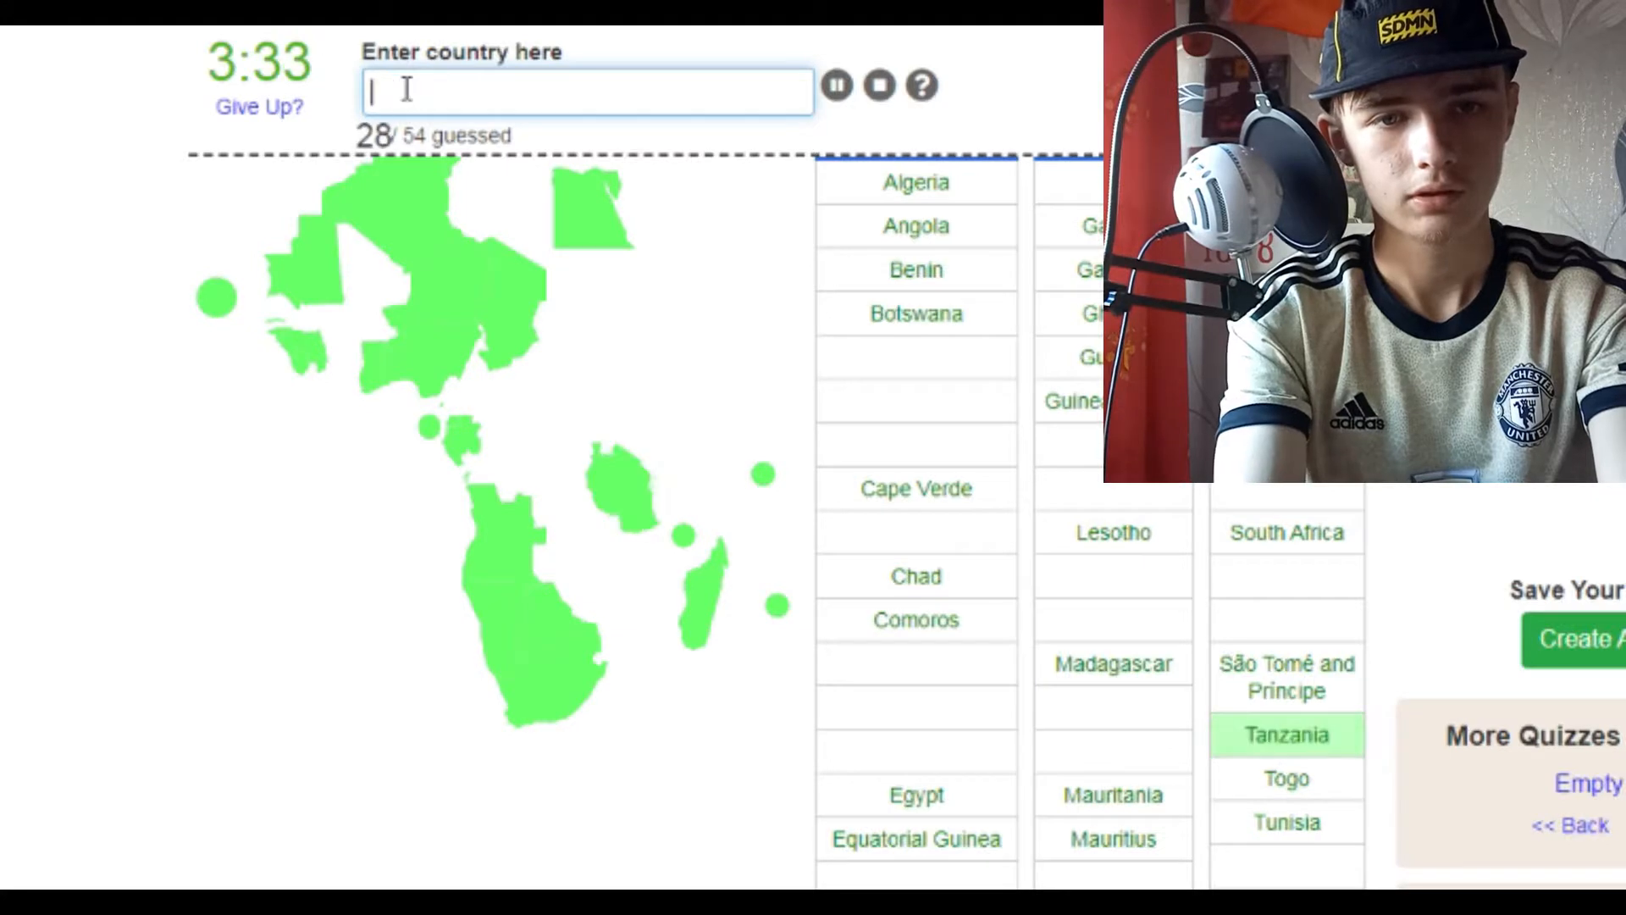
type("re")
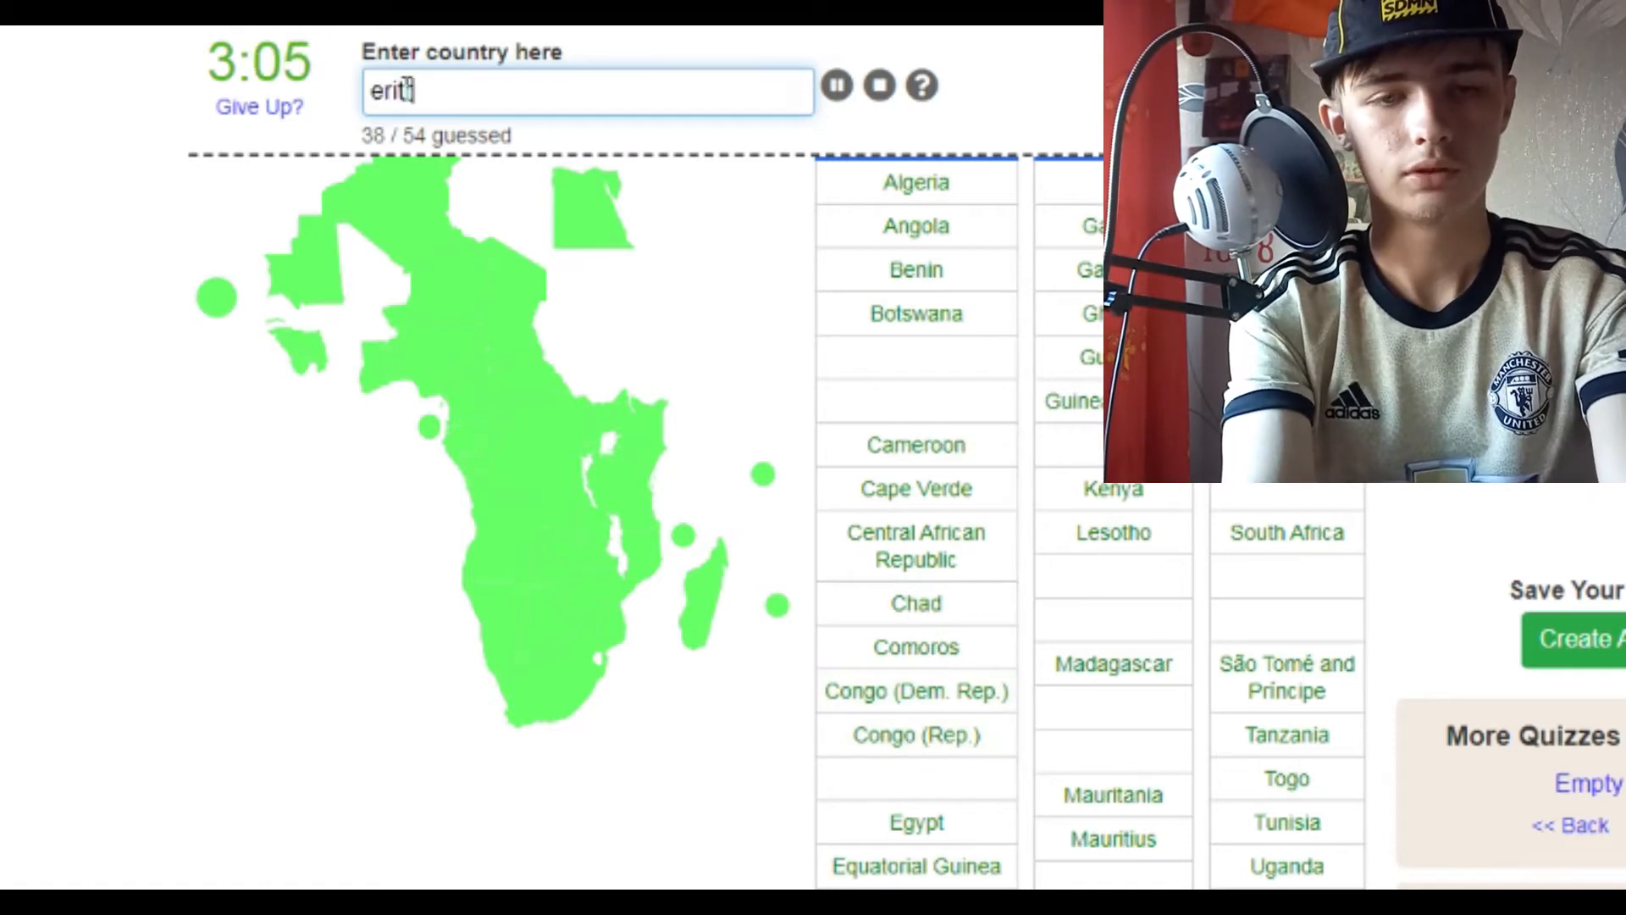
type("eth")
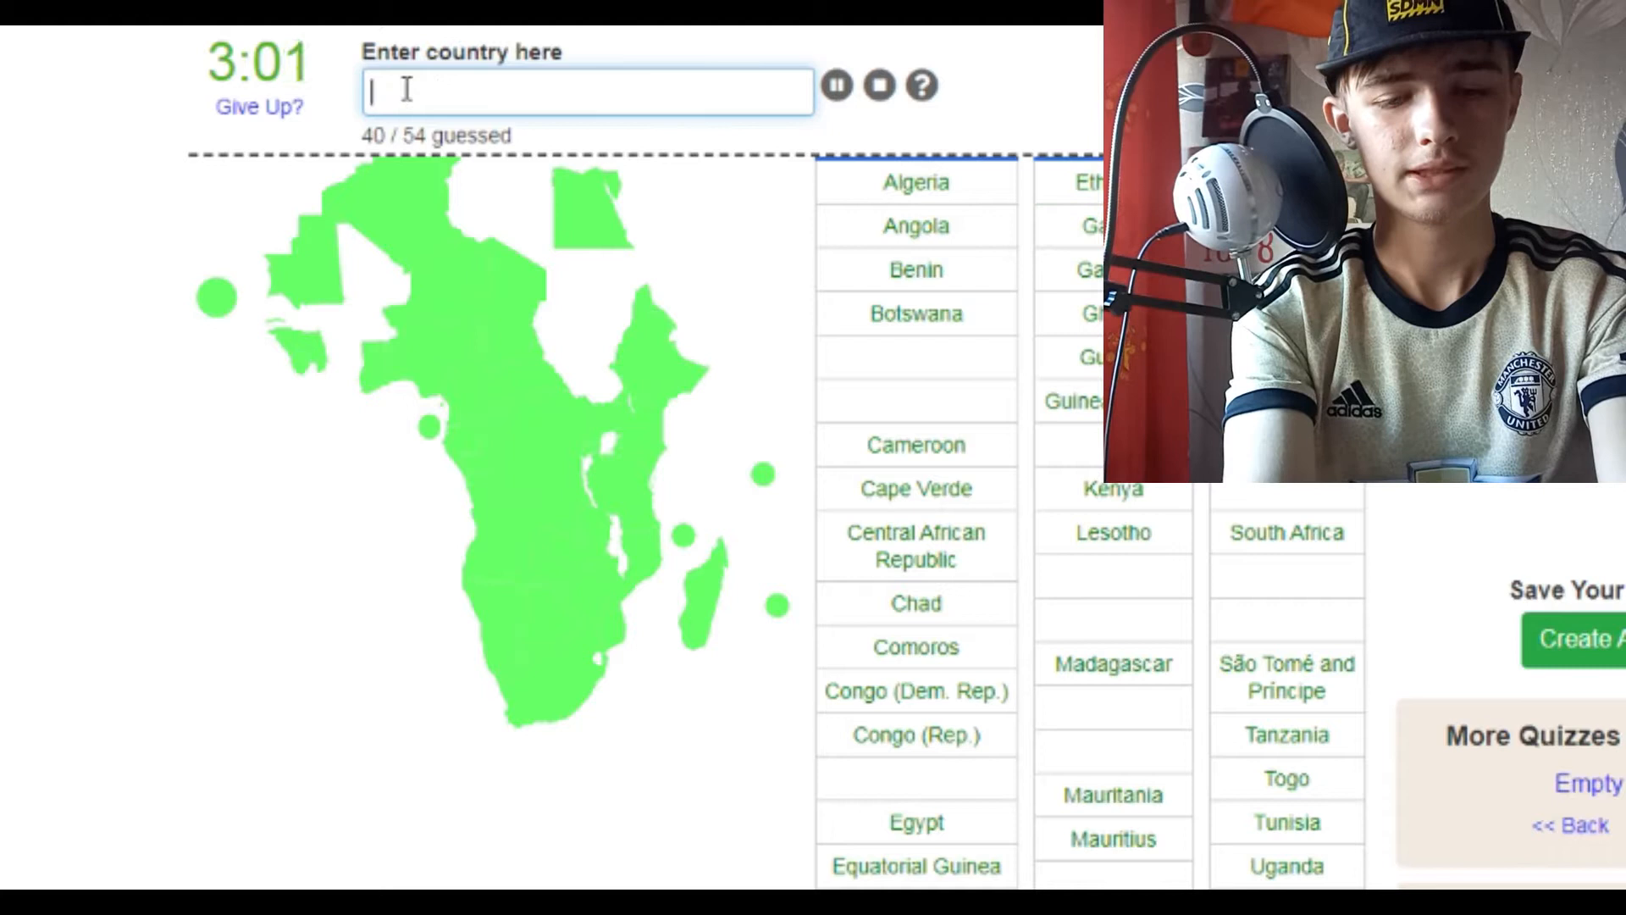
type("eswant")
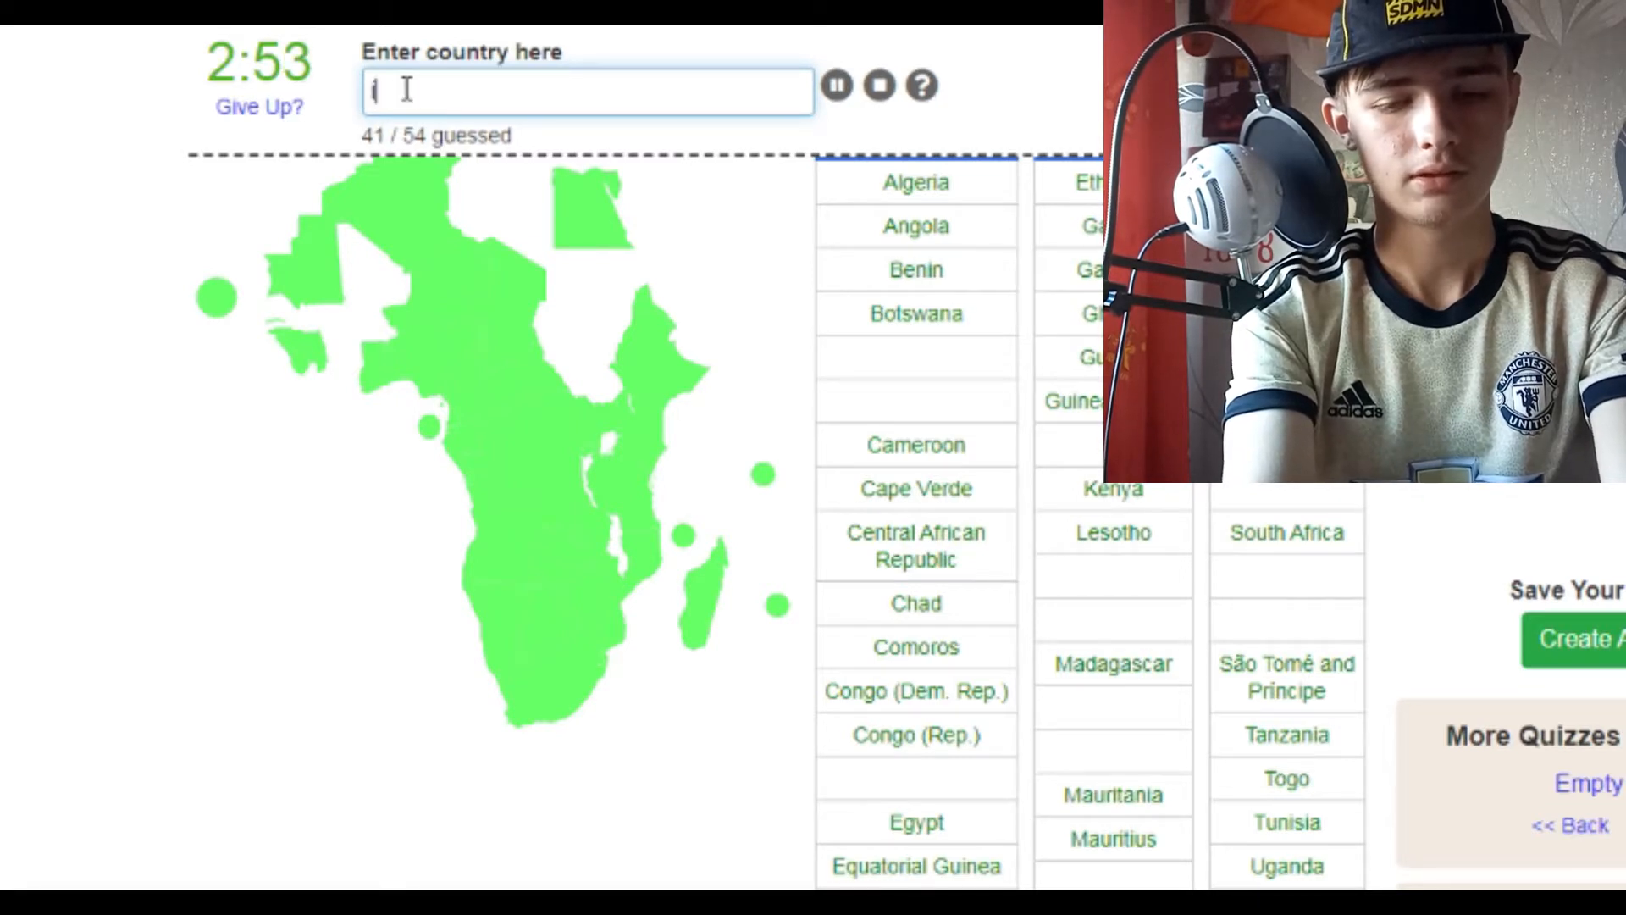
type("Ivory Coast")
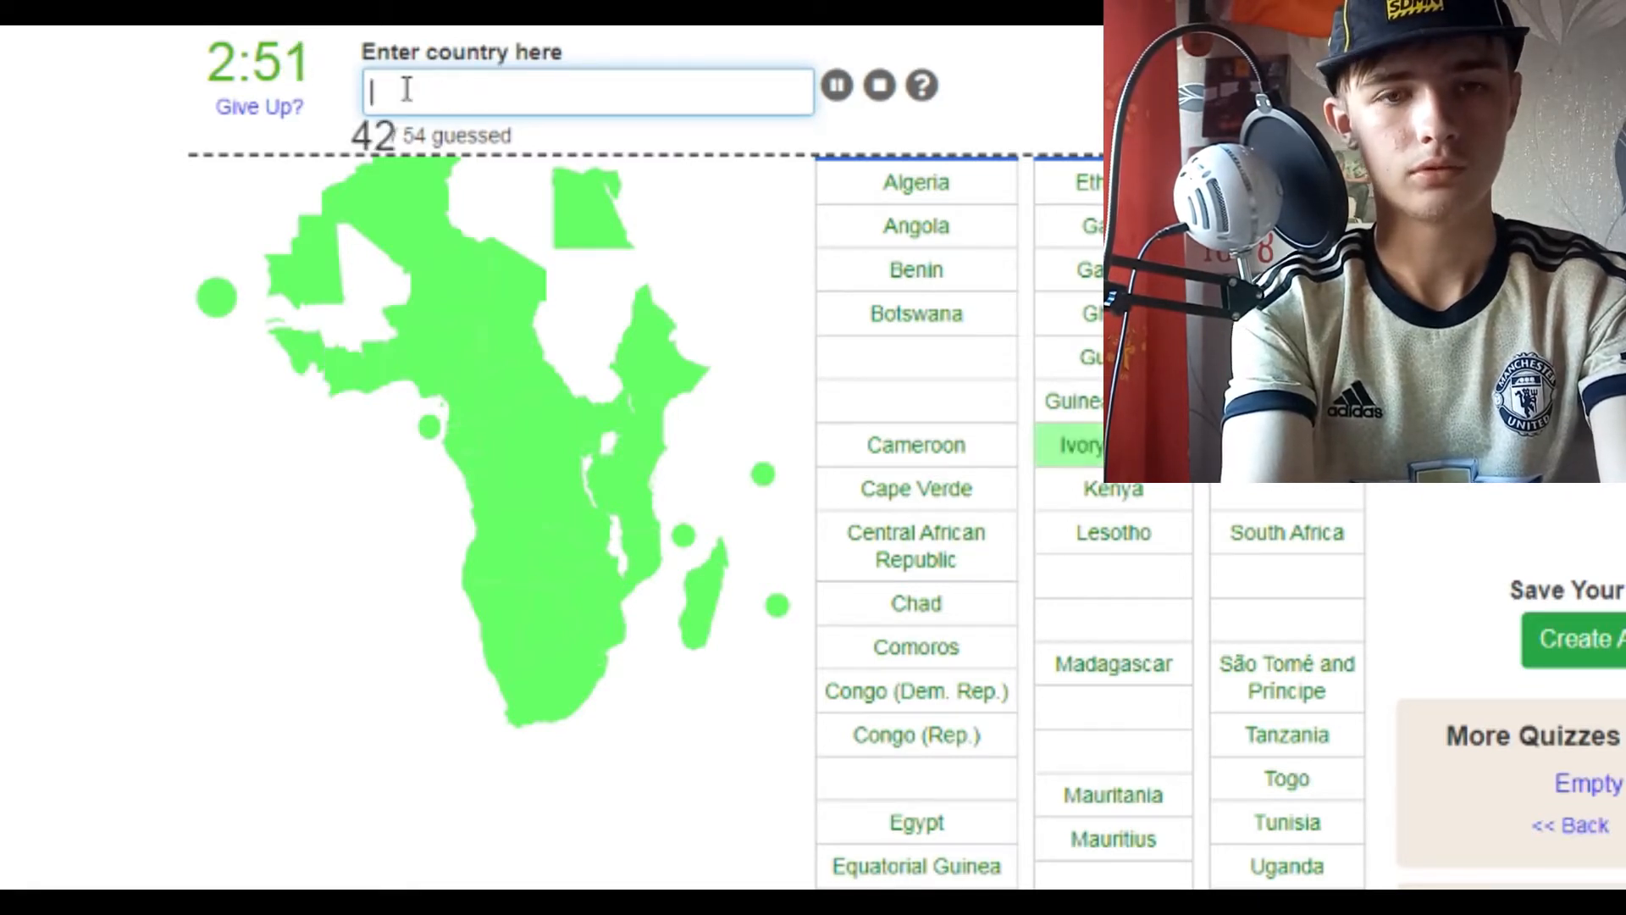
Guess Burundi, Burkina Faso, Liberia, Libya, Senegal, Sudan and Djibouti, reaching 53/54.
type("bu")
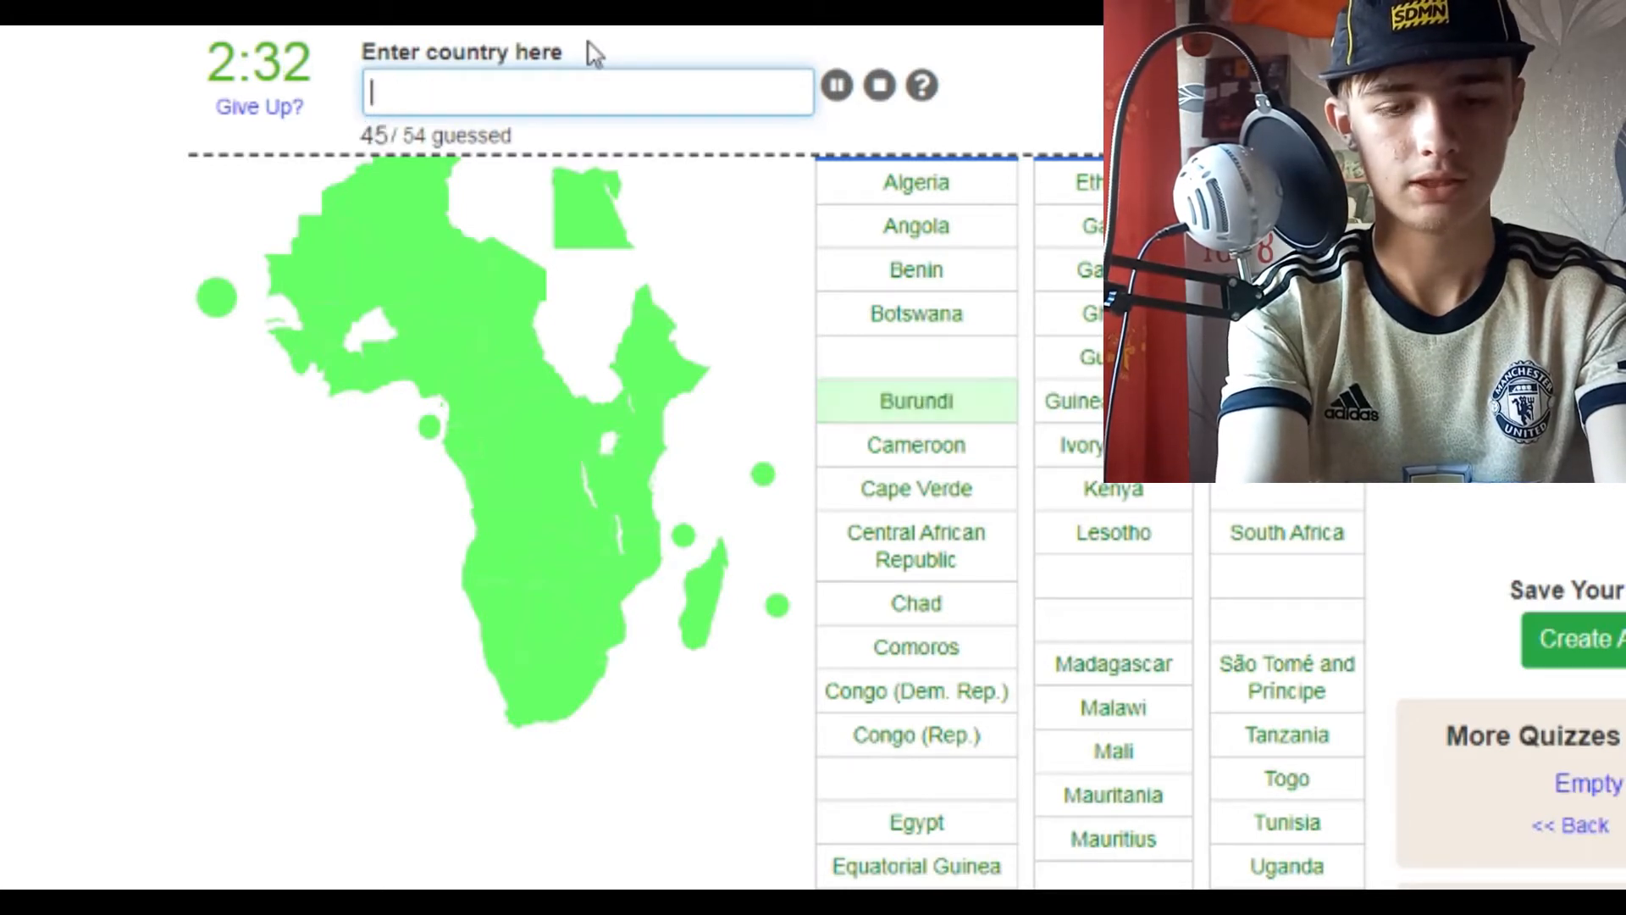
type("bu")
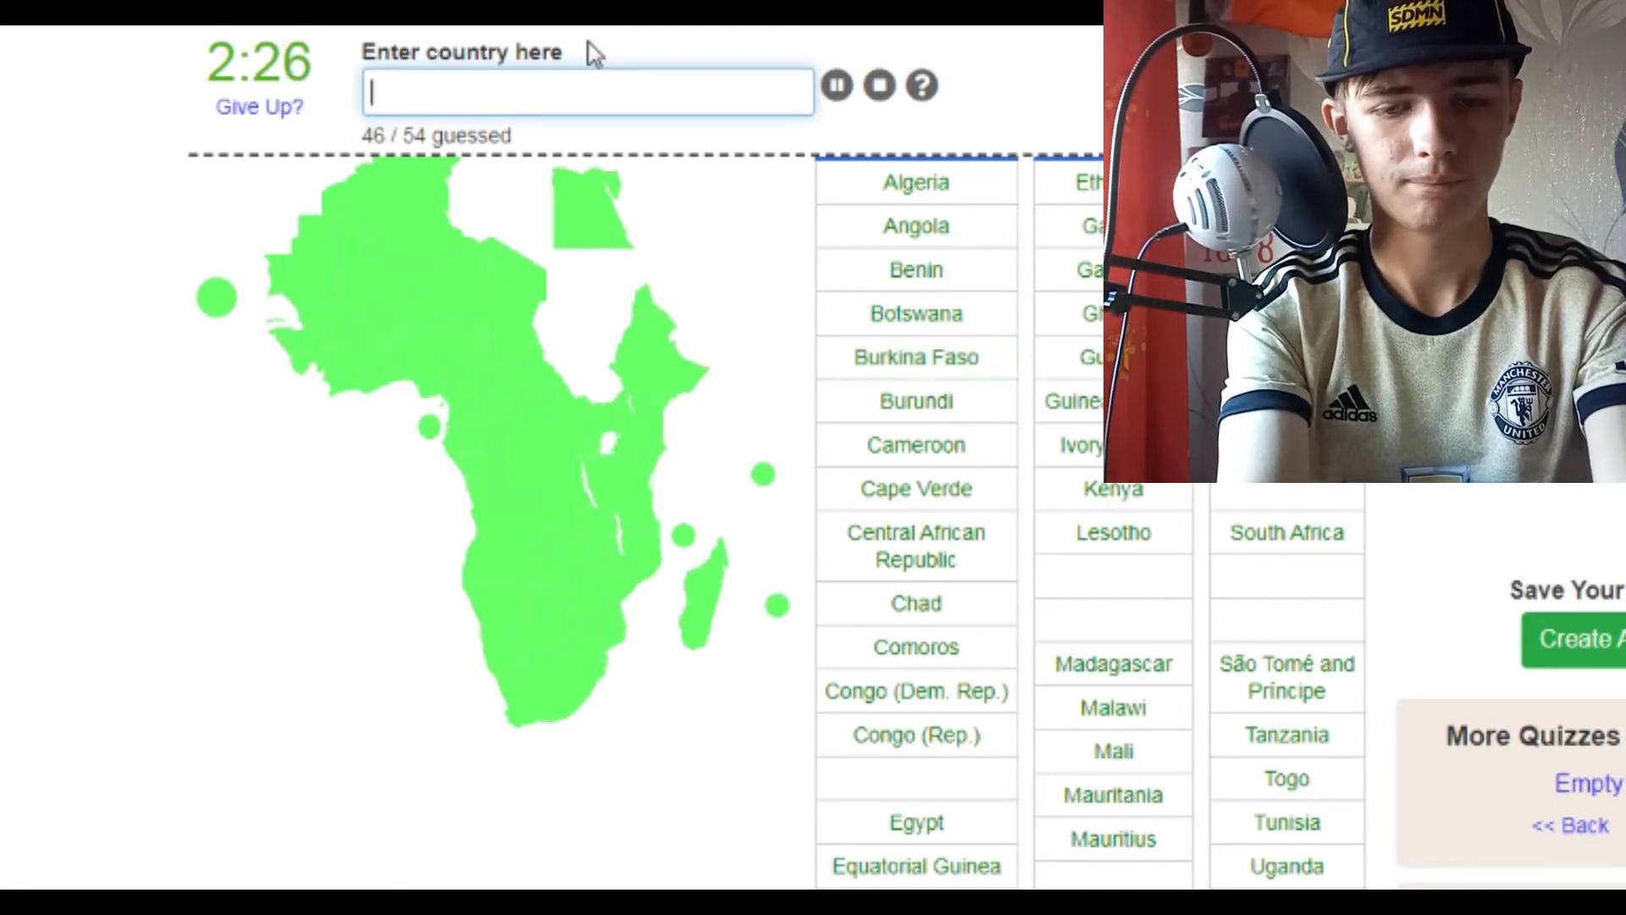
type("li")
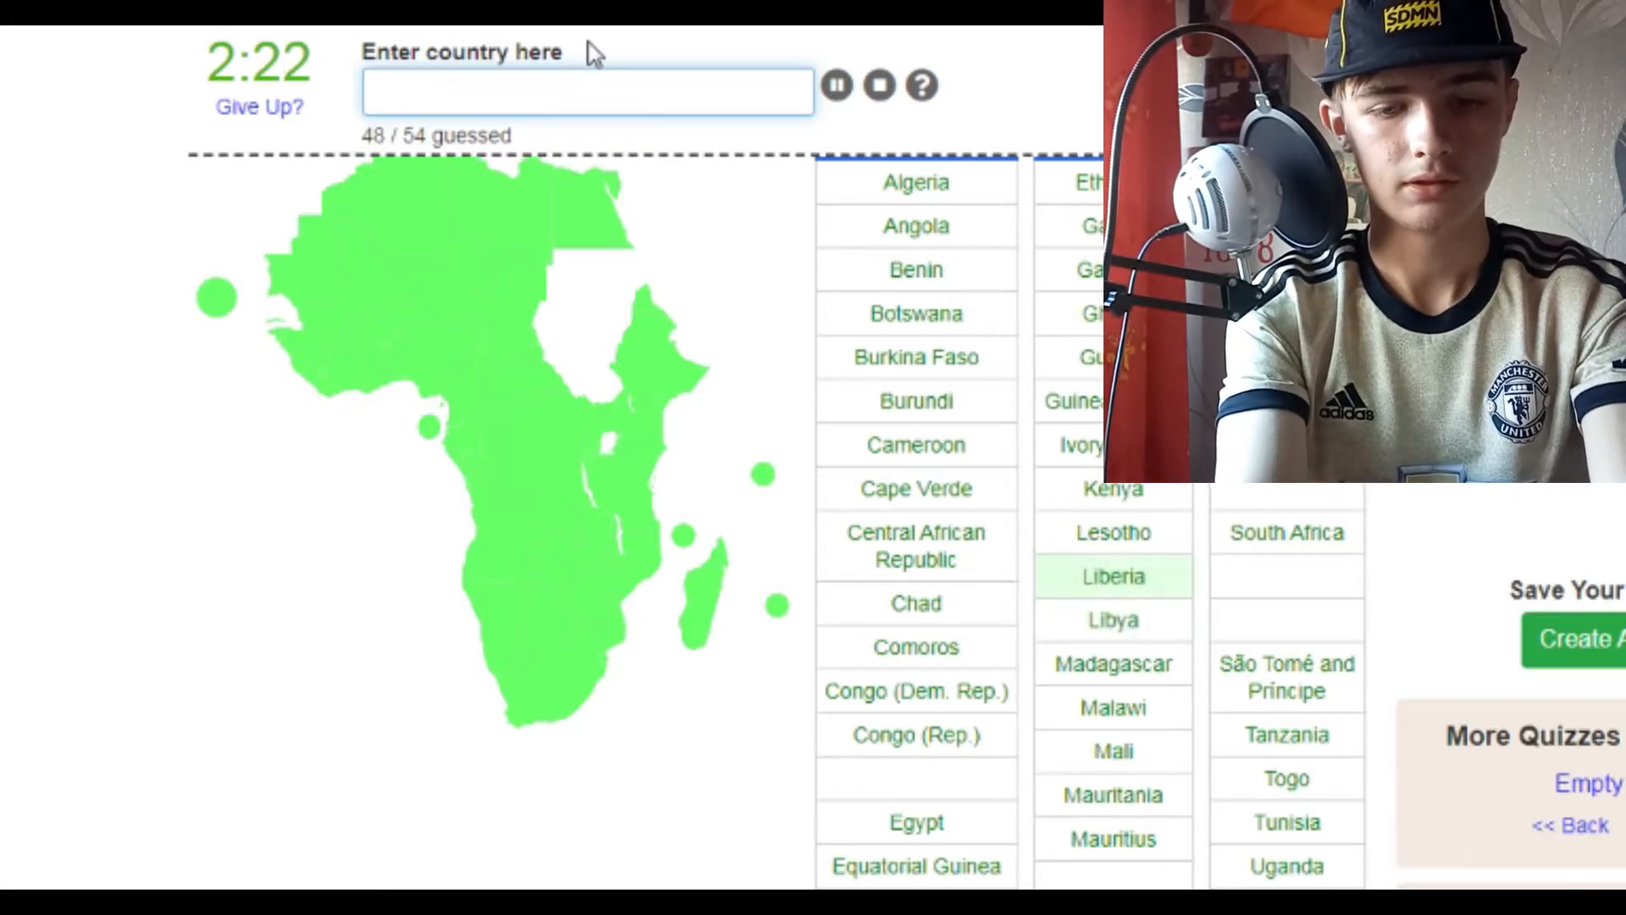
type("se")
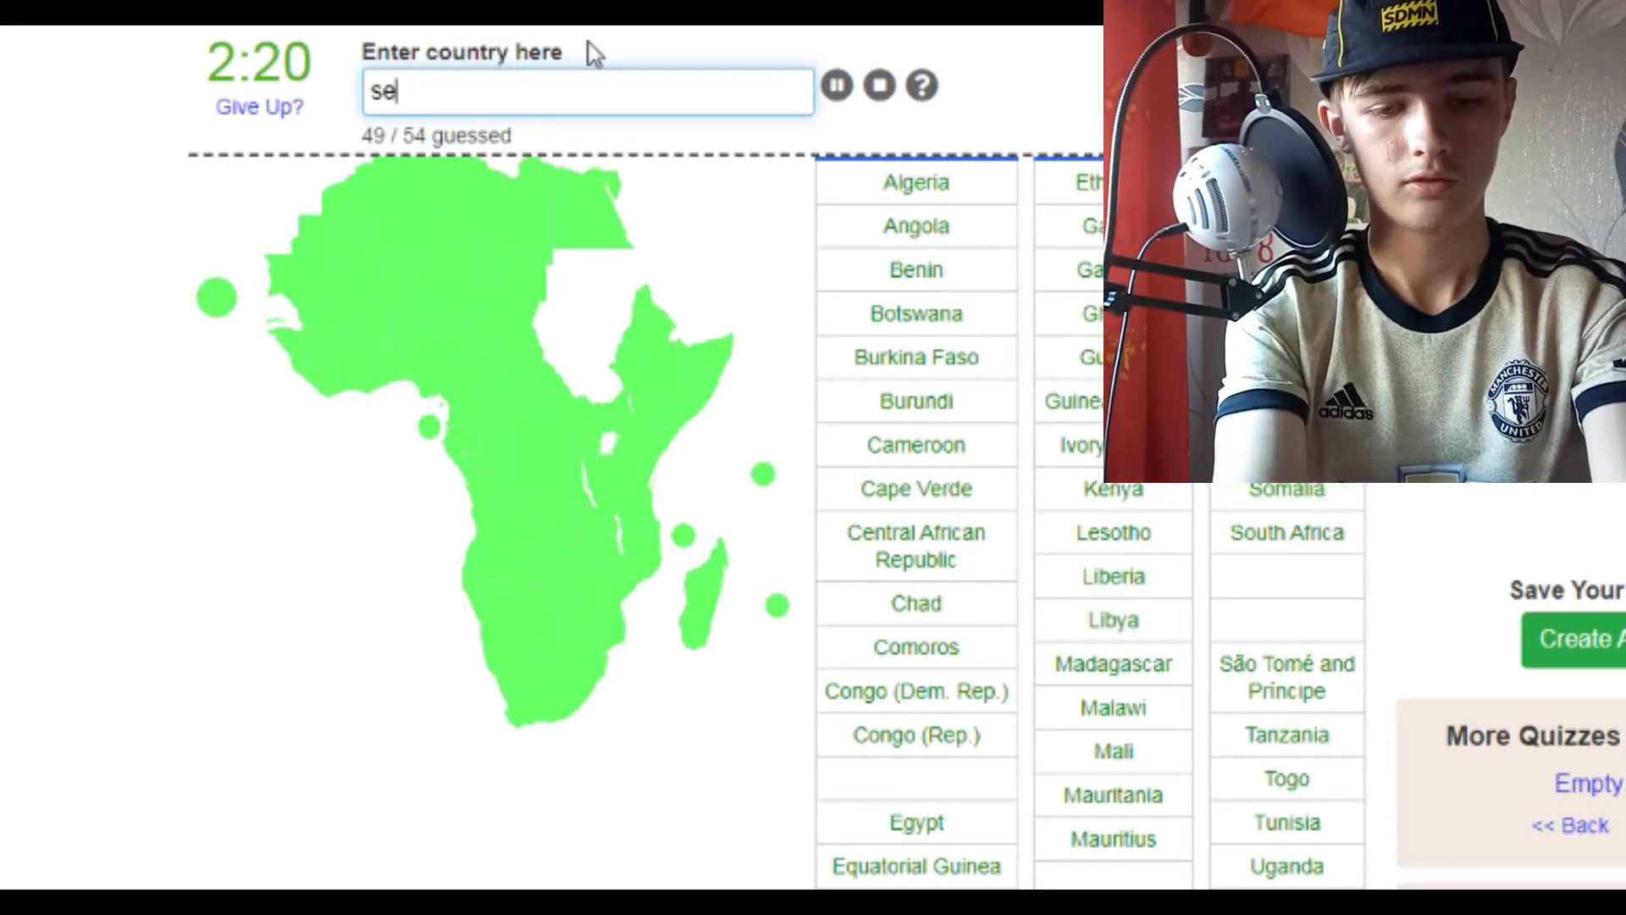
type("ufa")
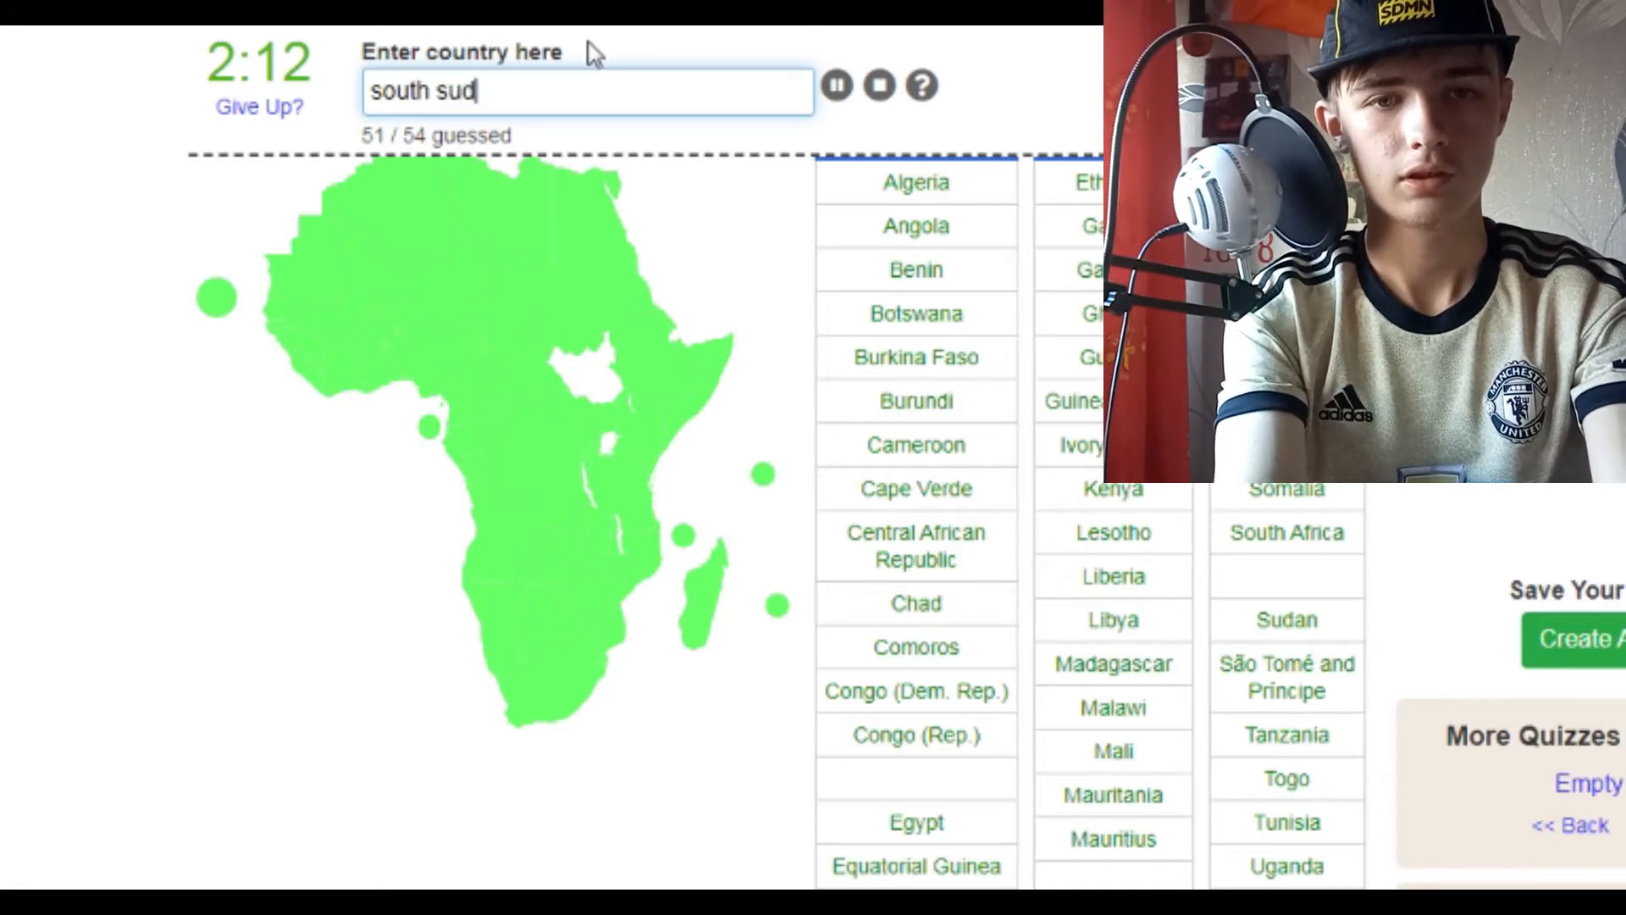
type("dji")
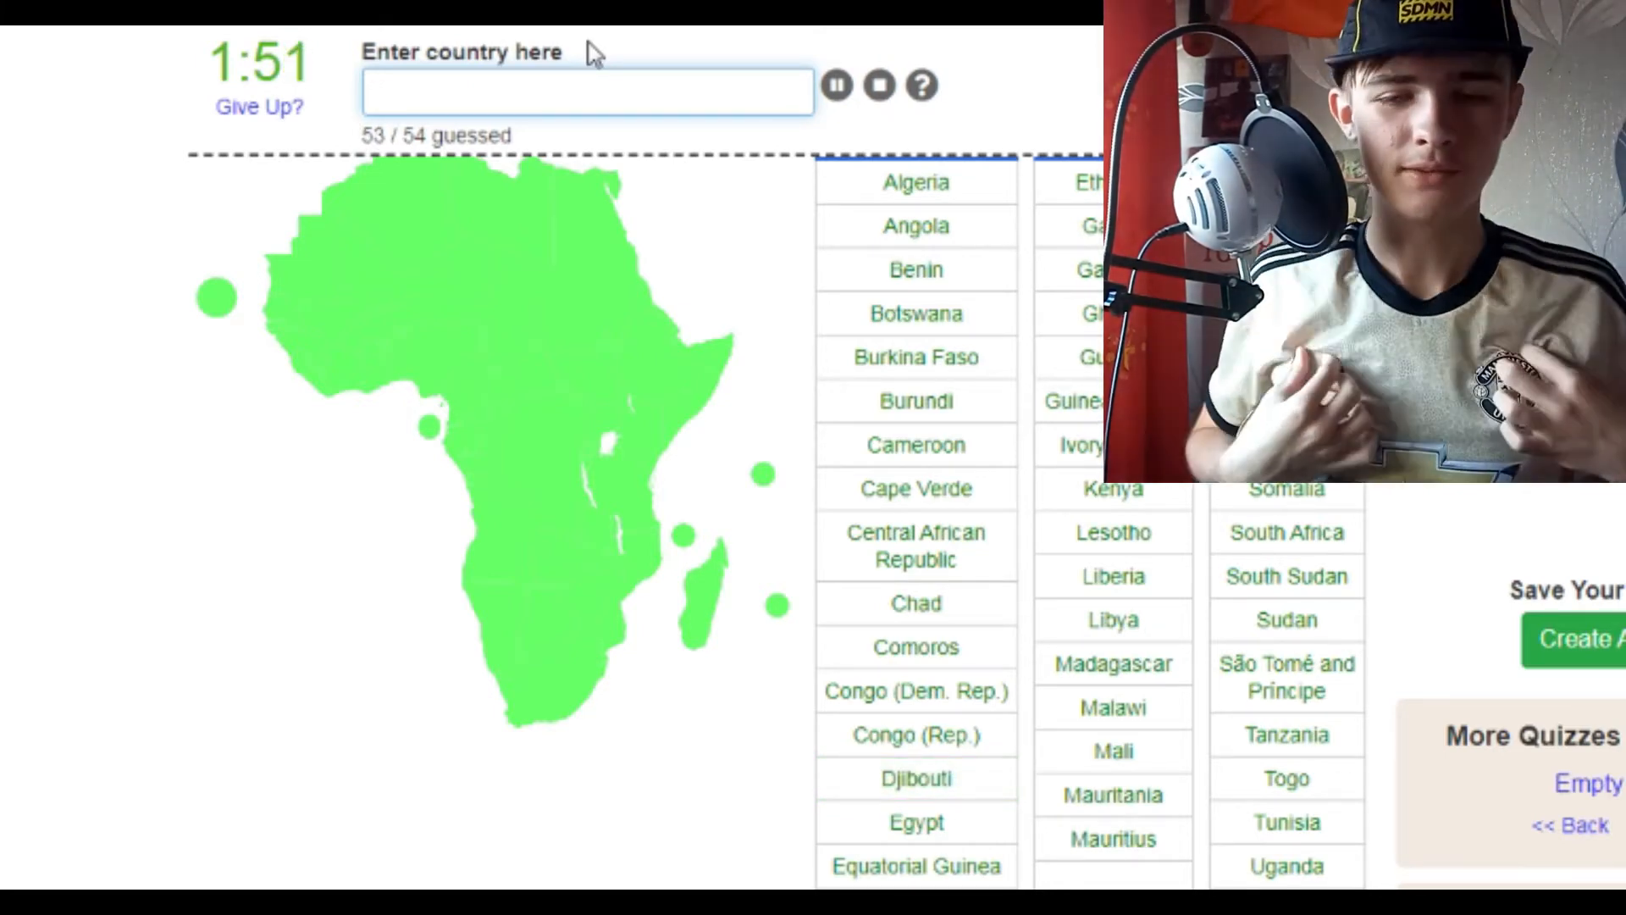
End the quiz at 53/54 (98%) and dismiss the level-up congratulations notice.
scroll("down", 3)
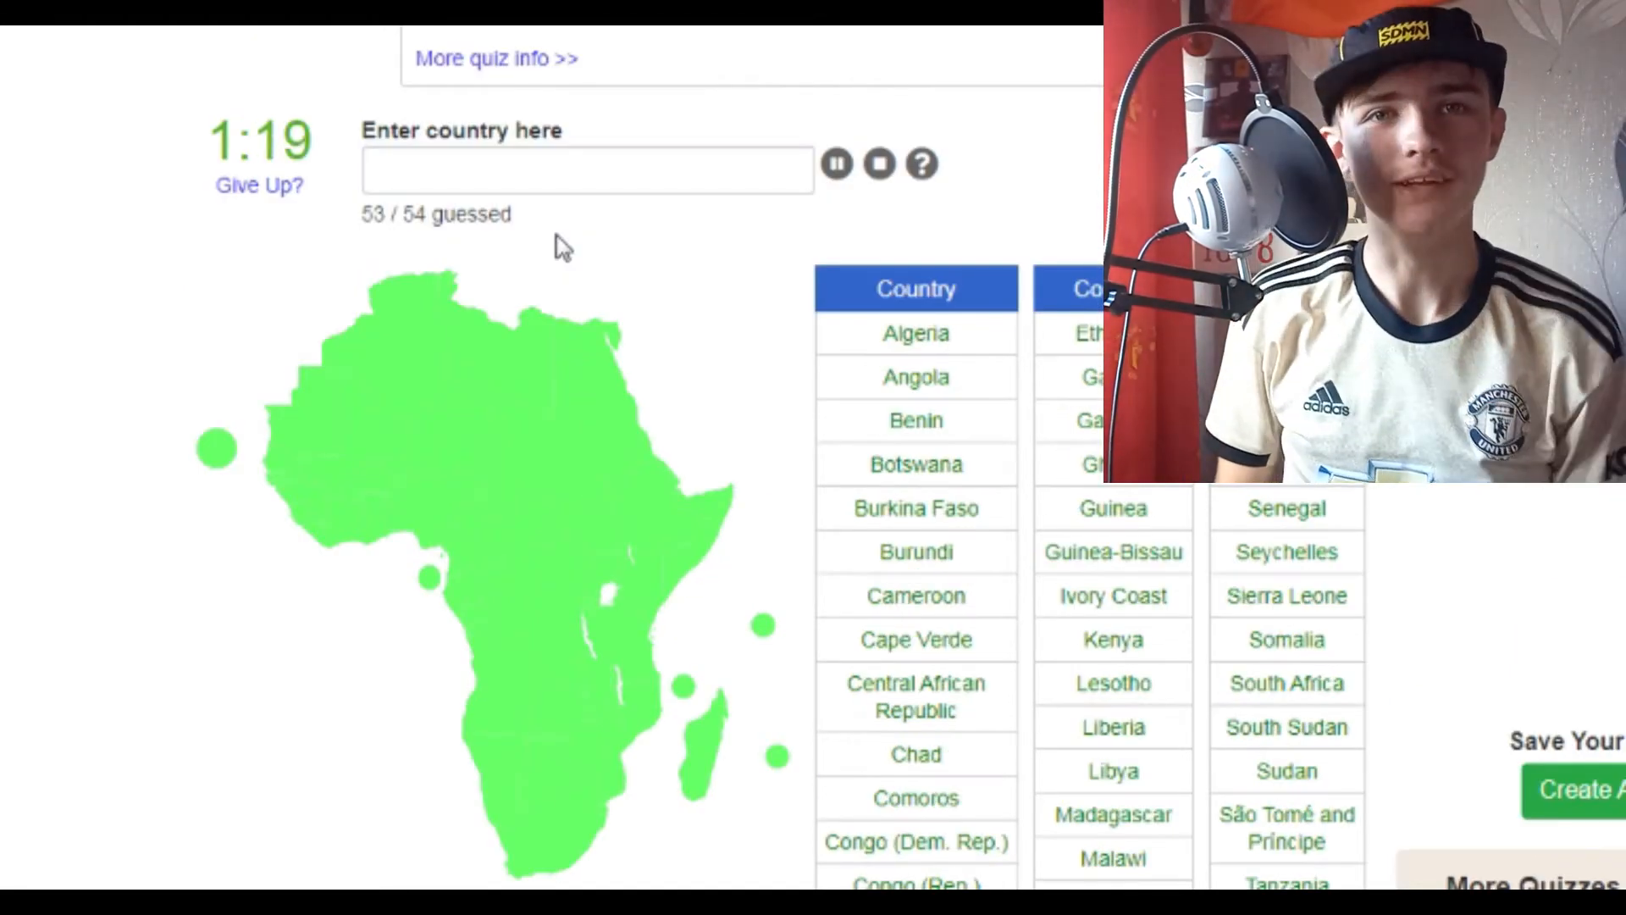
scroll("down", 3)
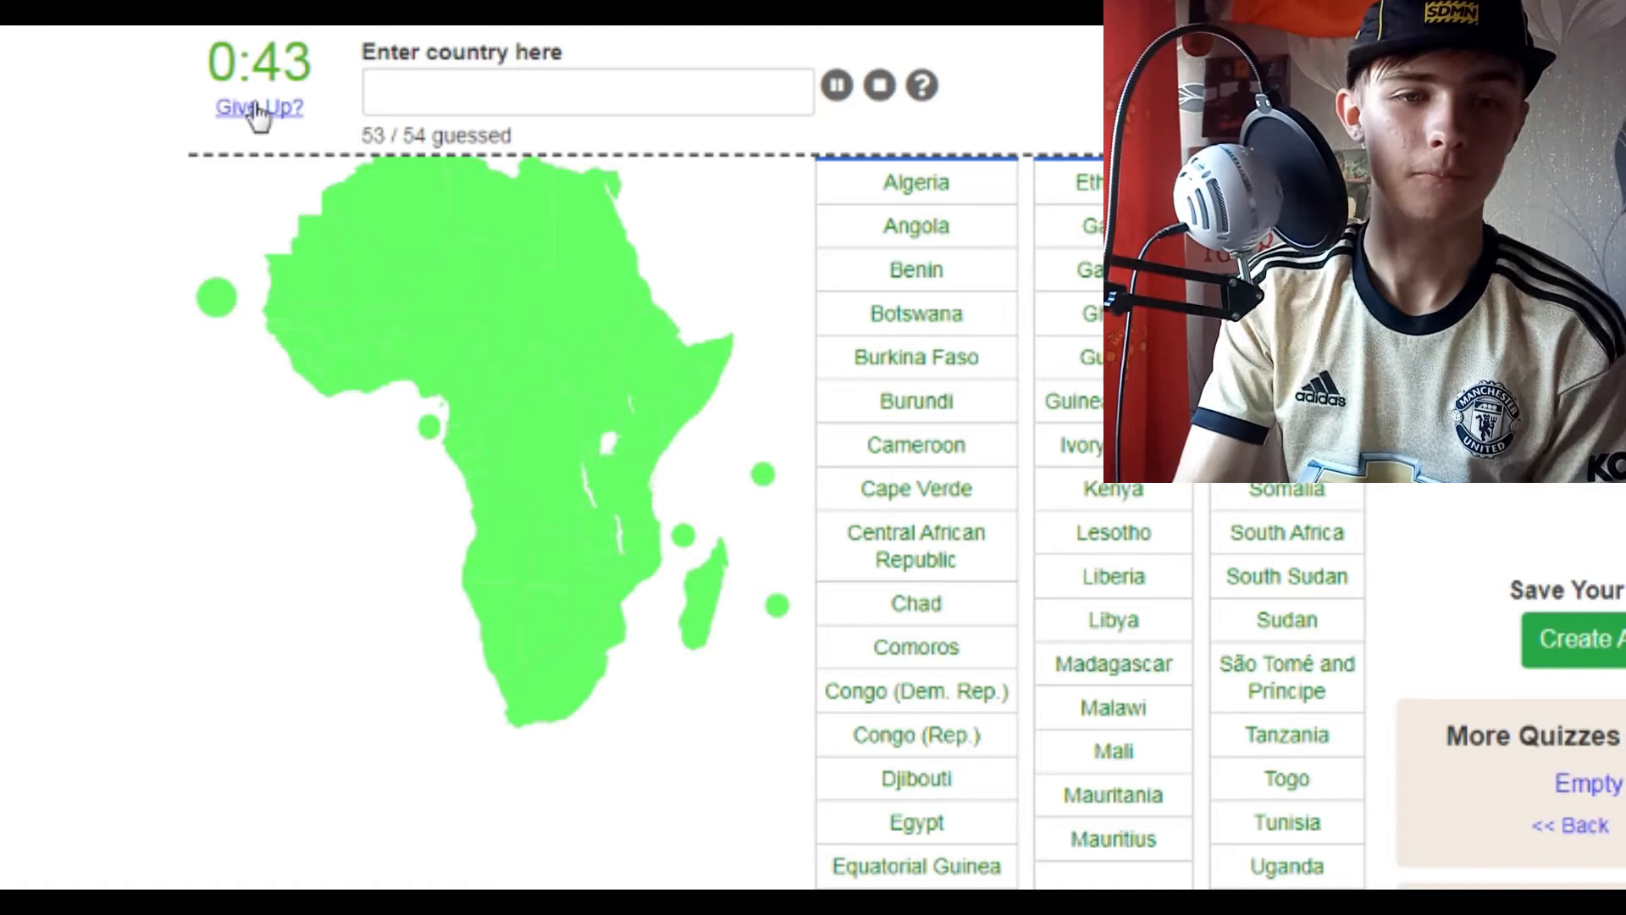
left_click(258, 109)
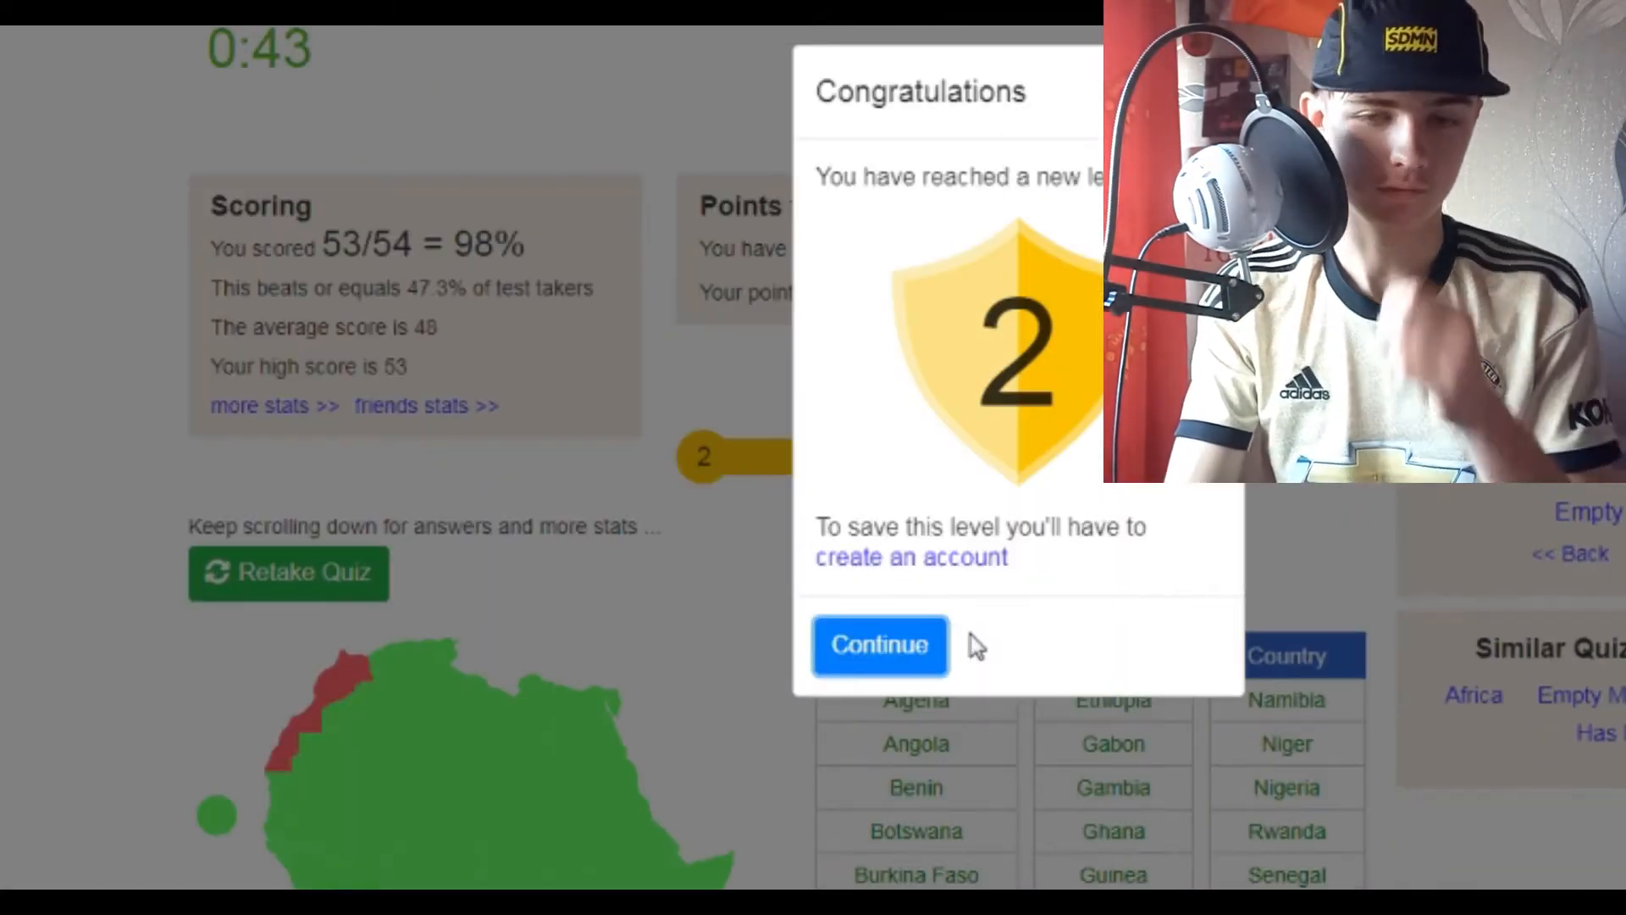
mouse_move(376, 698)
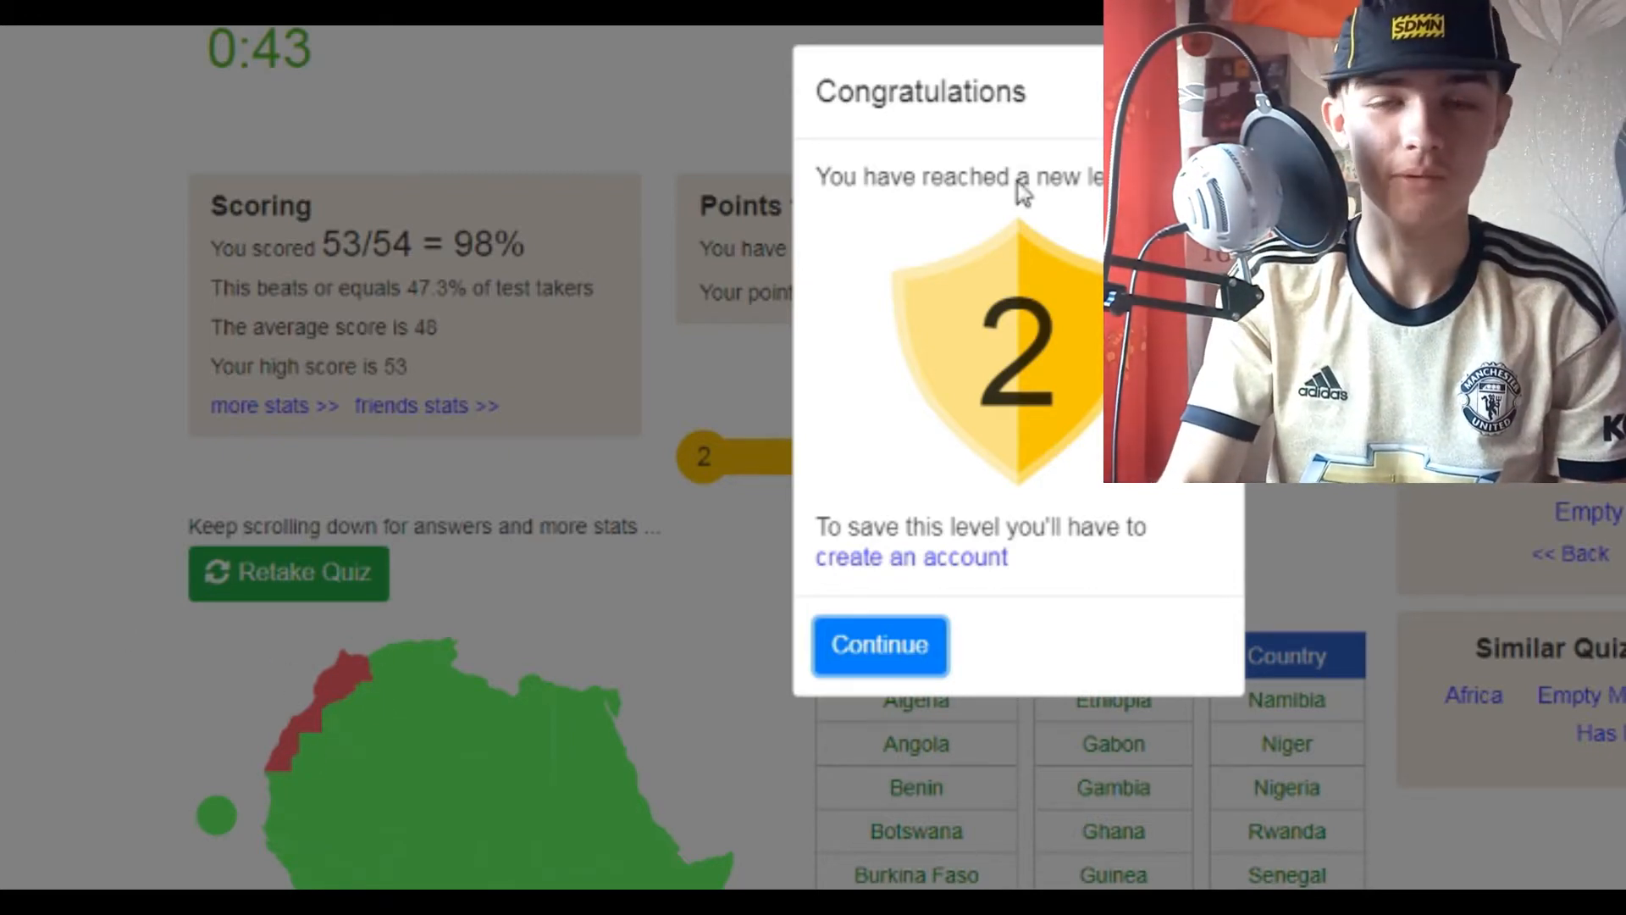
left_click(879, 643)
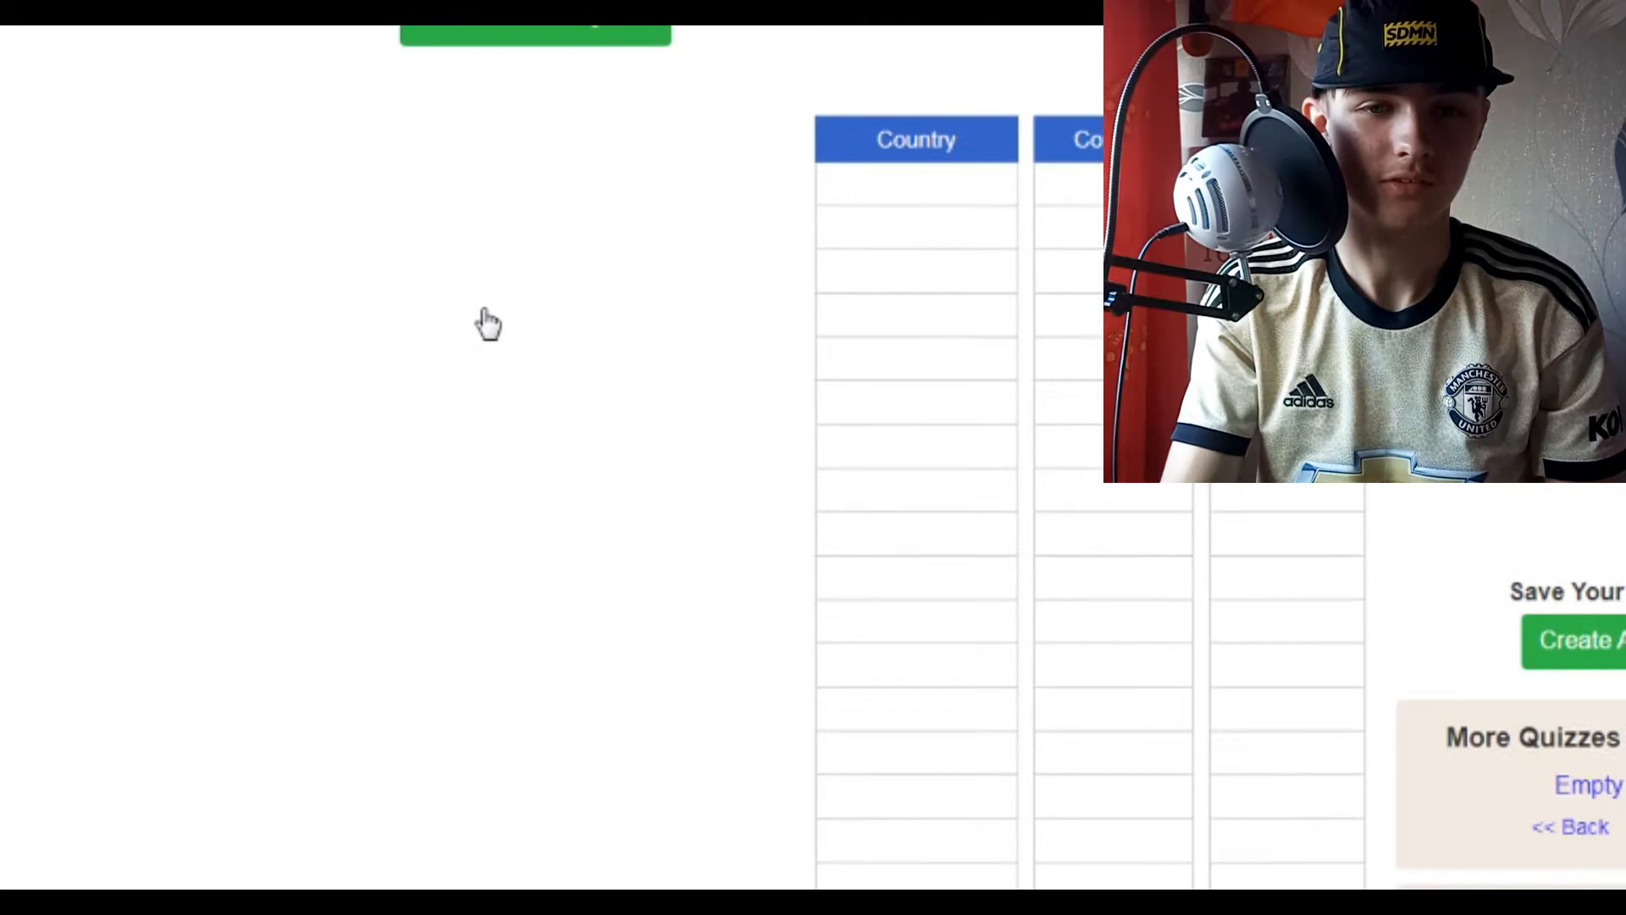
Start a new attempt and guess Angola, Burundi, Burkina Faso, Comoros, Cape Verde and Eswatini.
left_click(534, 30)
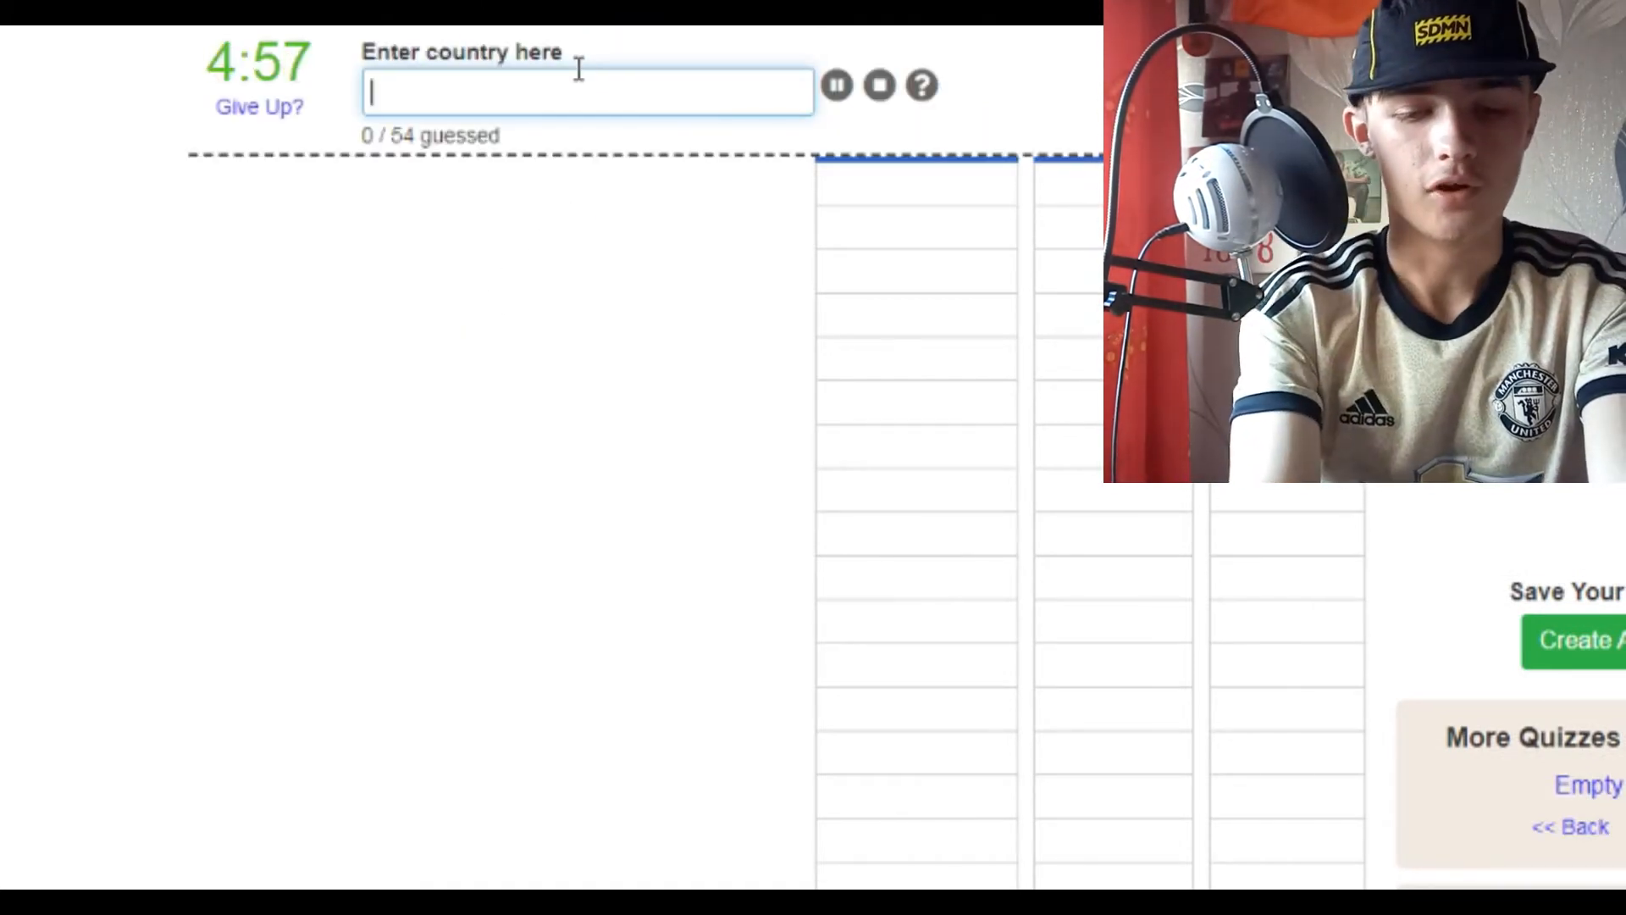
type("a")
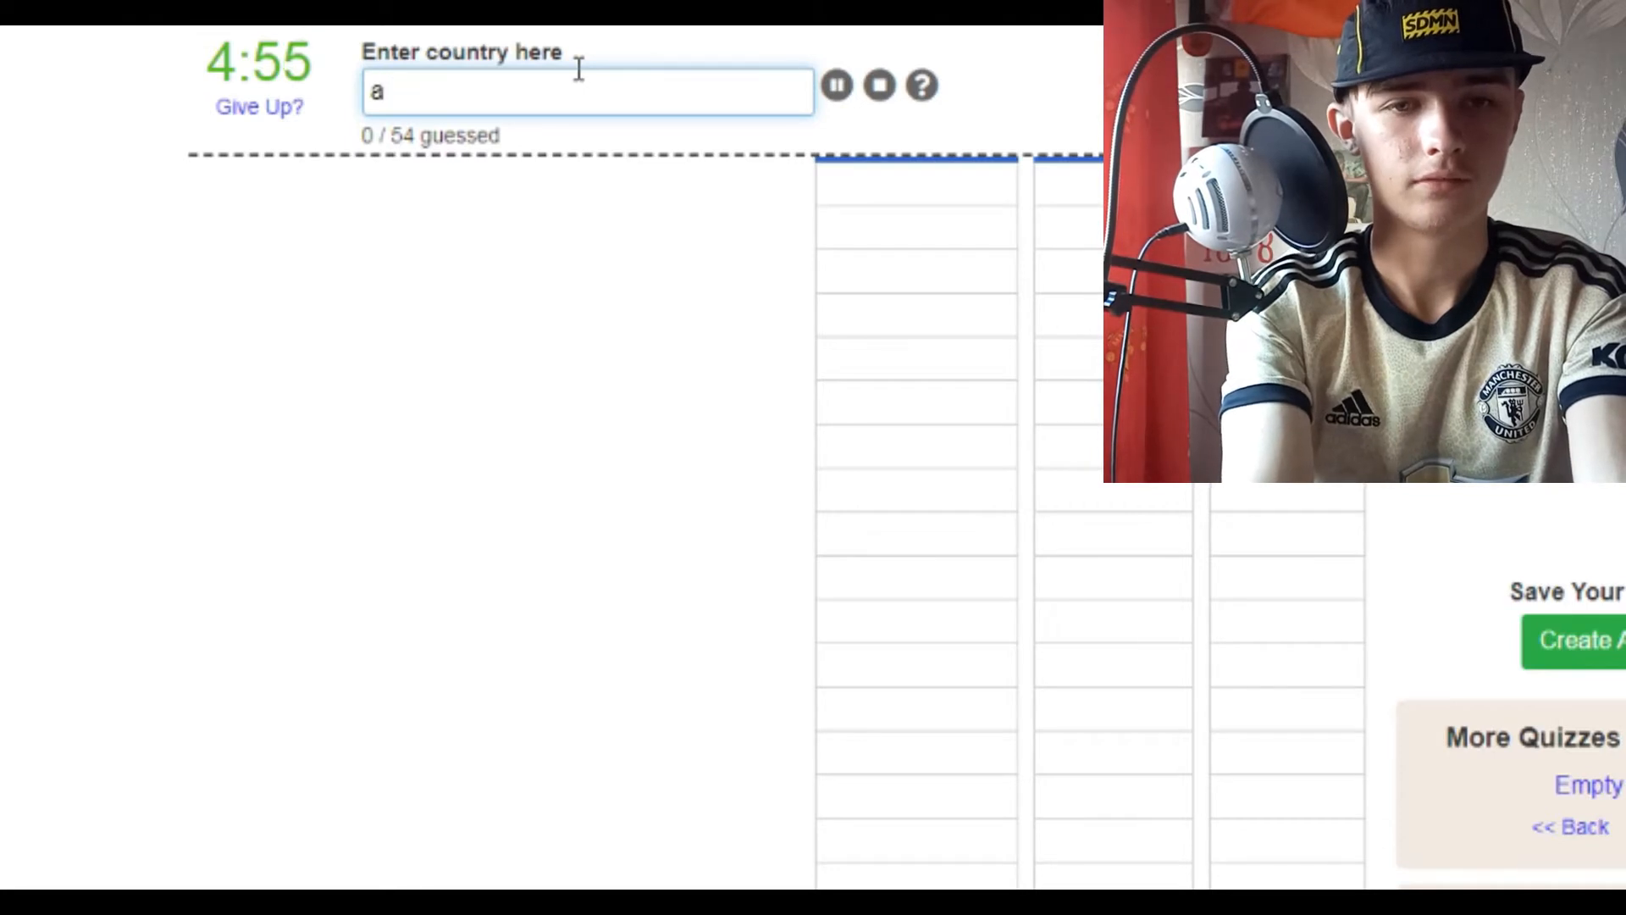
type("ngola")
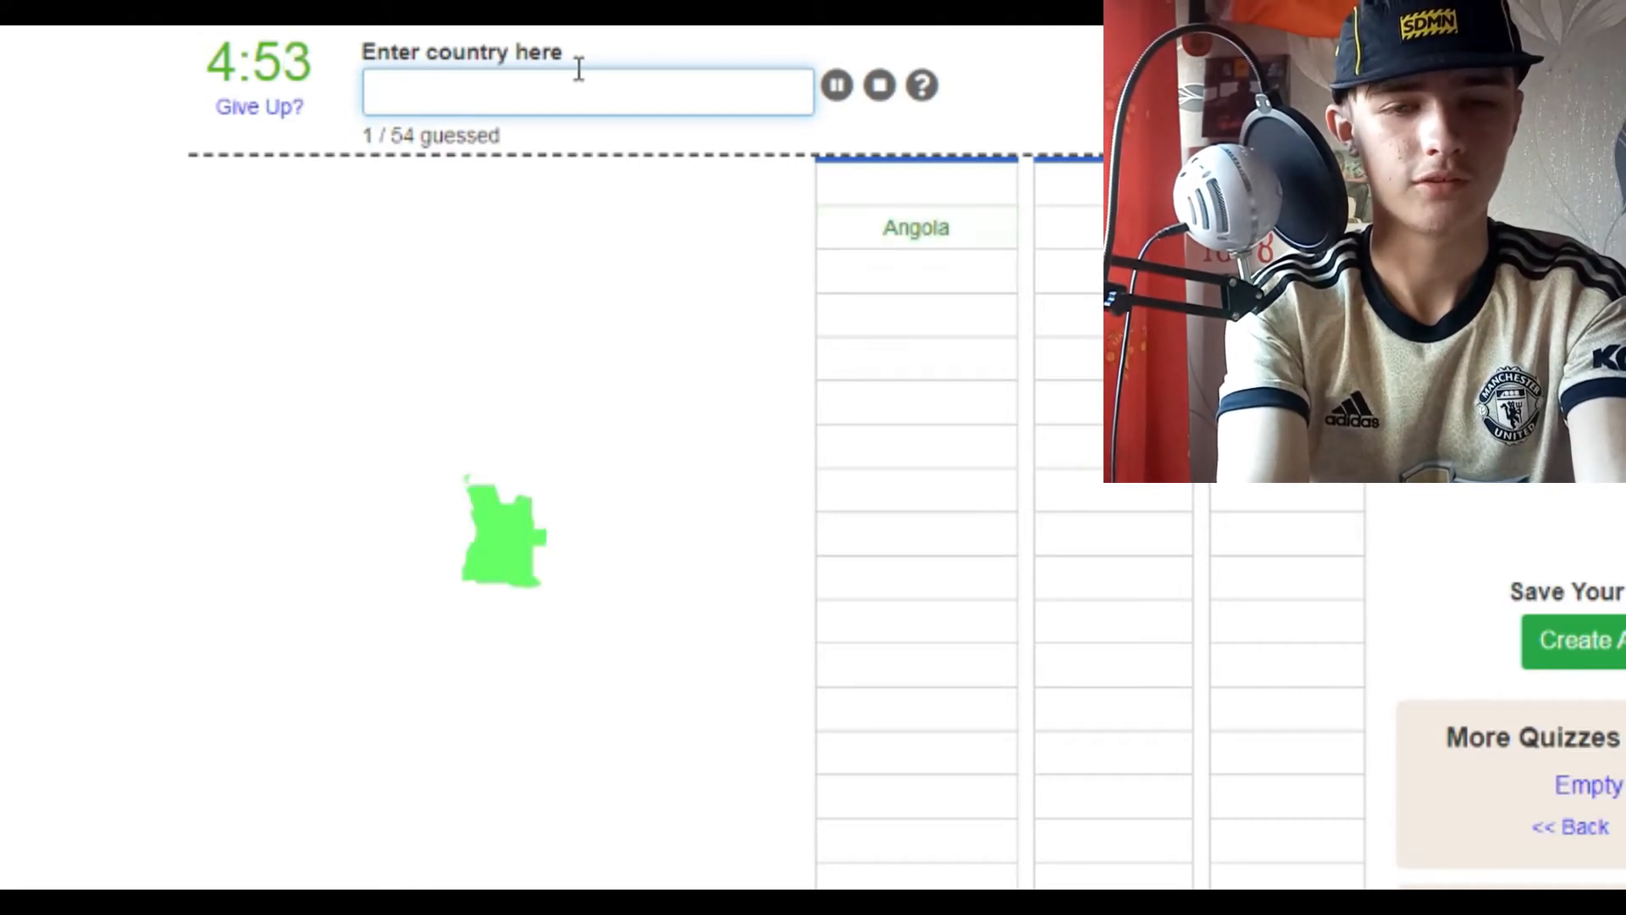
type("Burundi")
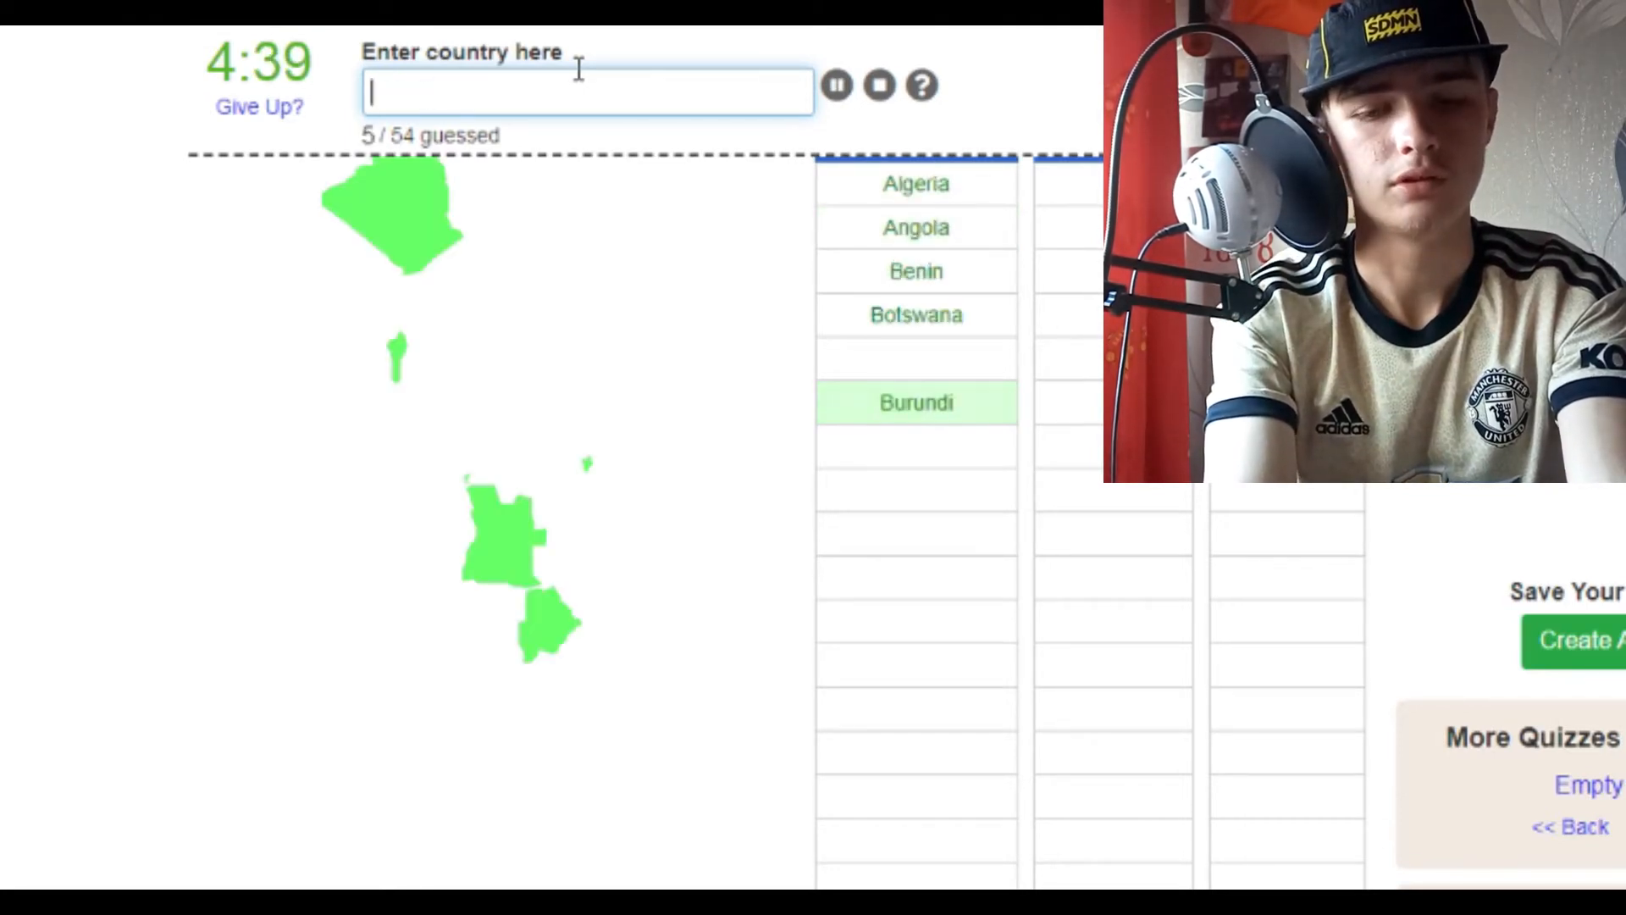
type("bur")
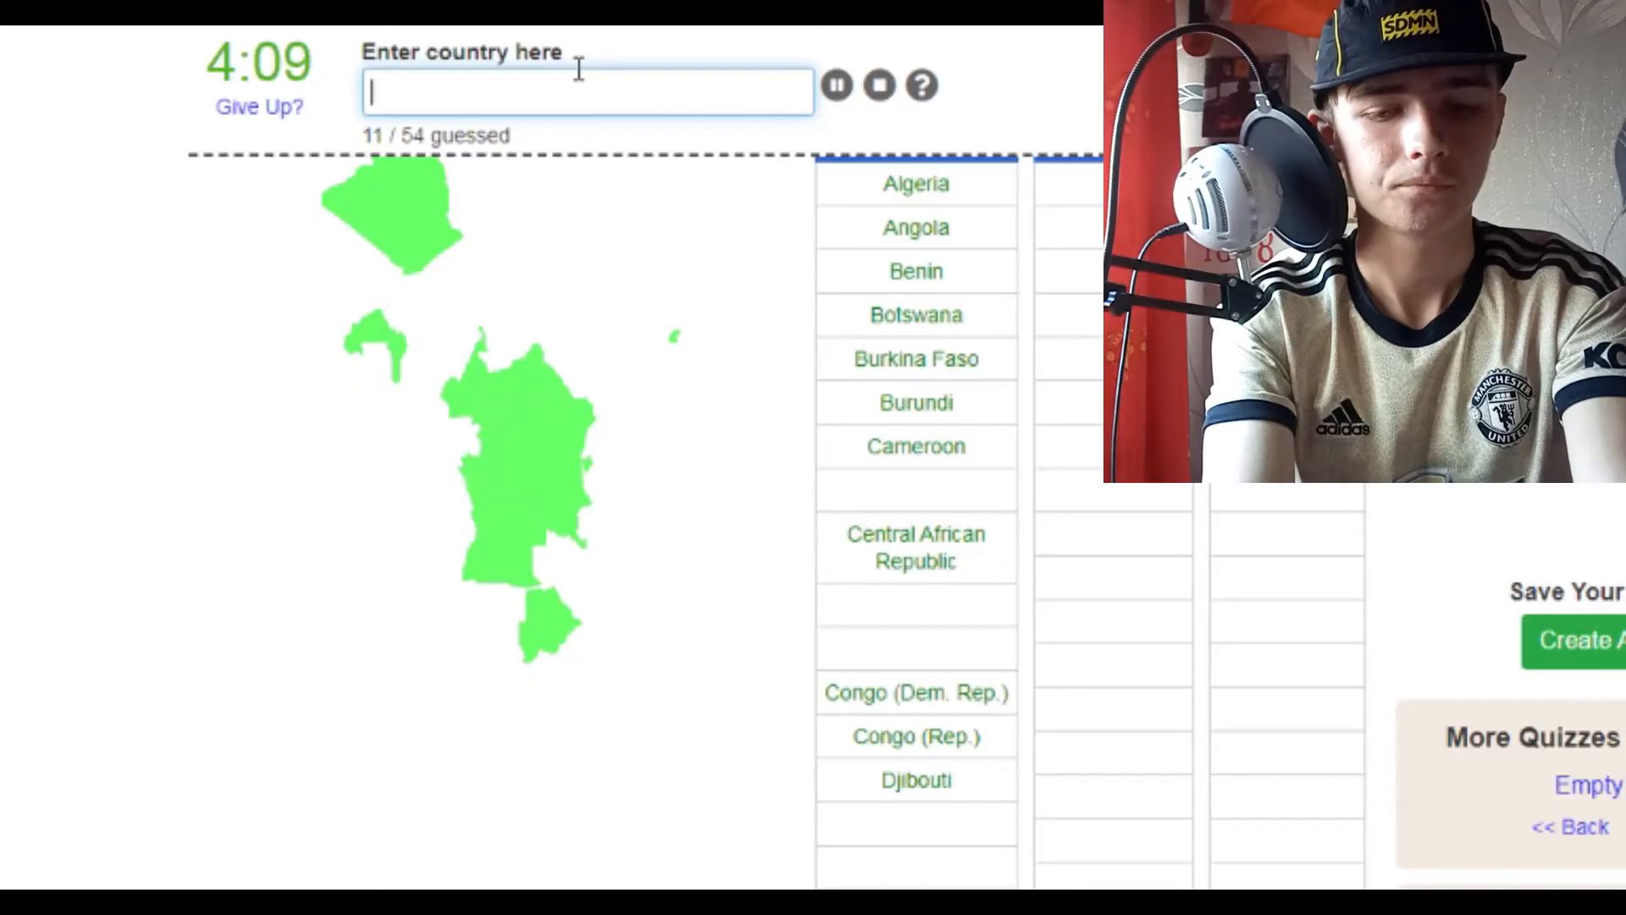
type("Comoros")
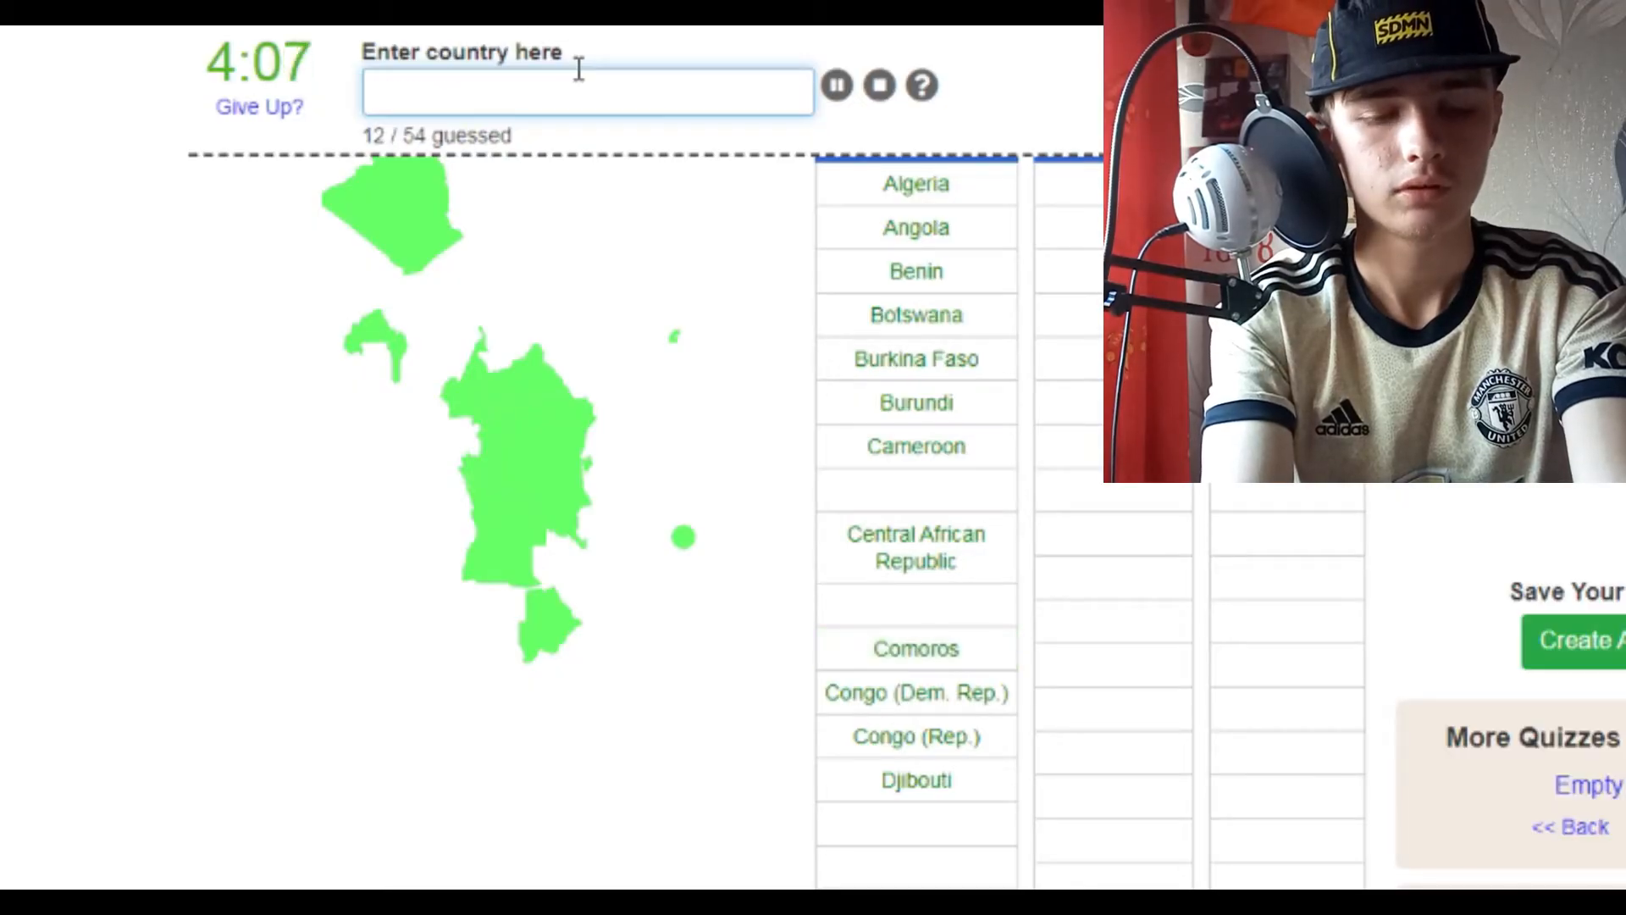
type("cape ve")
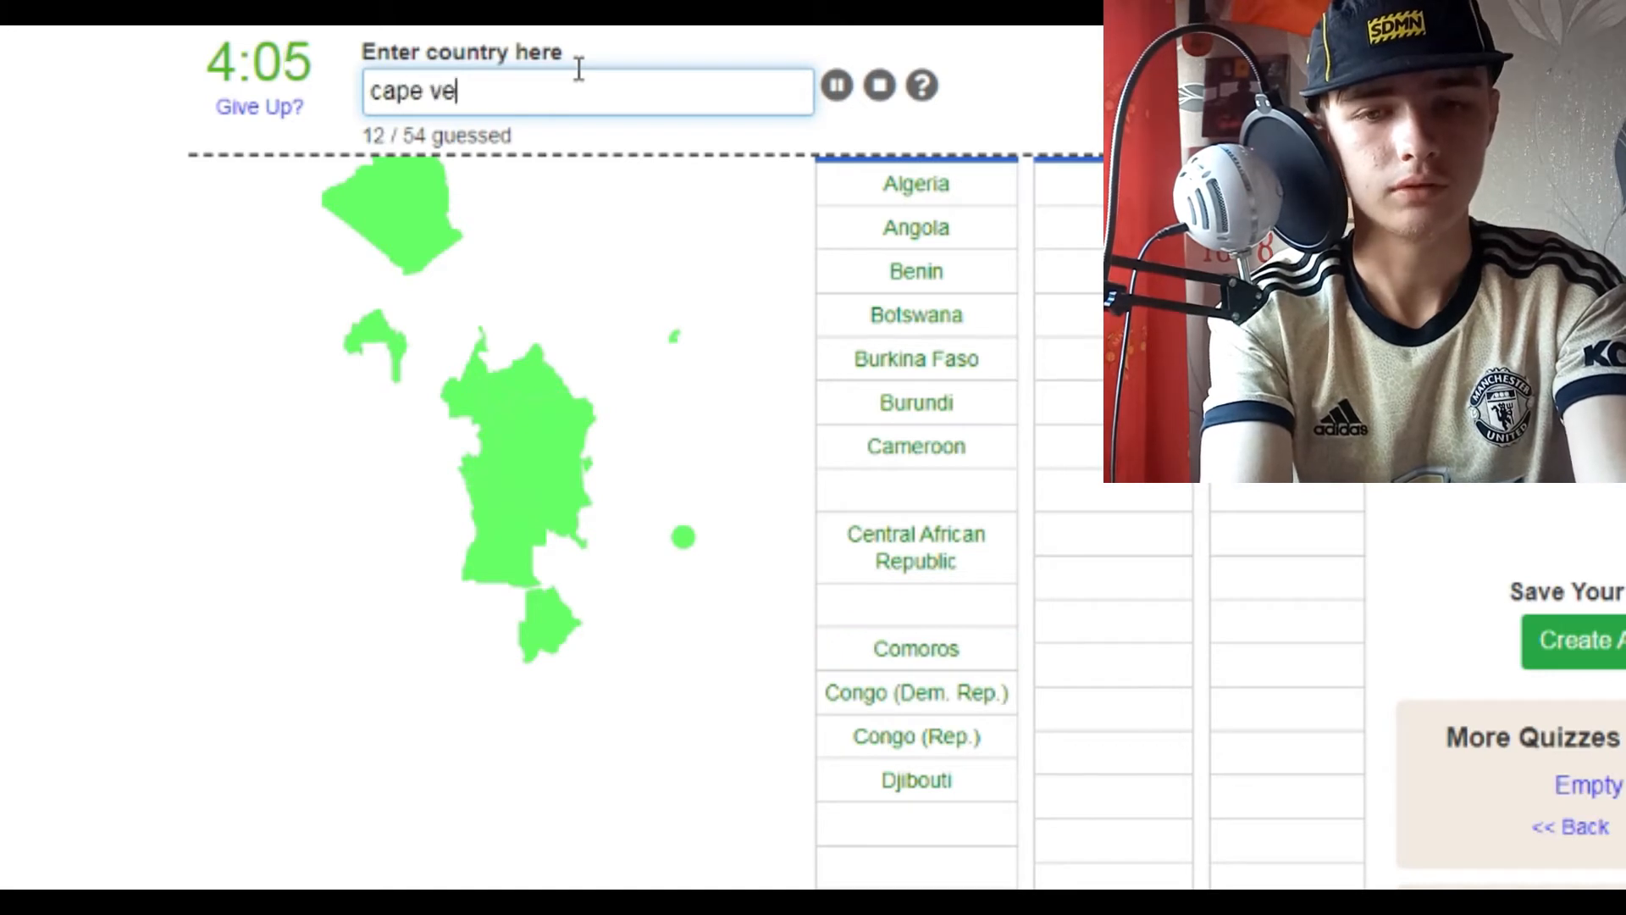
type("eswan")
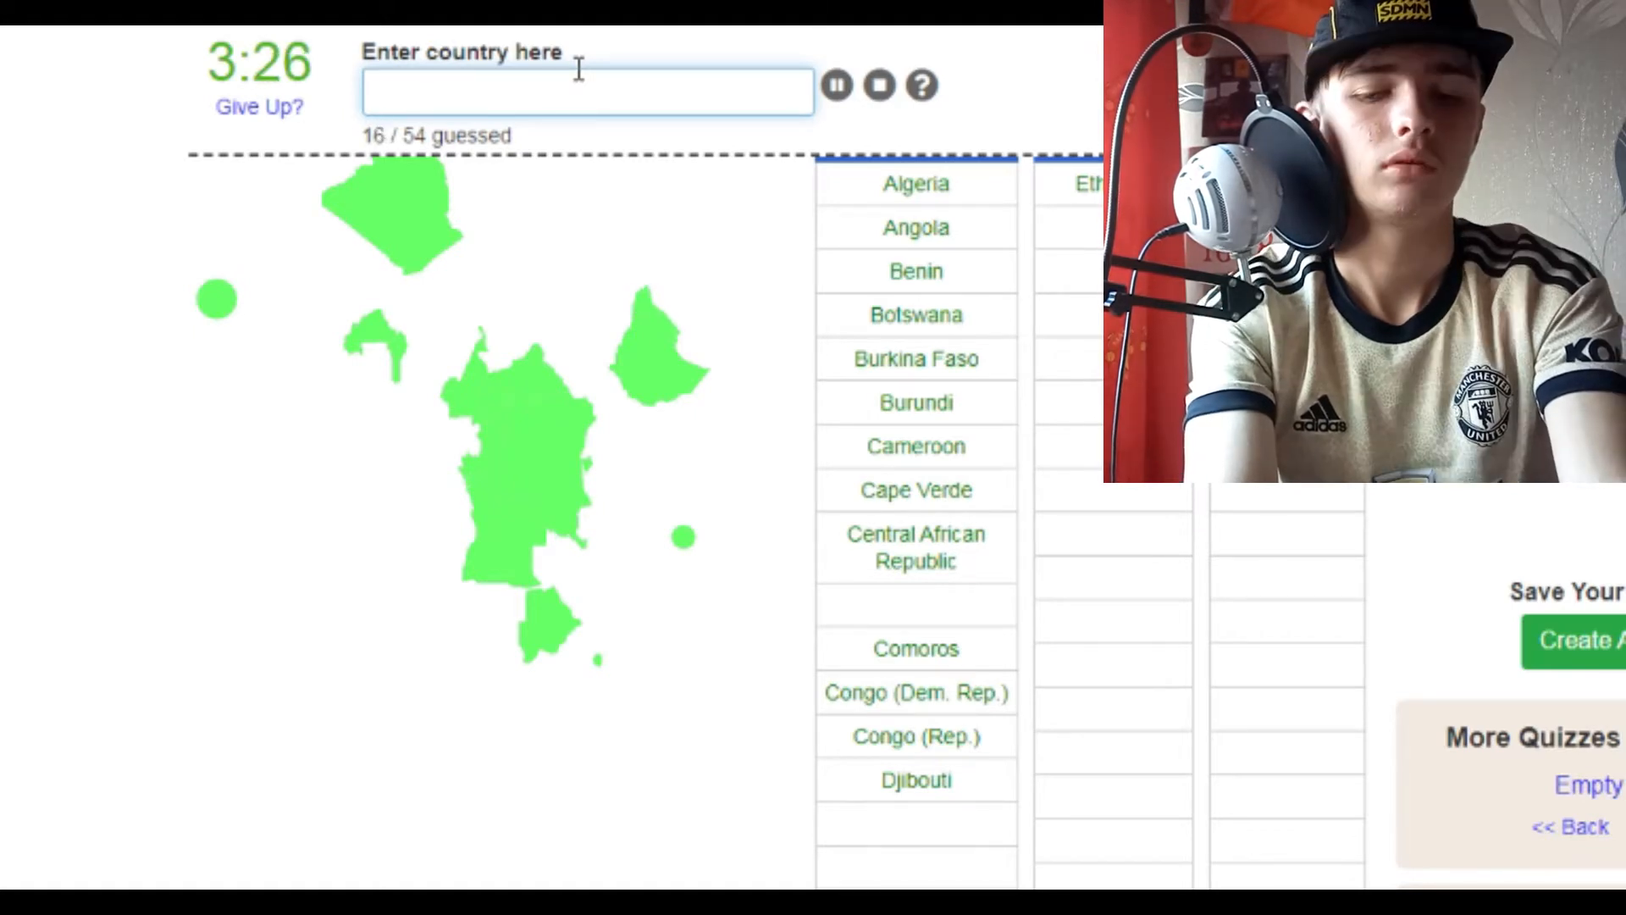
Guess Equatorial Guinea, Gabon, Ivory Coast, Malawi, Mauritania, Mauritius and Morocco.
type("equatori")
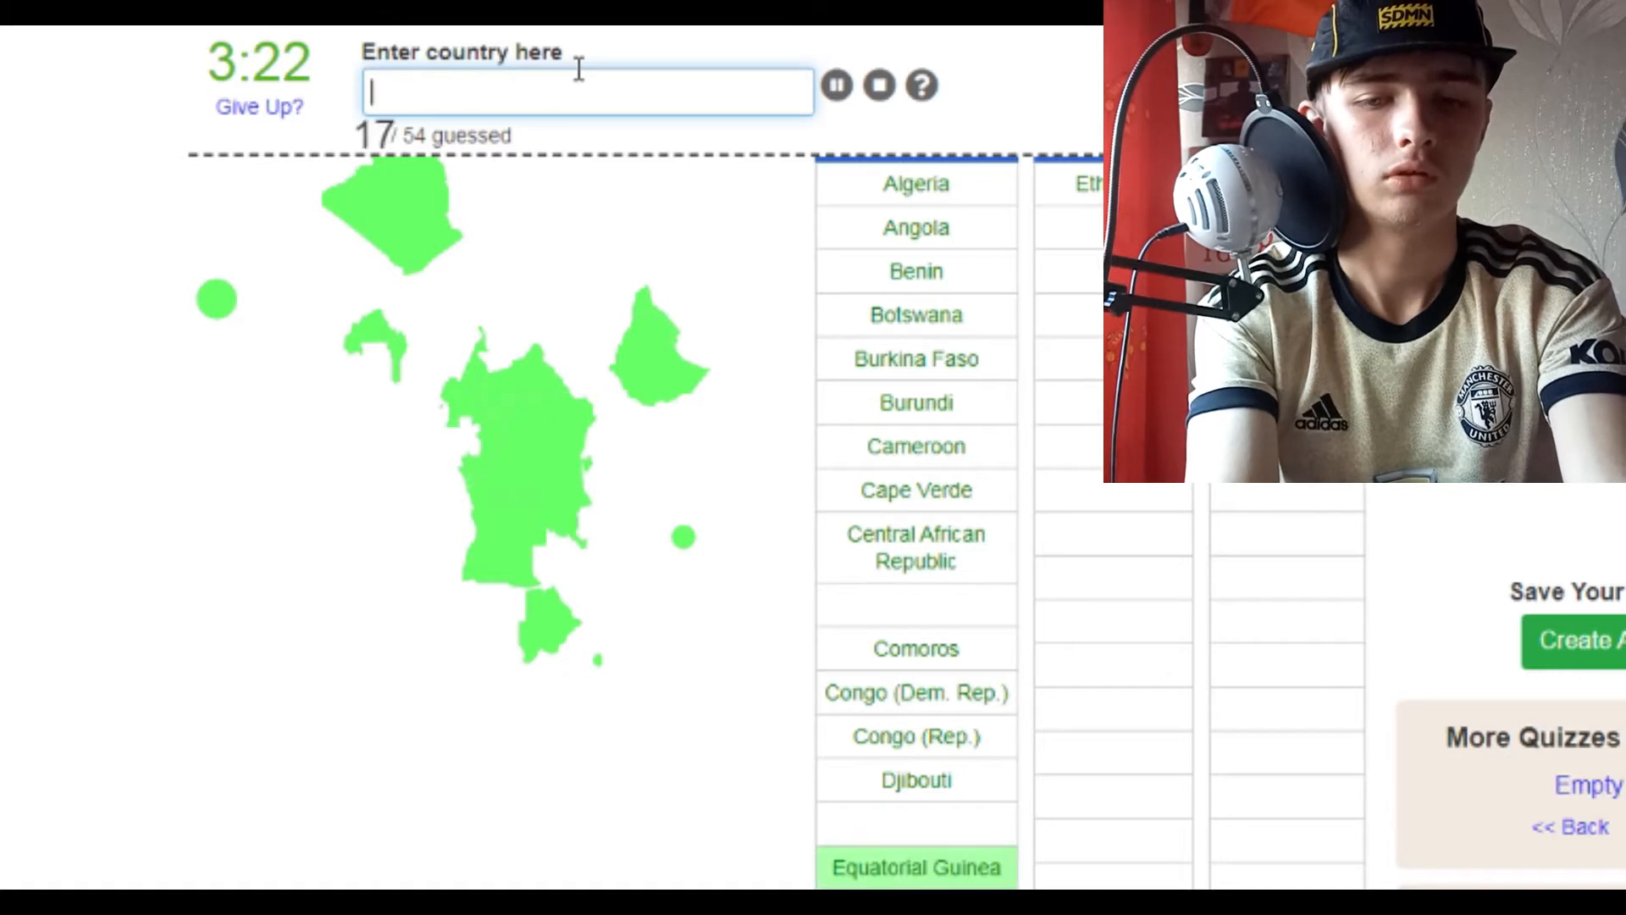
type("gab")
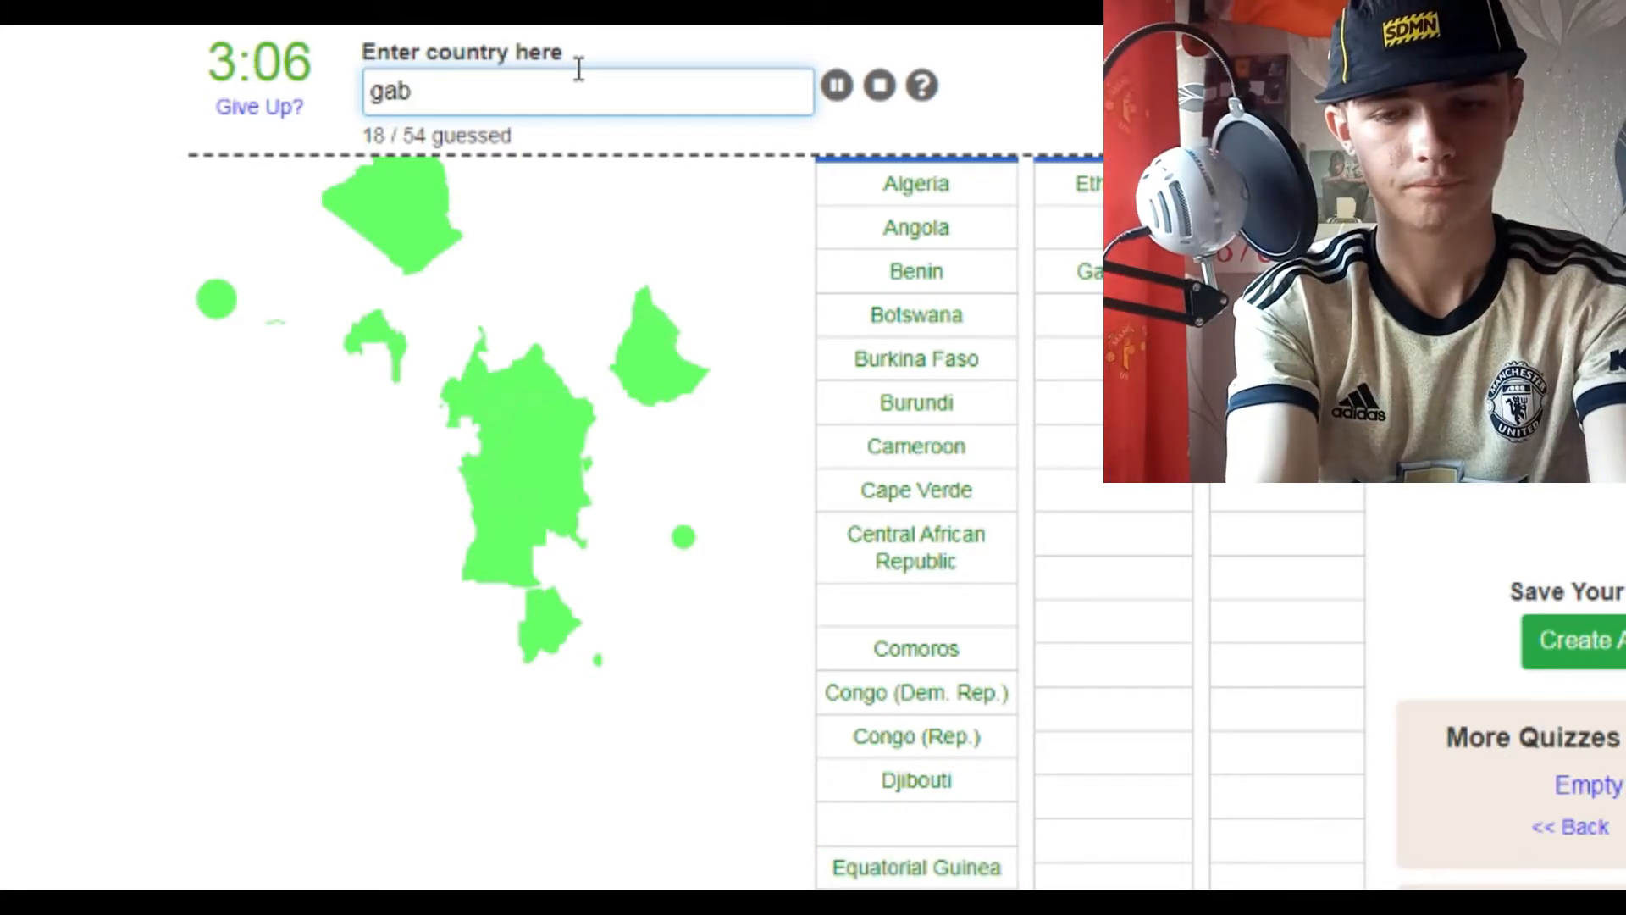
type("gab")
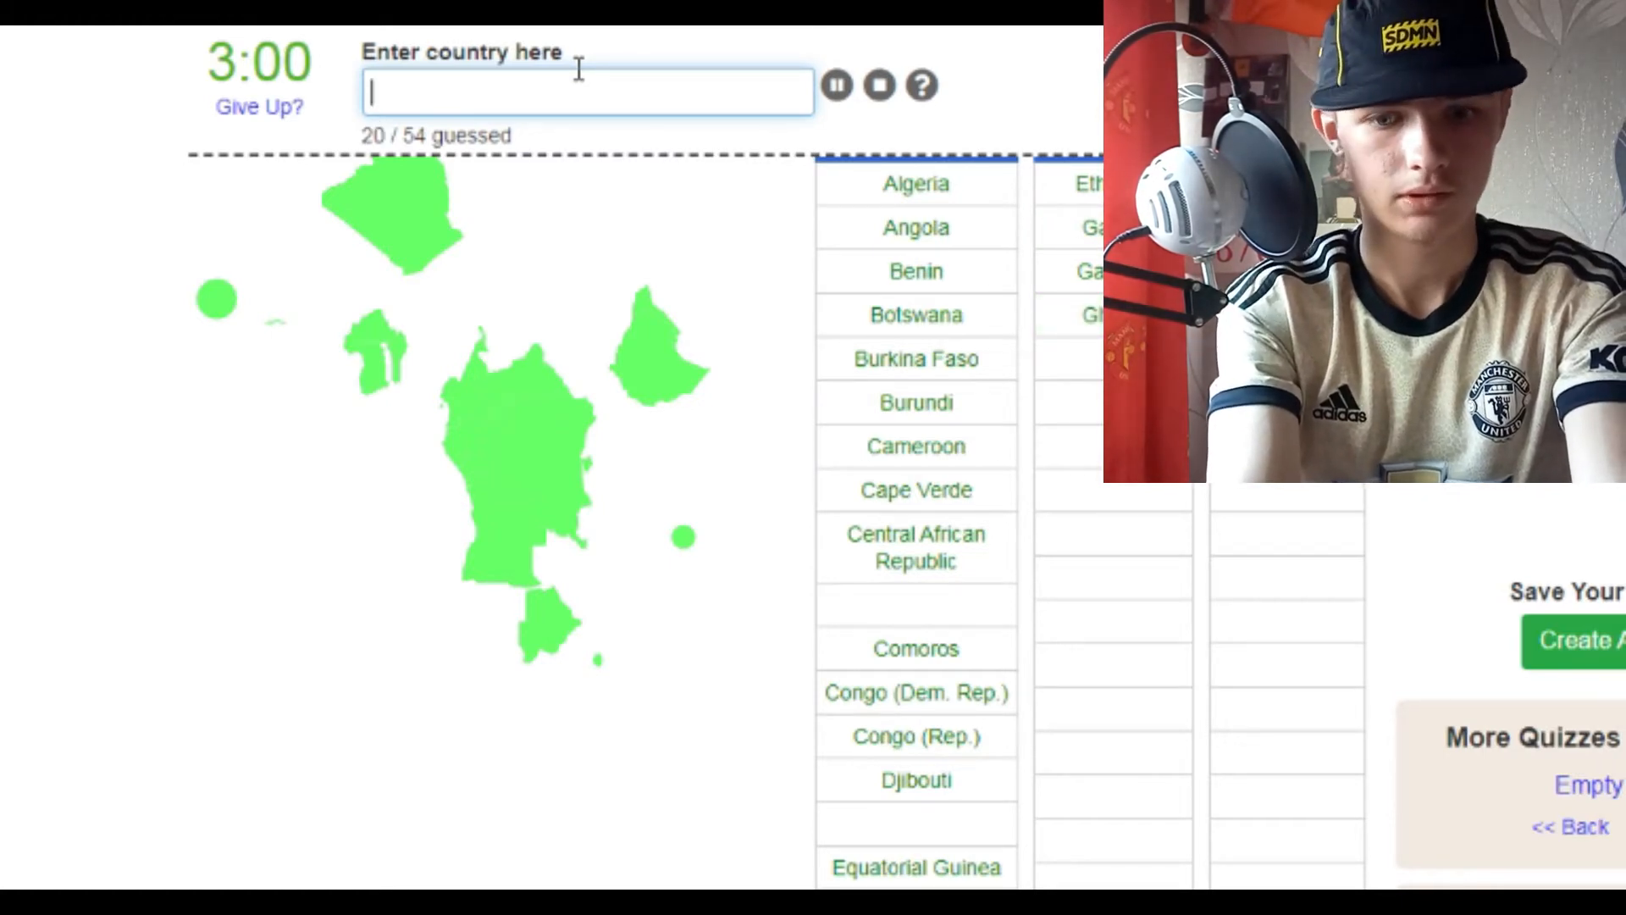
type("ivory")
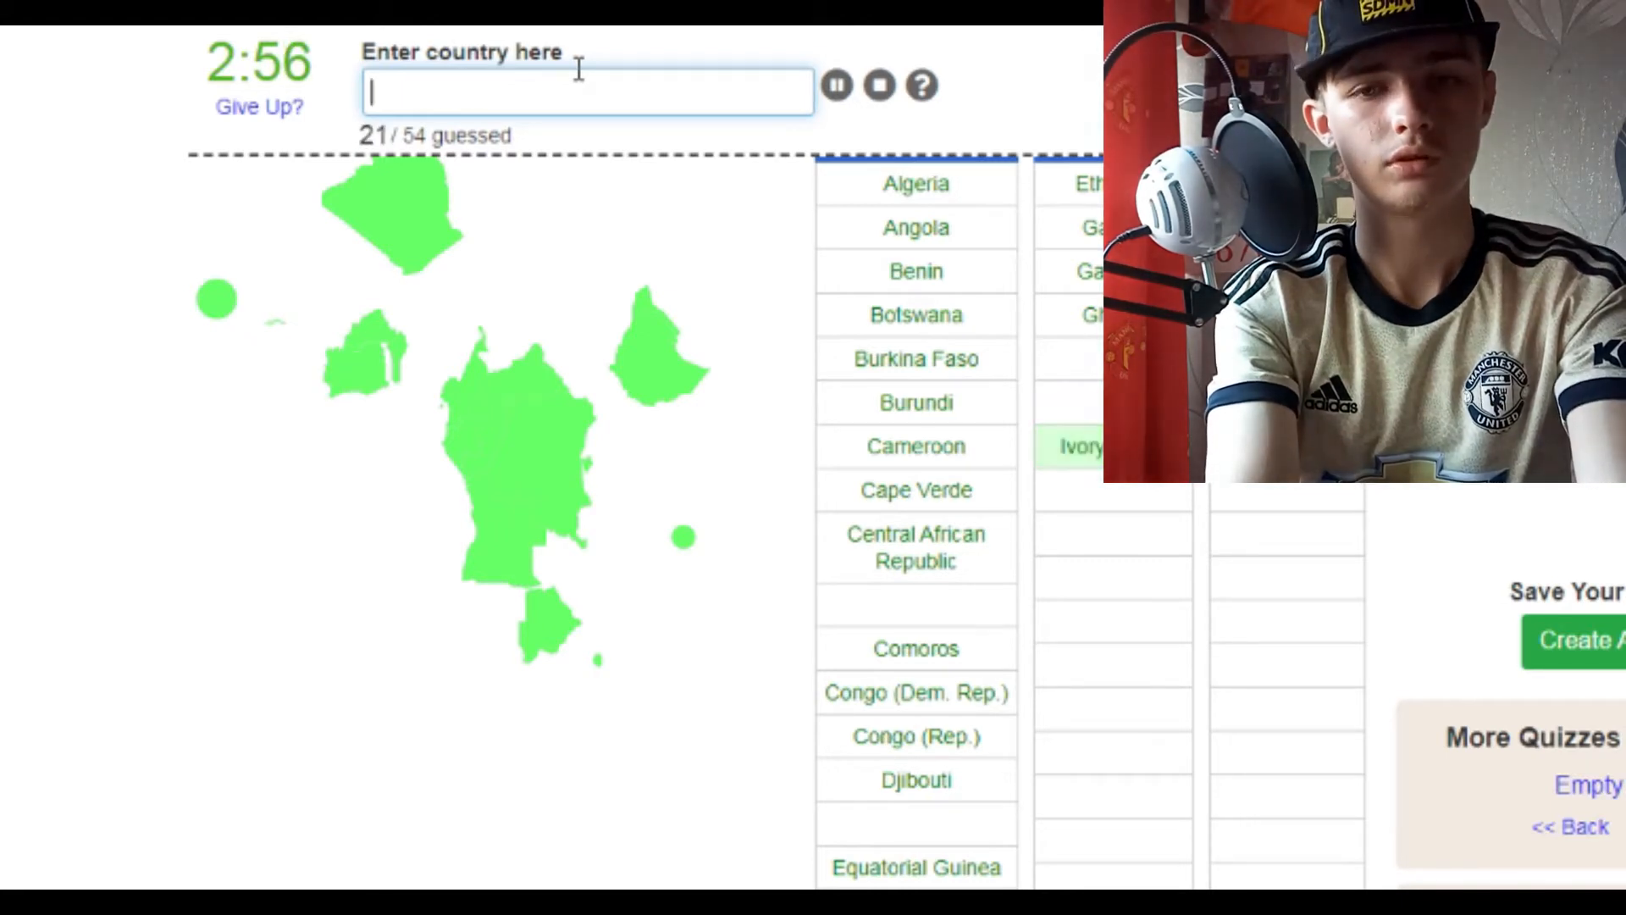
type("mala")
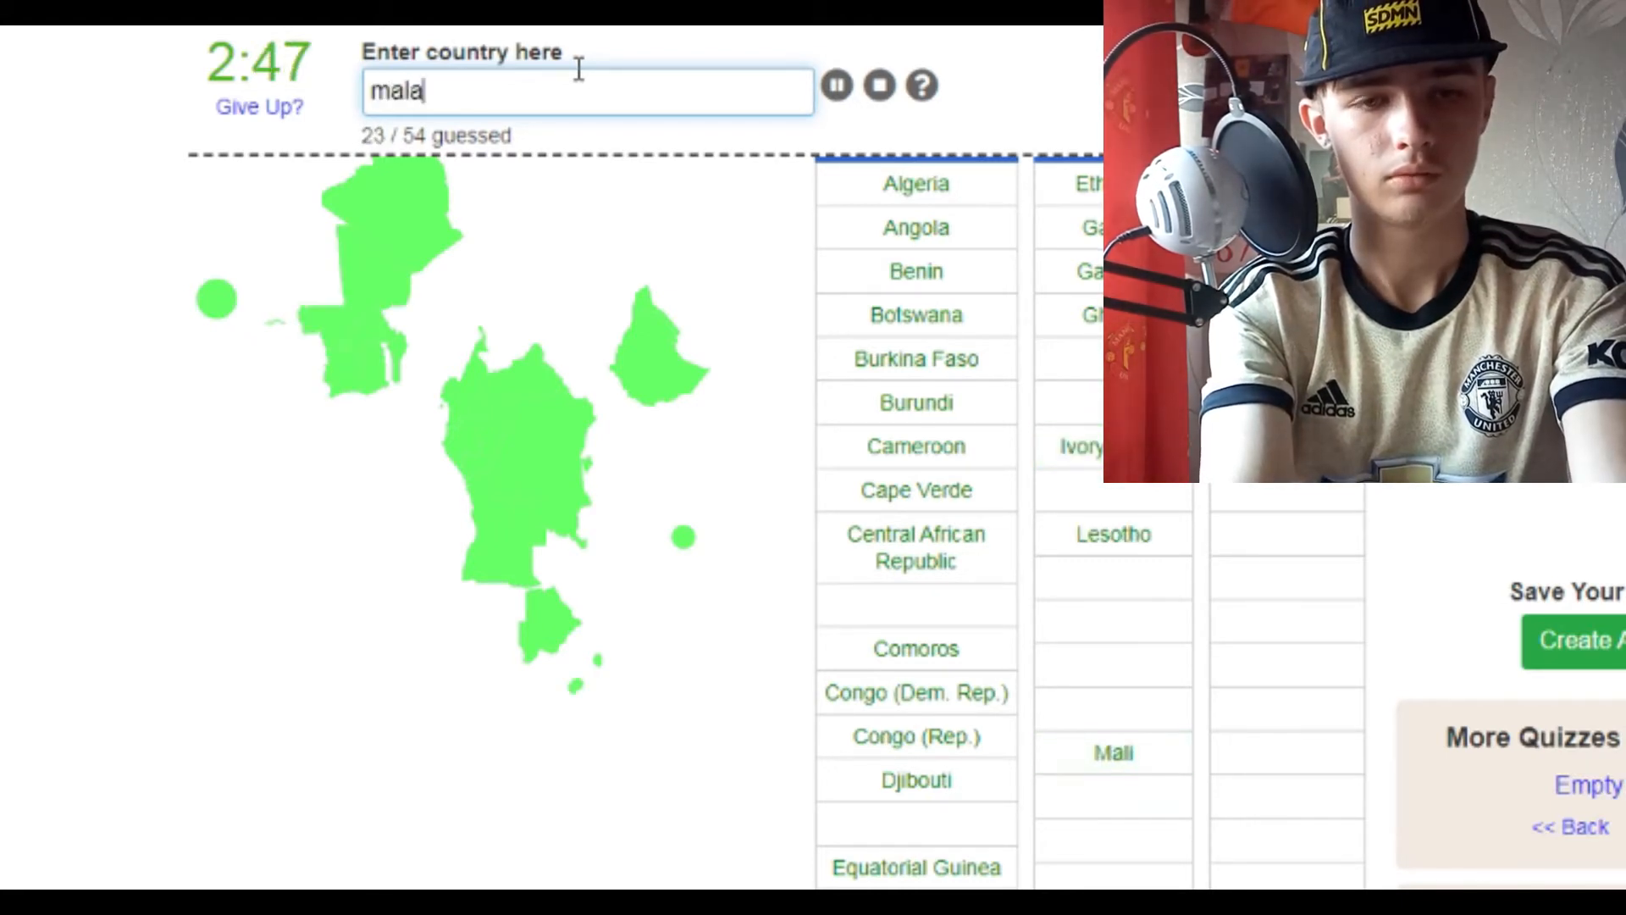
type("mau")
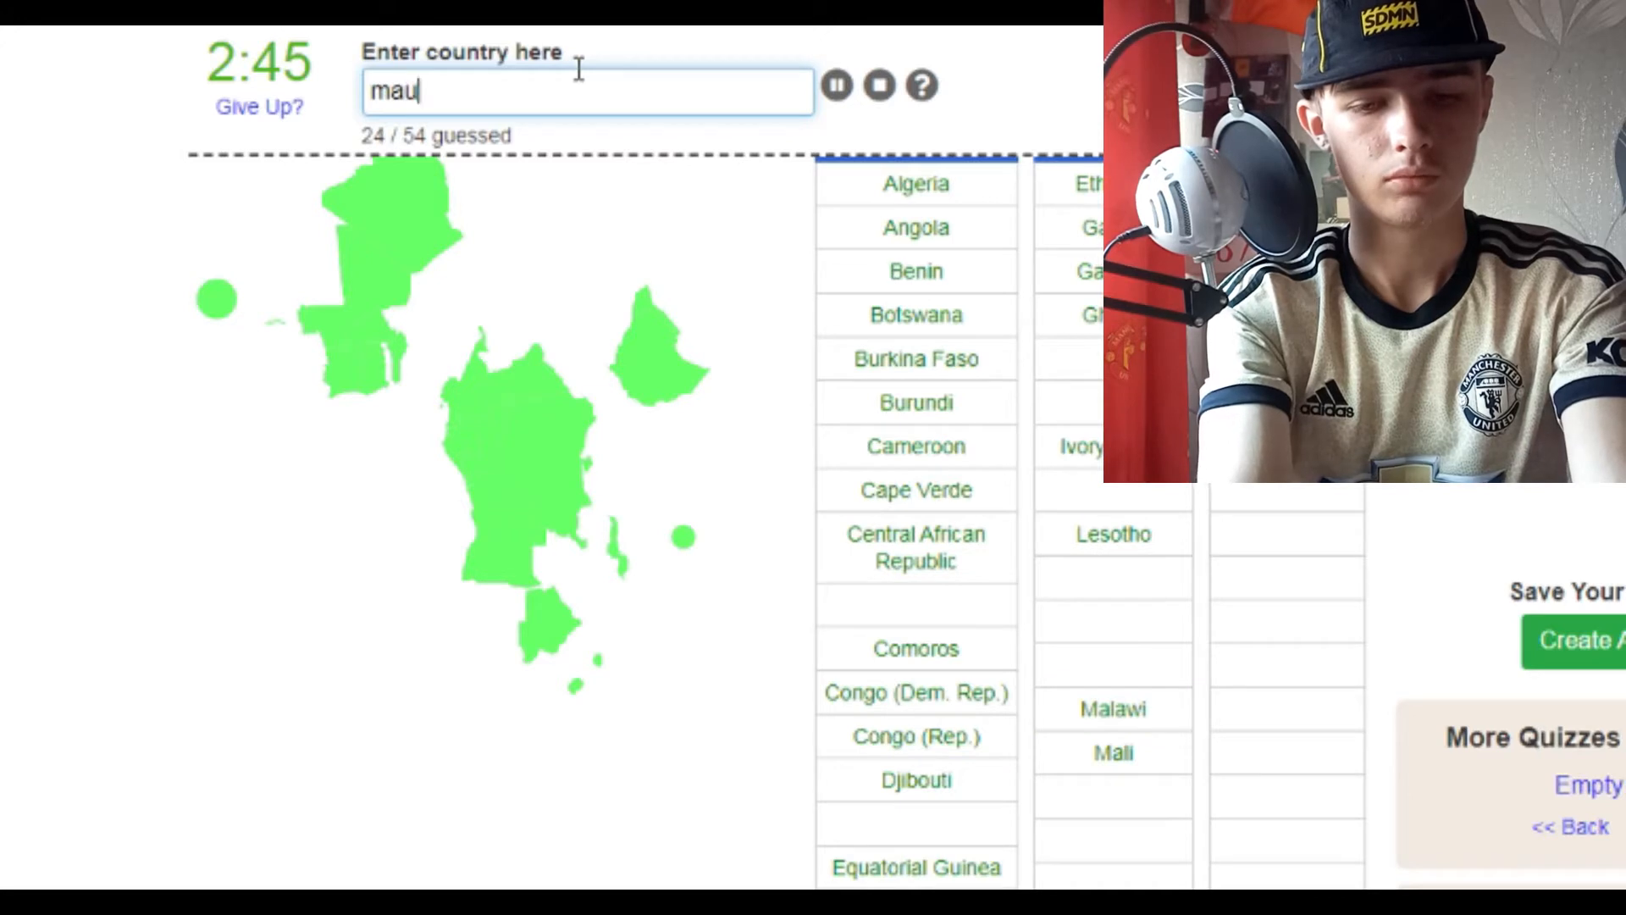
type("rai")
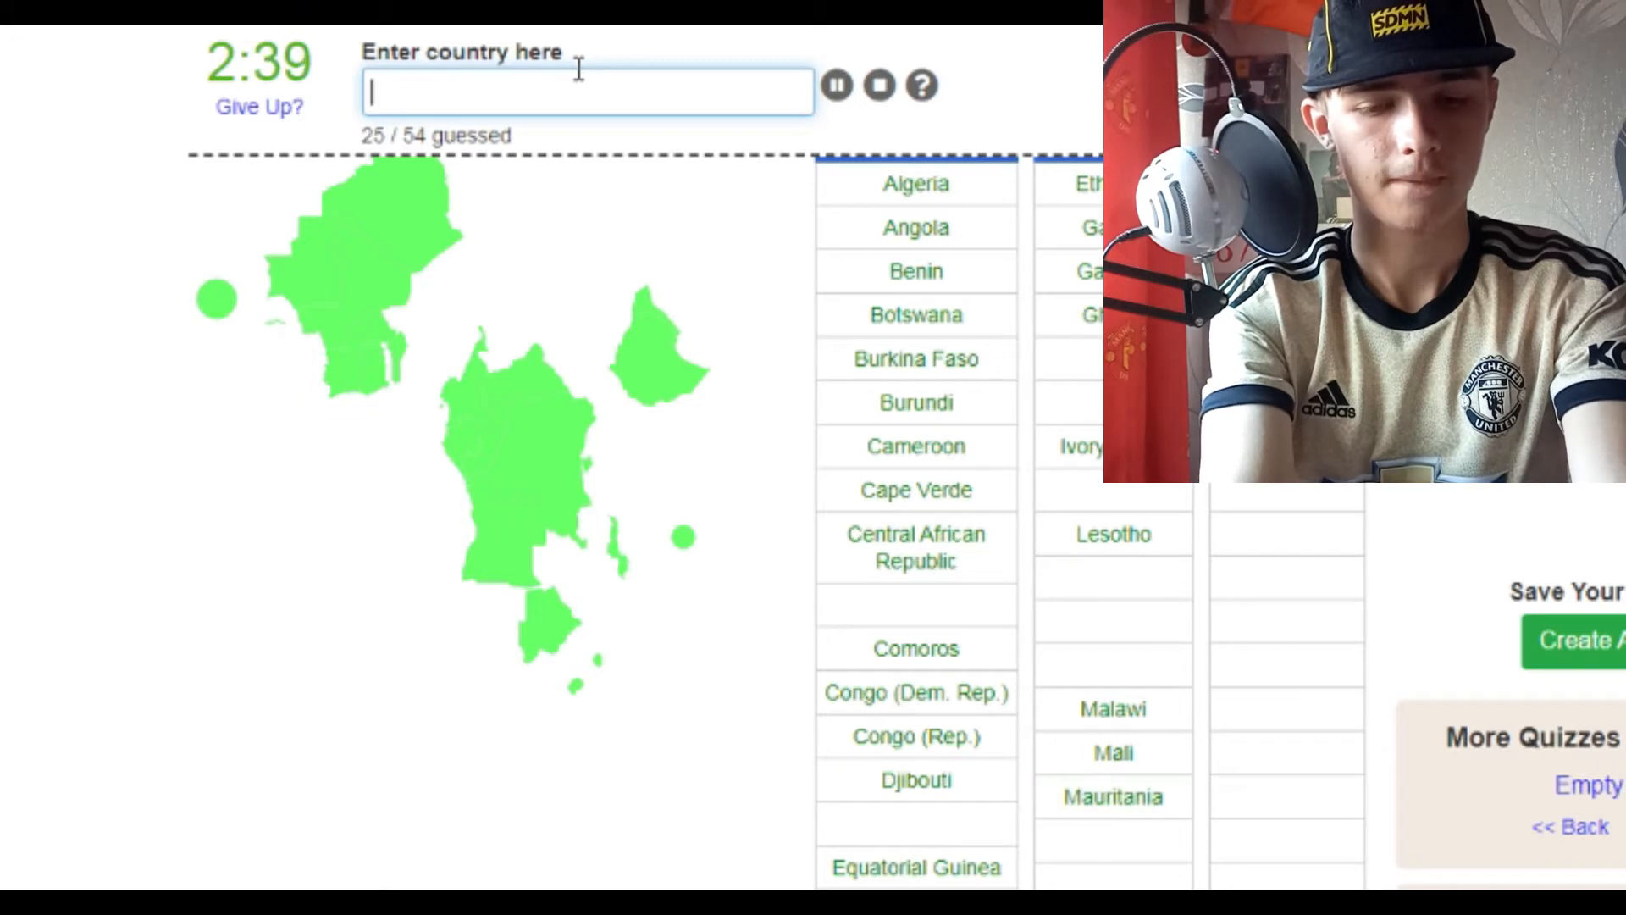
type("Mauritius")
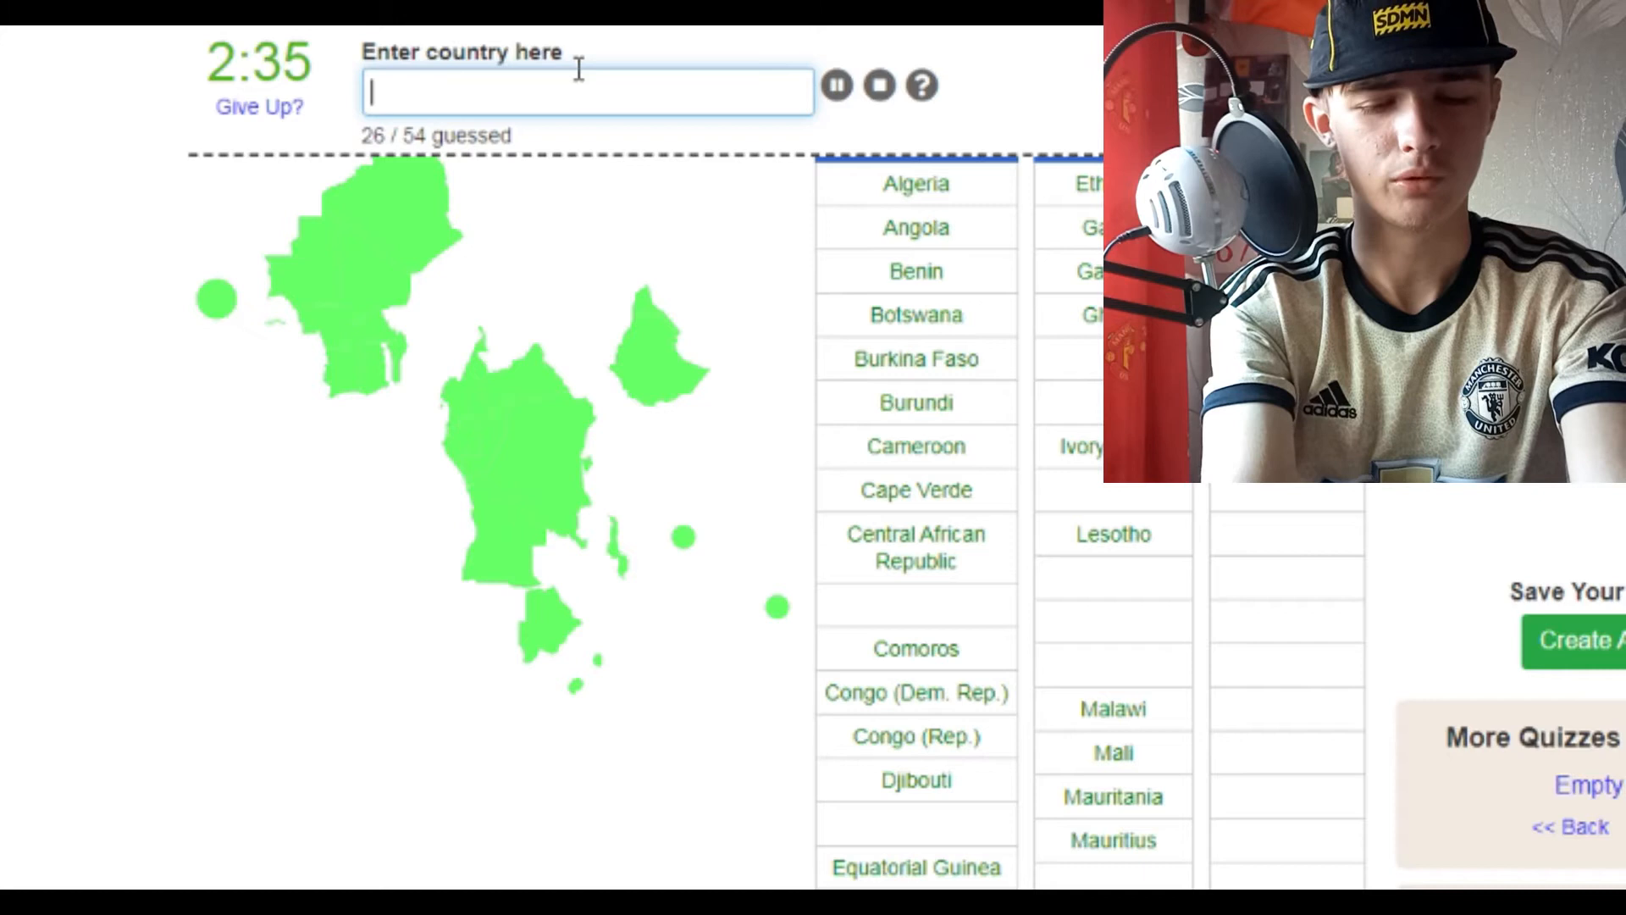
type("Morocco")
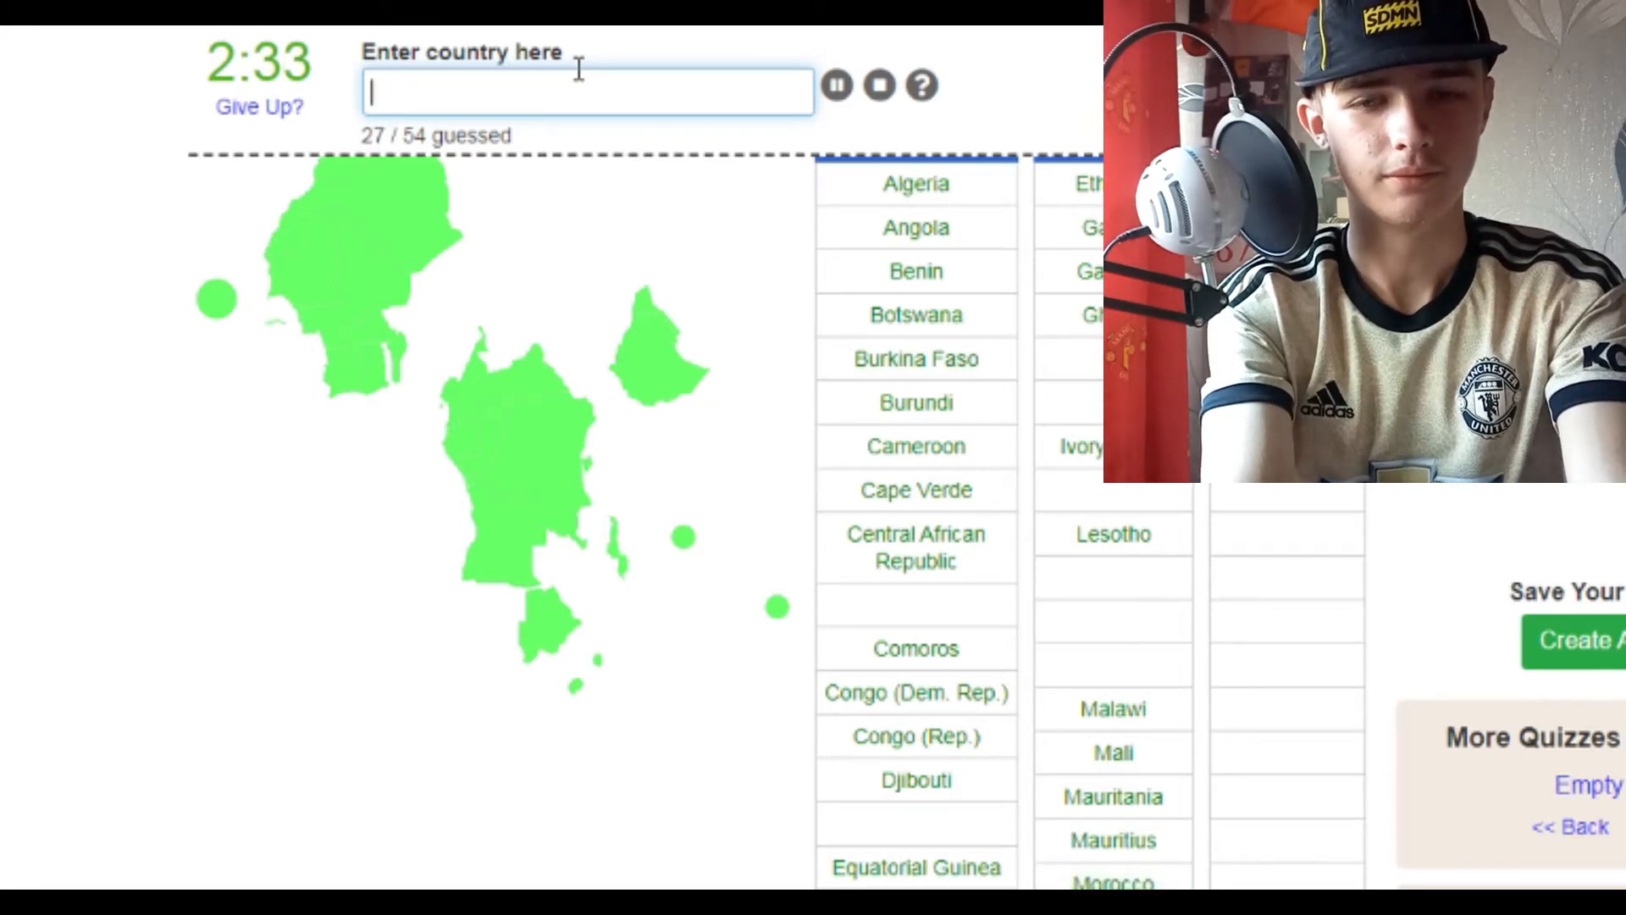
Guess Niger, Nigeria, Namibia, Mozambique, Guinea and Guinea-Bissau, clearing a misspelled Zimbabwe.
type("nieg")
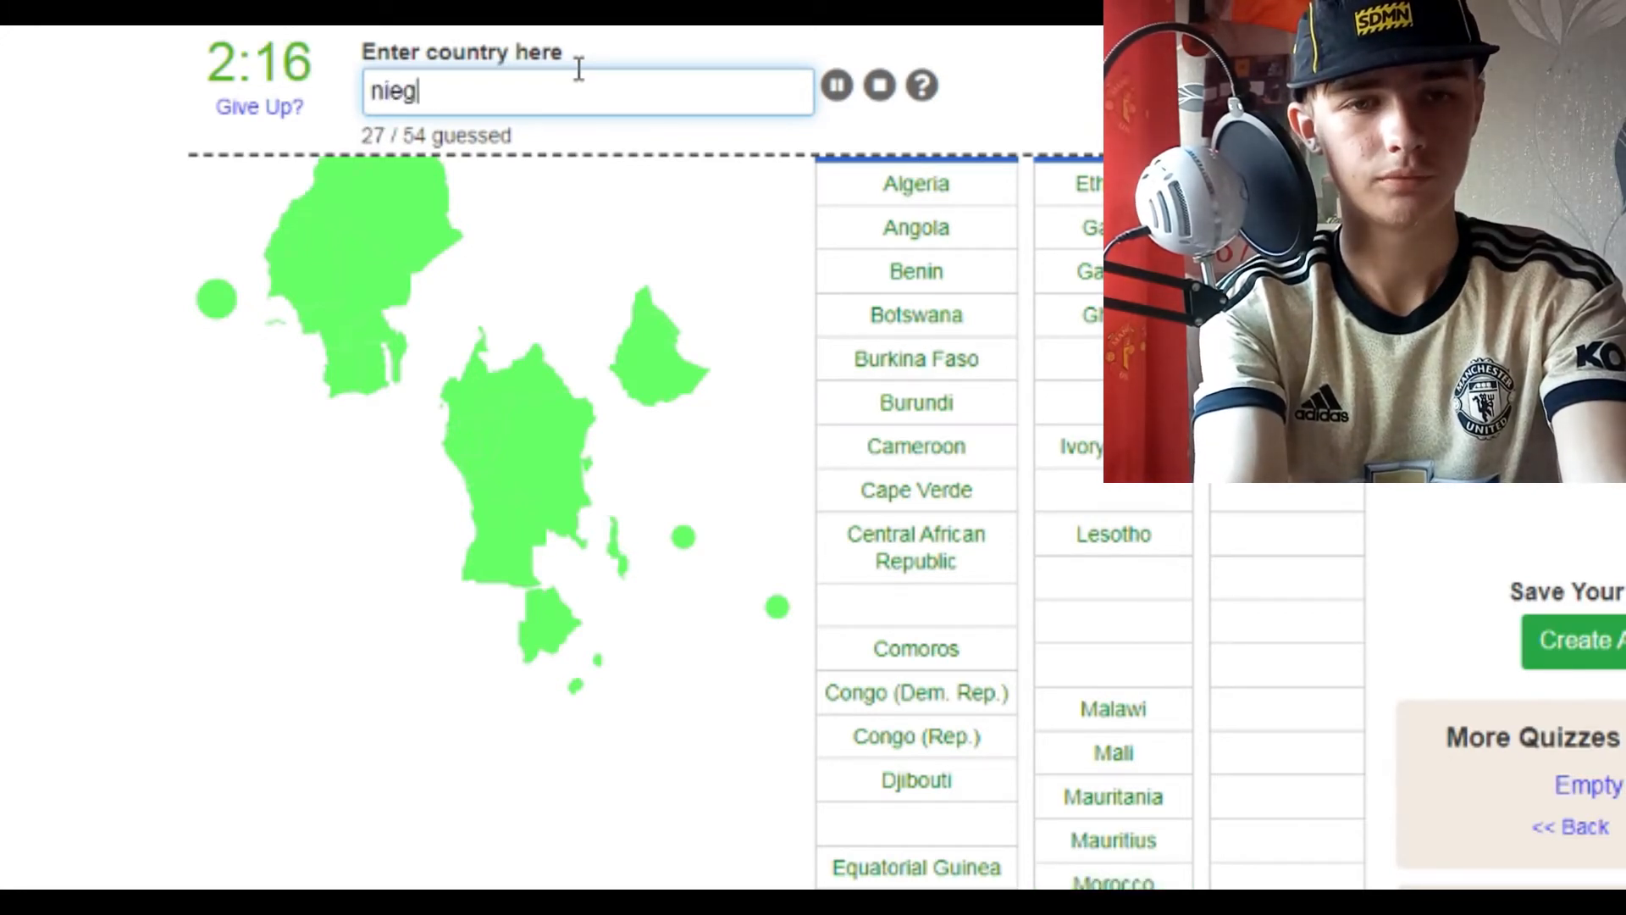
type("niger")
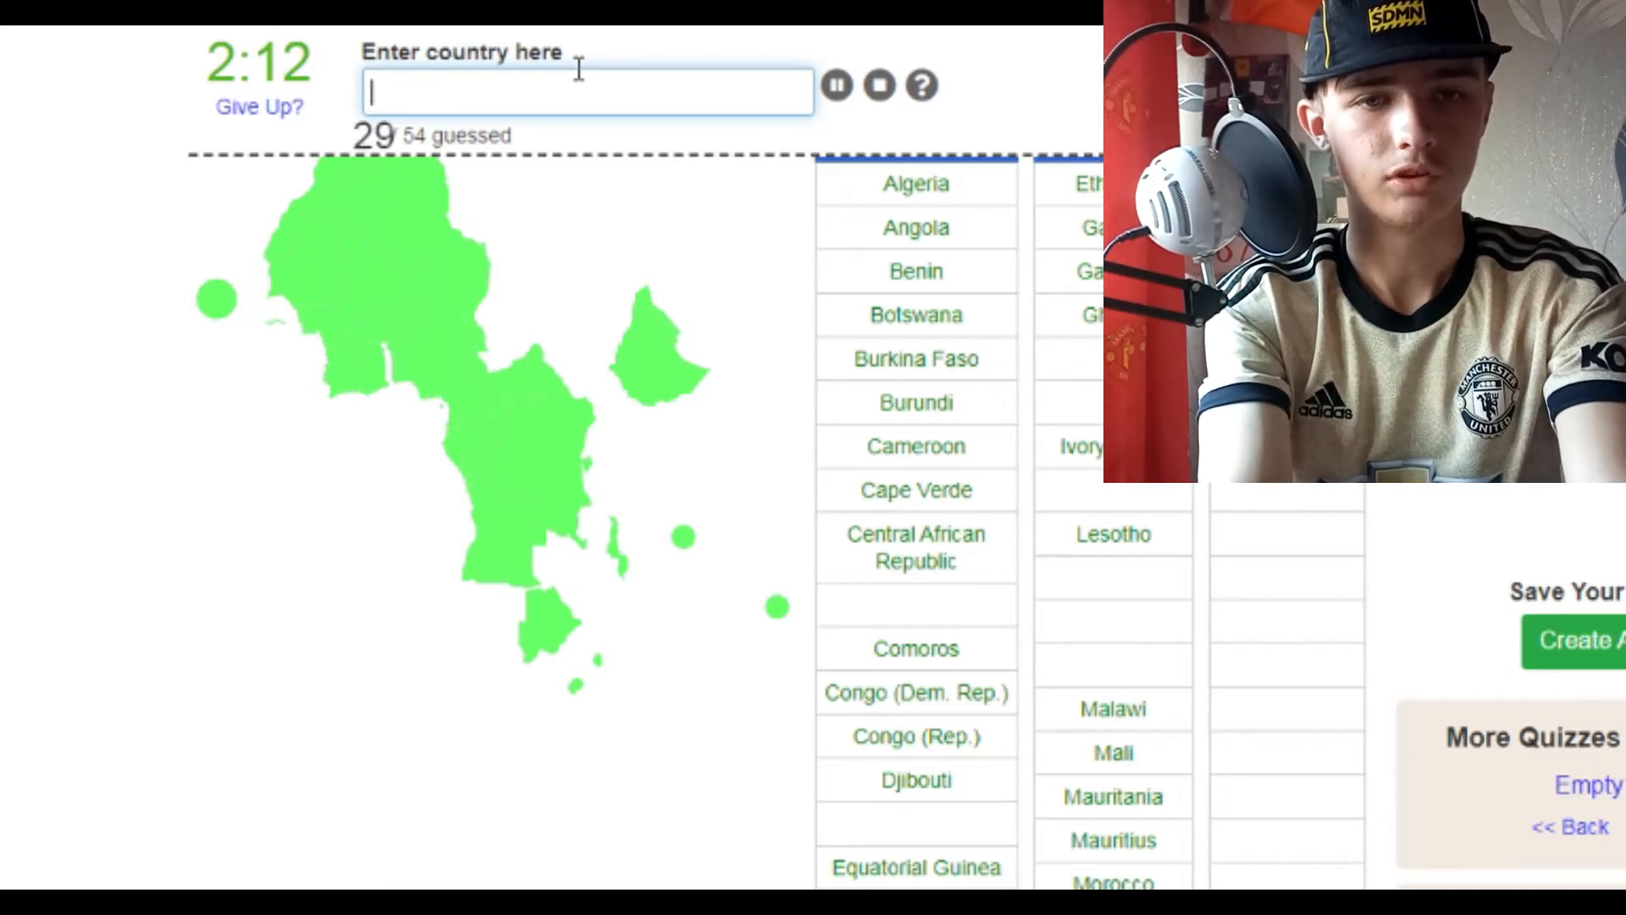
type("na")
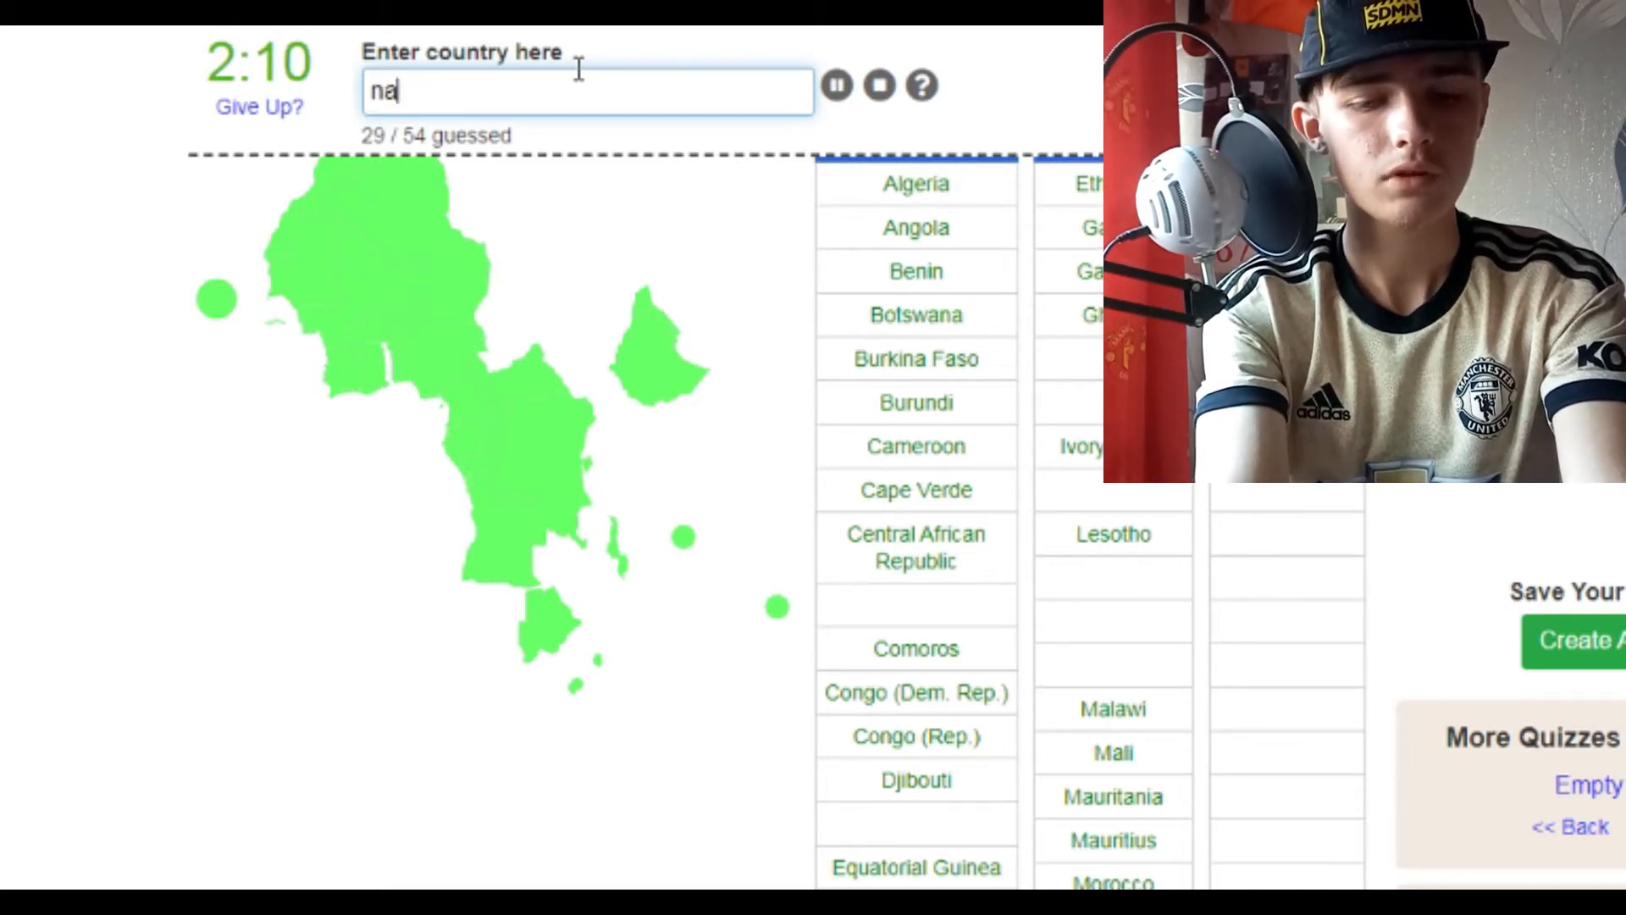
type("mo")
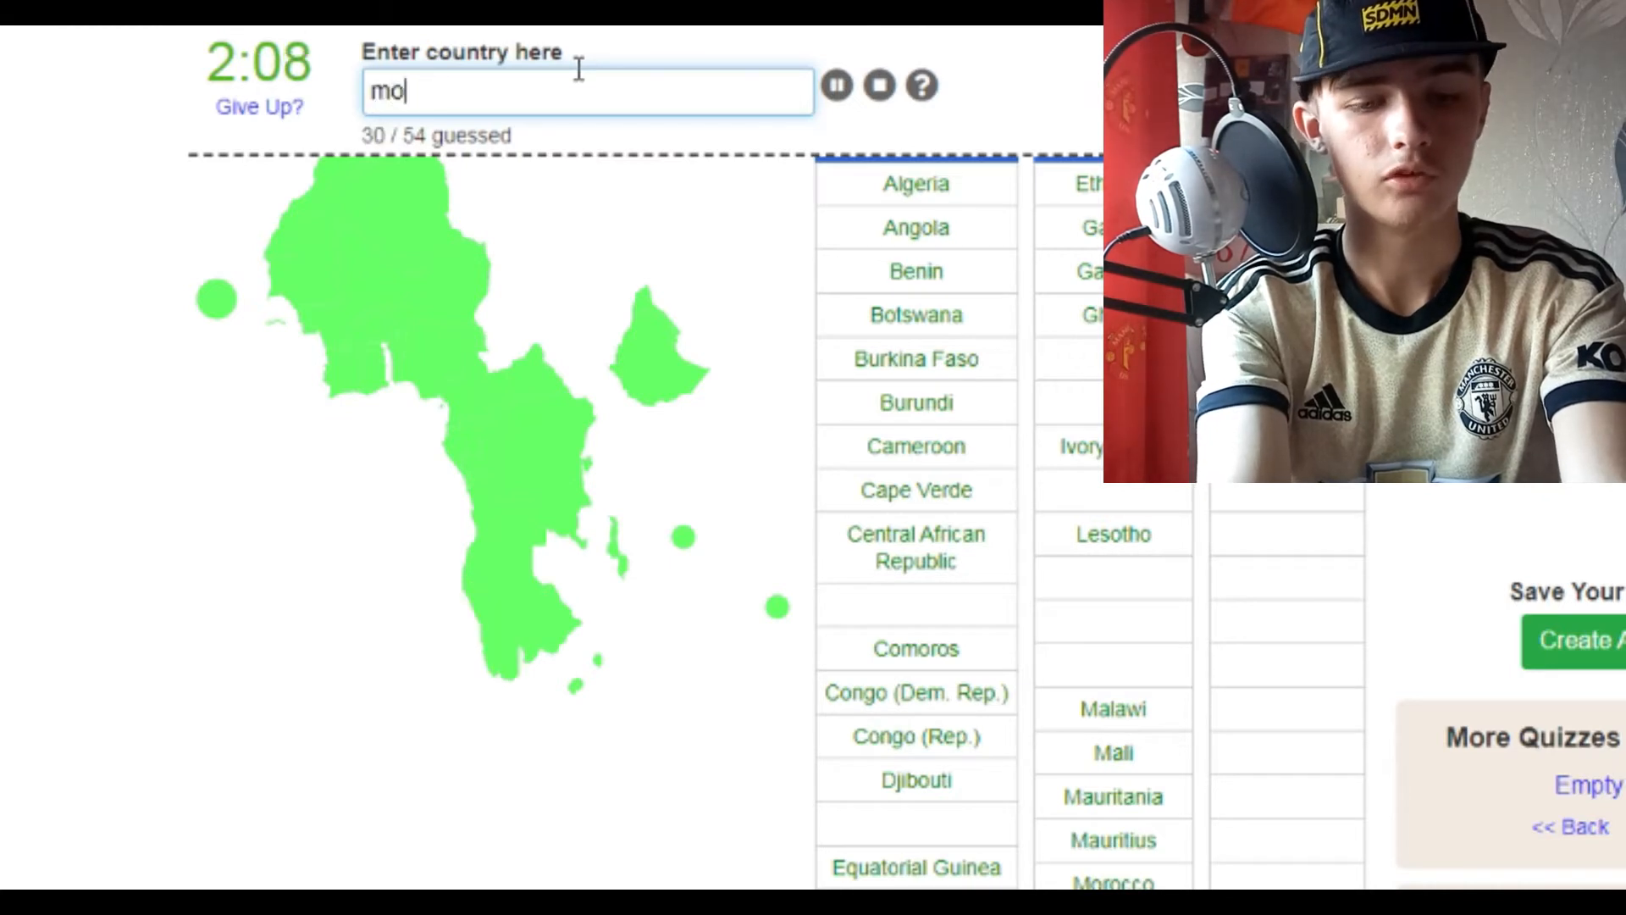
type("zambiq")
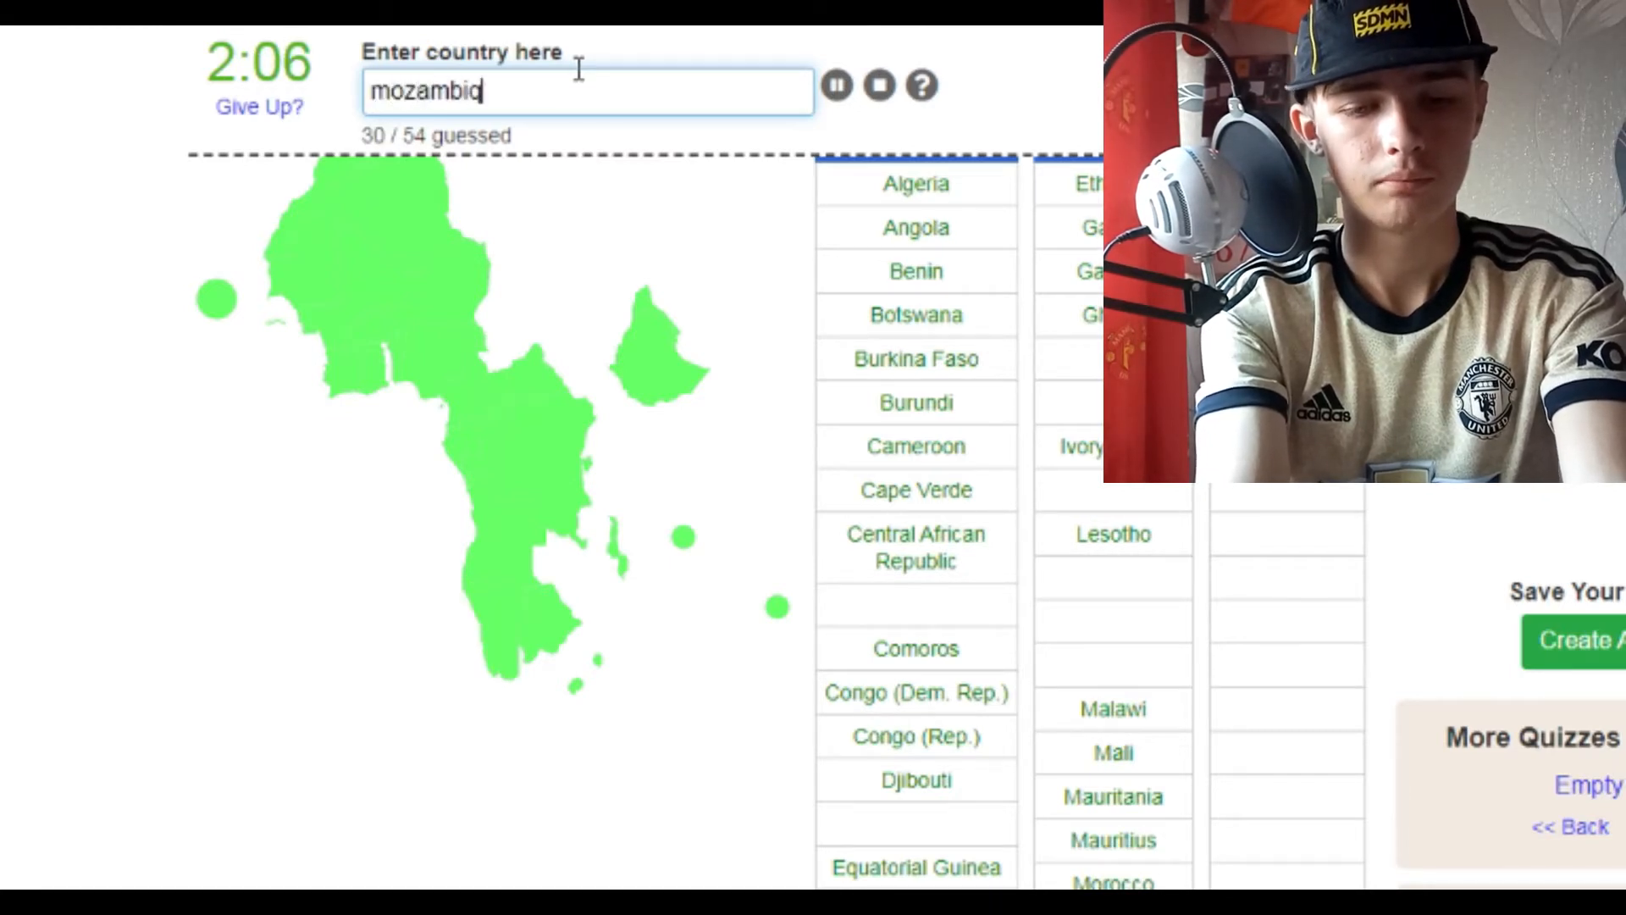
type("gu")
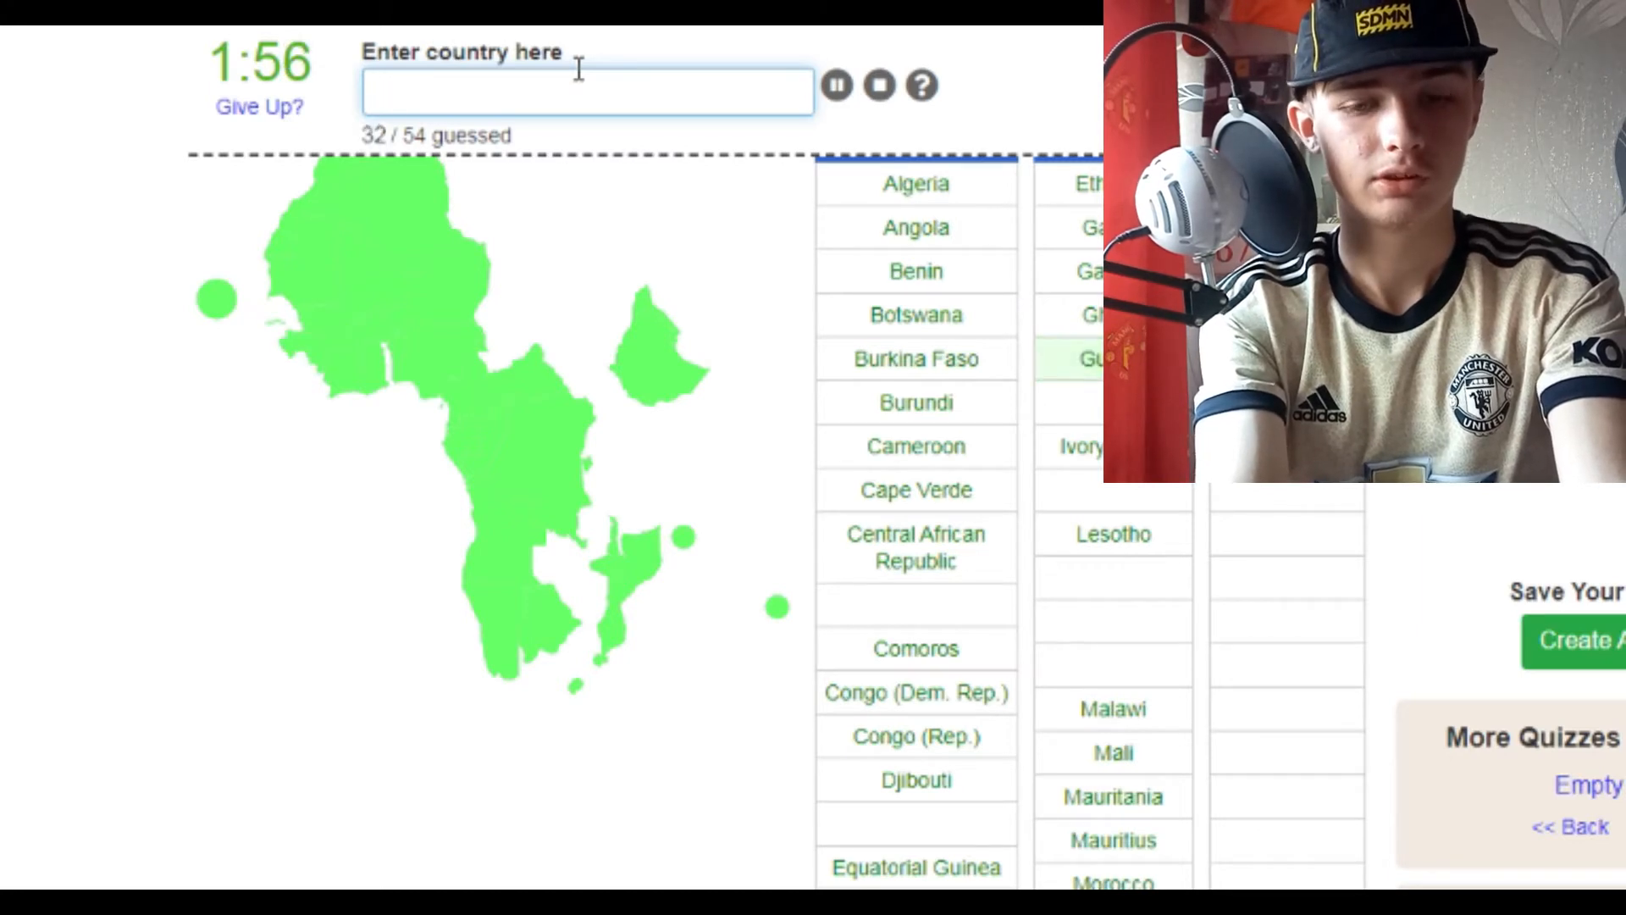
type("guinea-v")
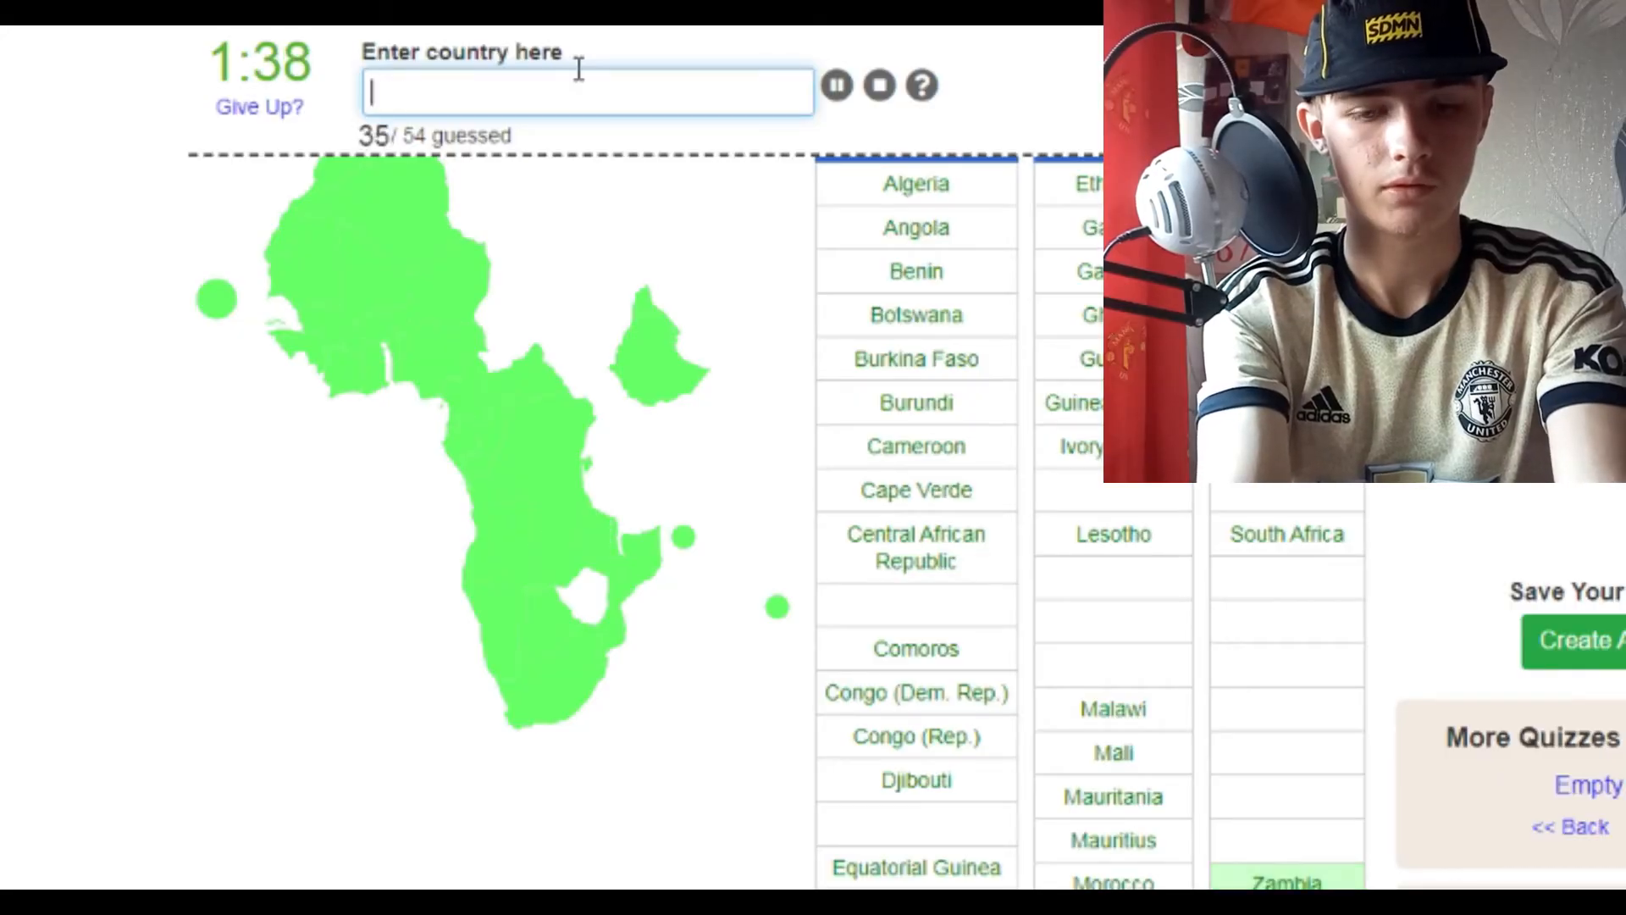
type("zimbabawe")
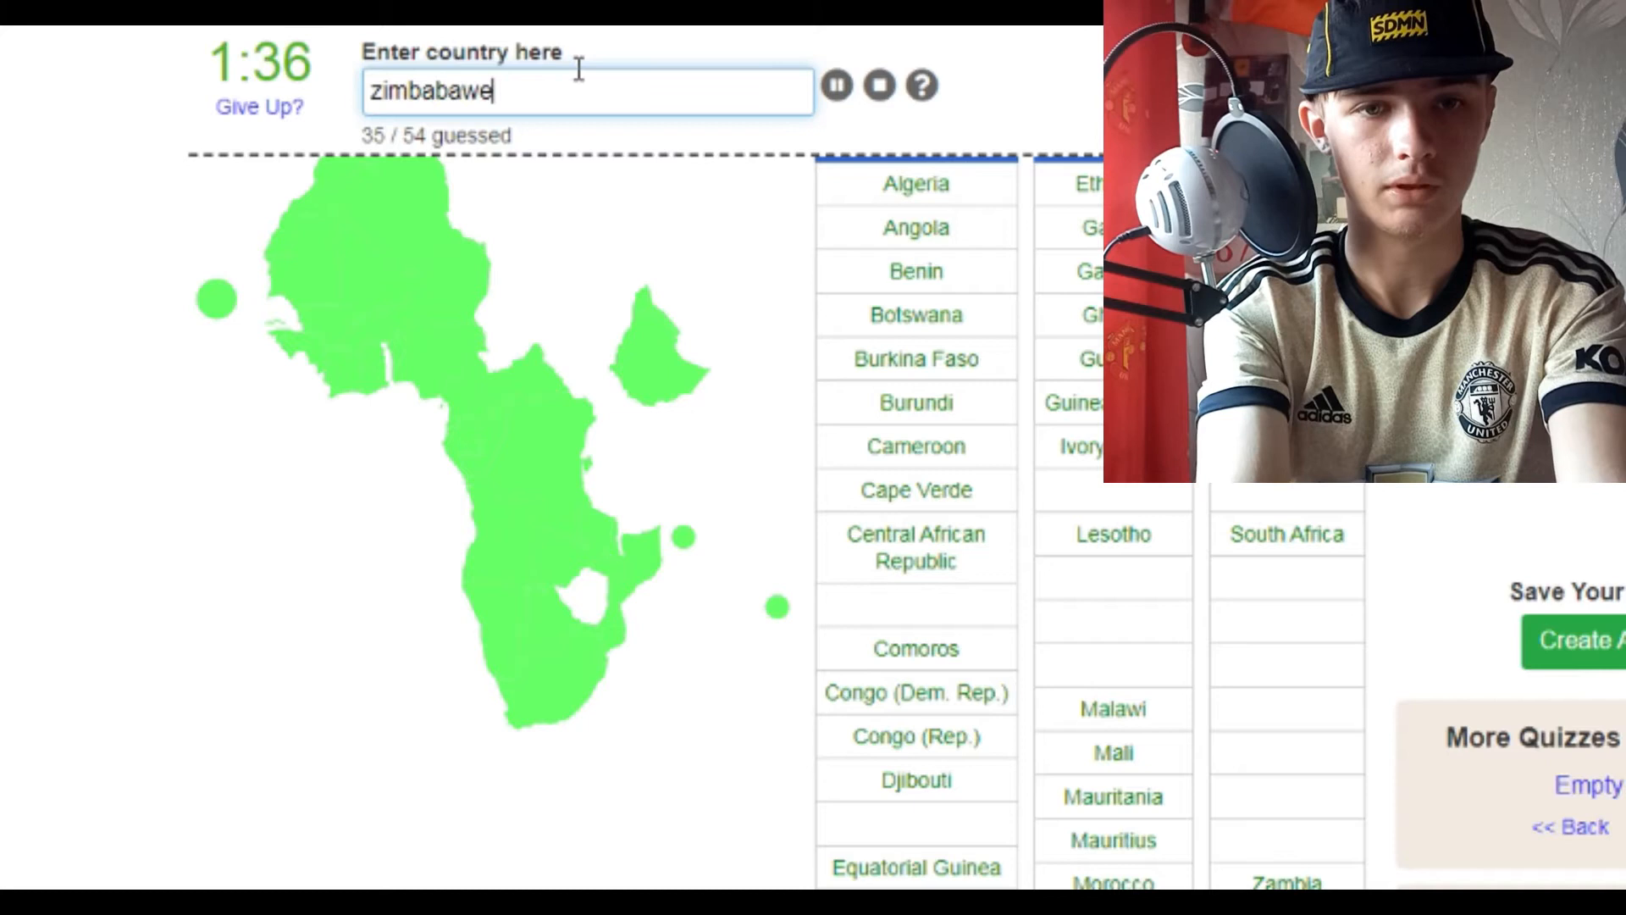
key("enter")
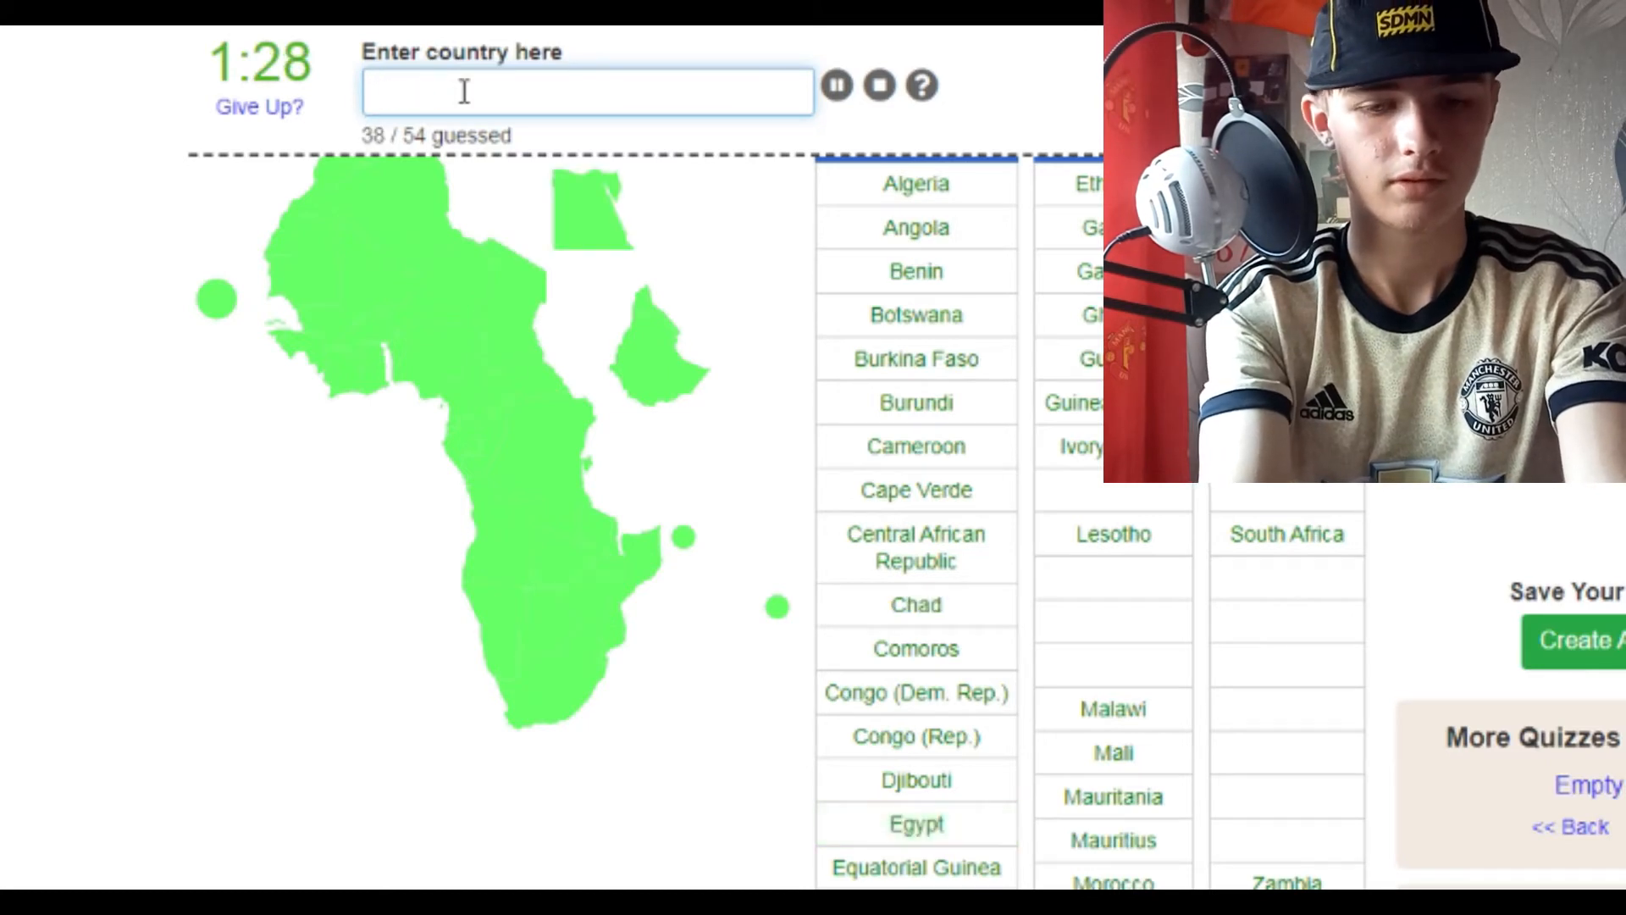
Guess Tunisia, Sierra Leone, Uganda, Rwanda, Somalia, Seychelles and Madagascar, reaching 51/54.
type("tunisi")
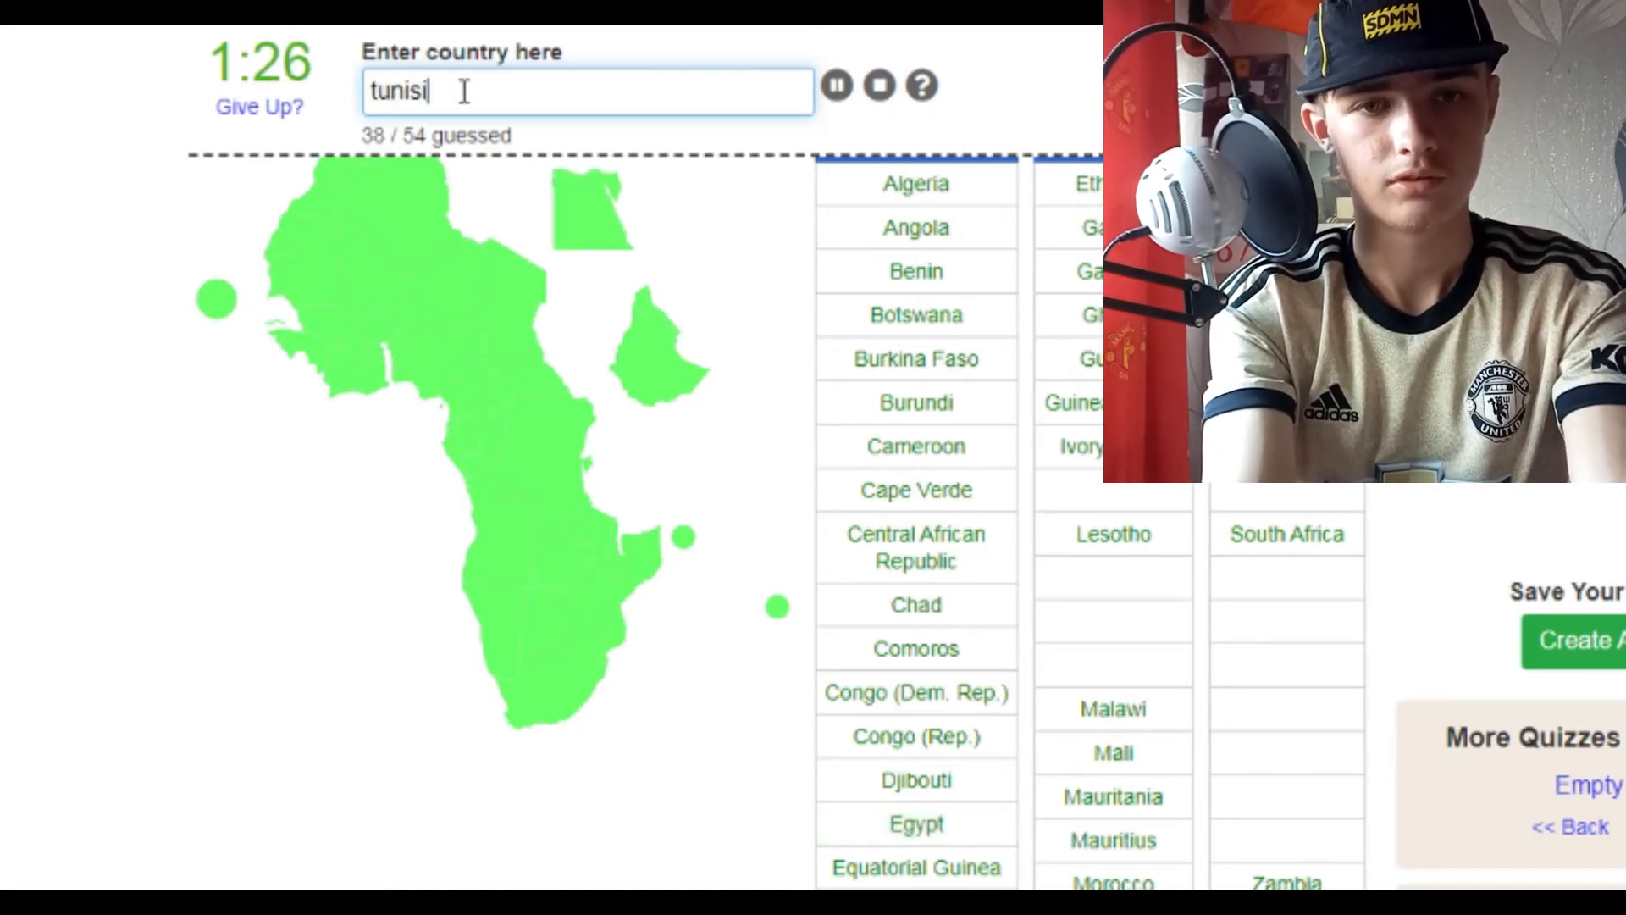
type("a")
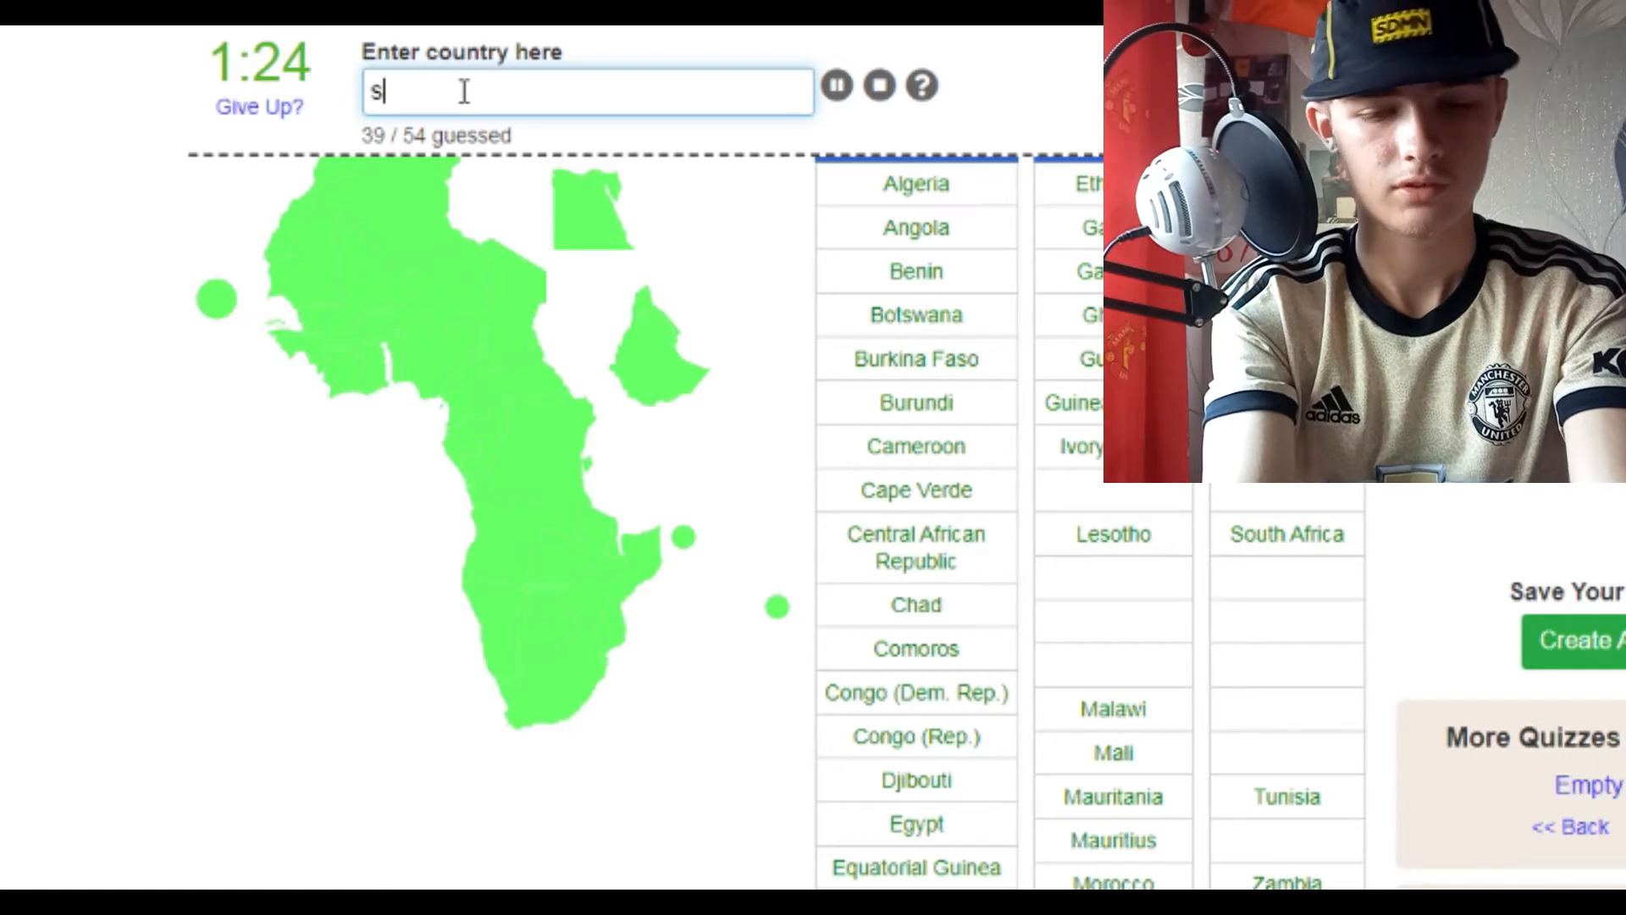
type("ierra")
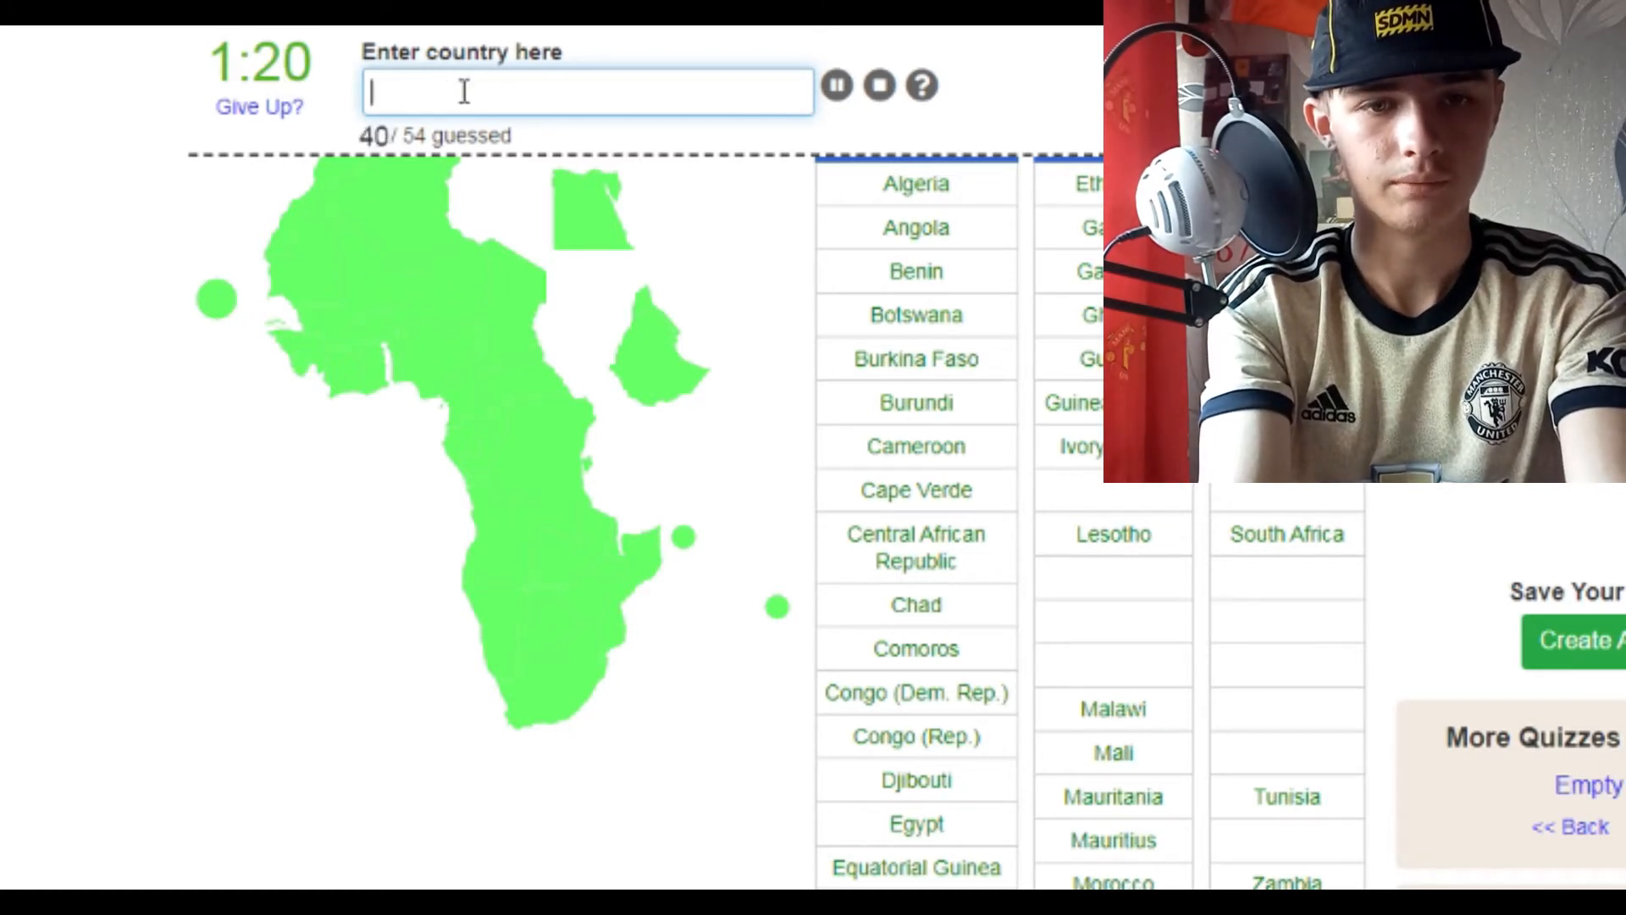
type("u")
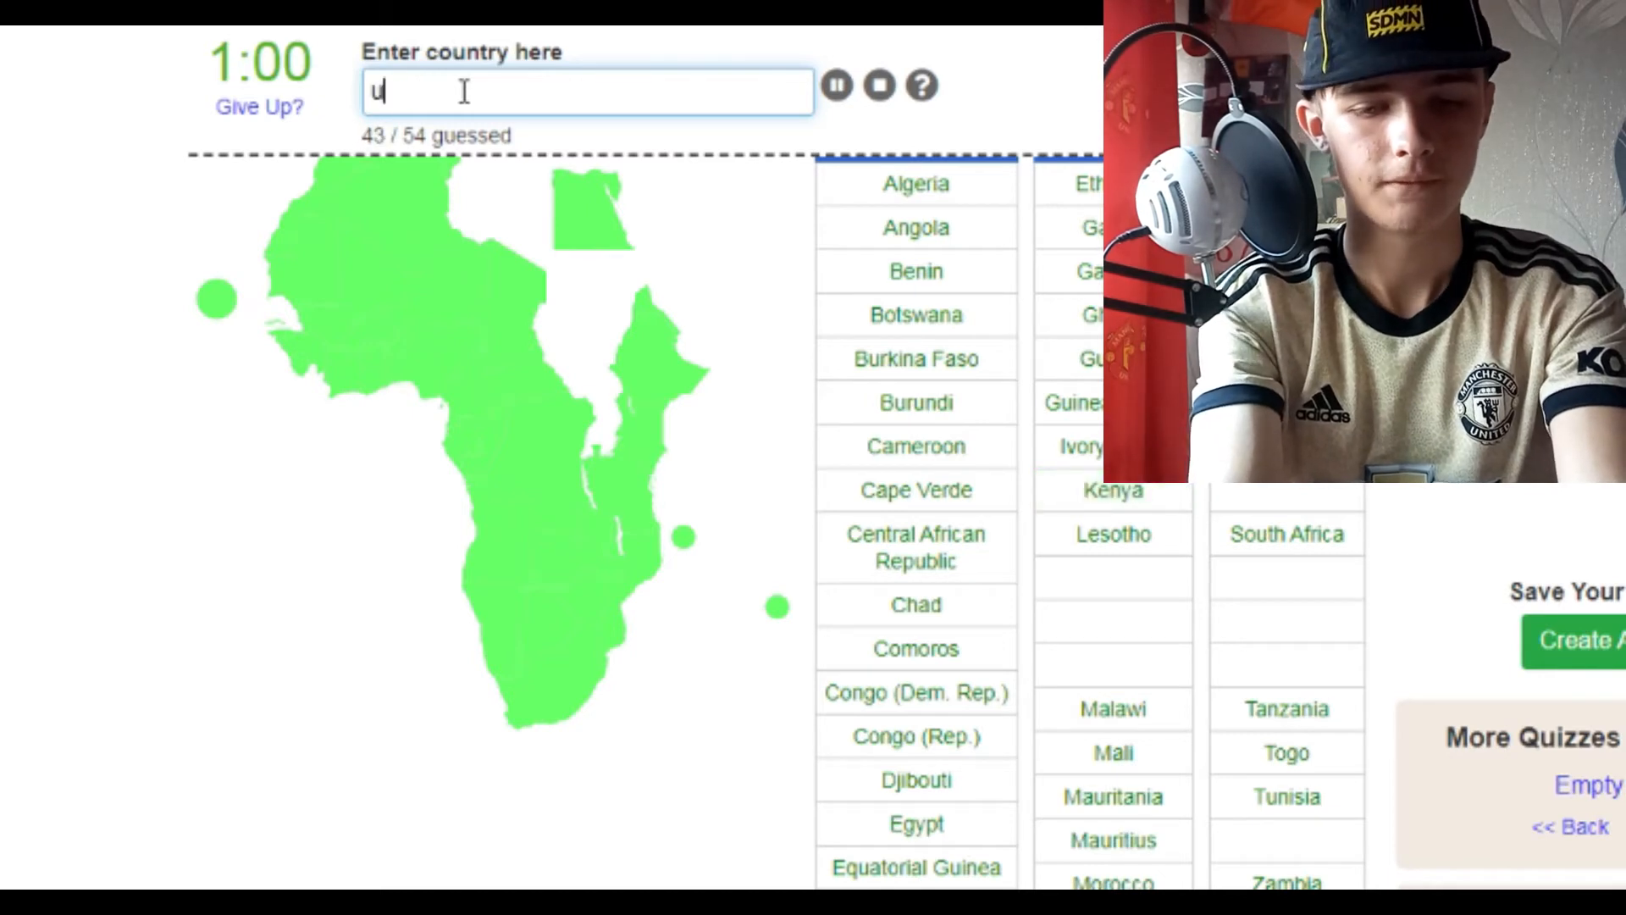
type("uganda")
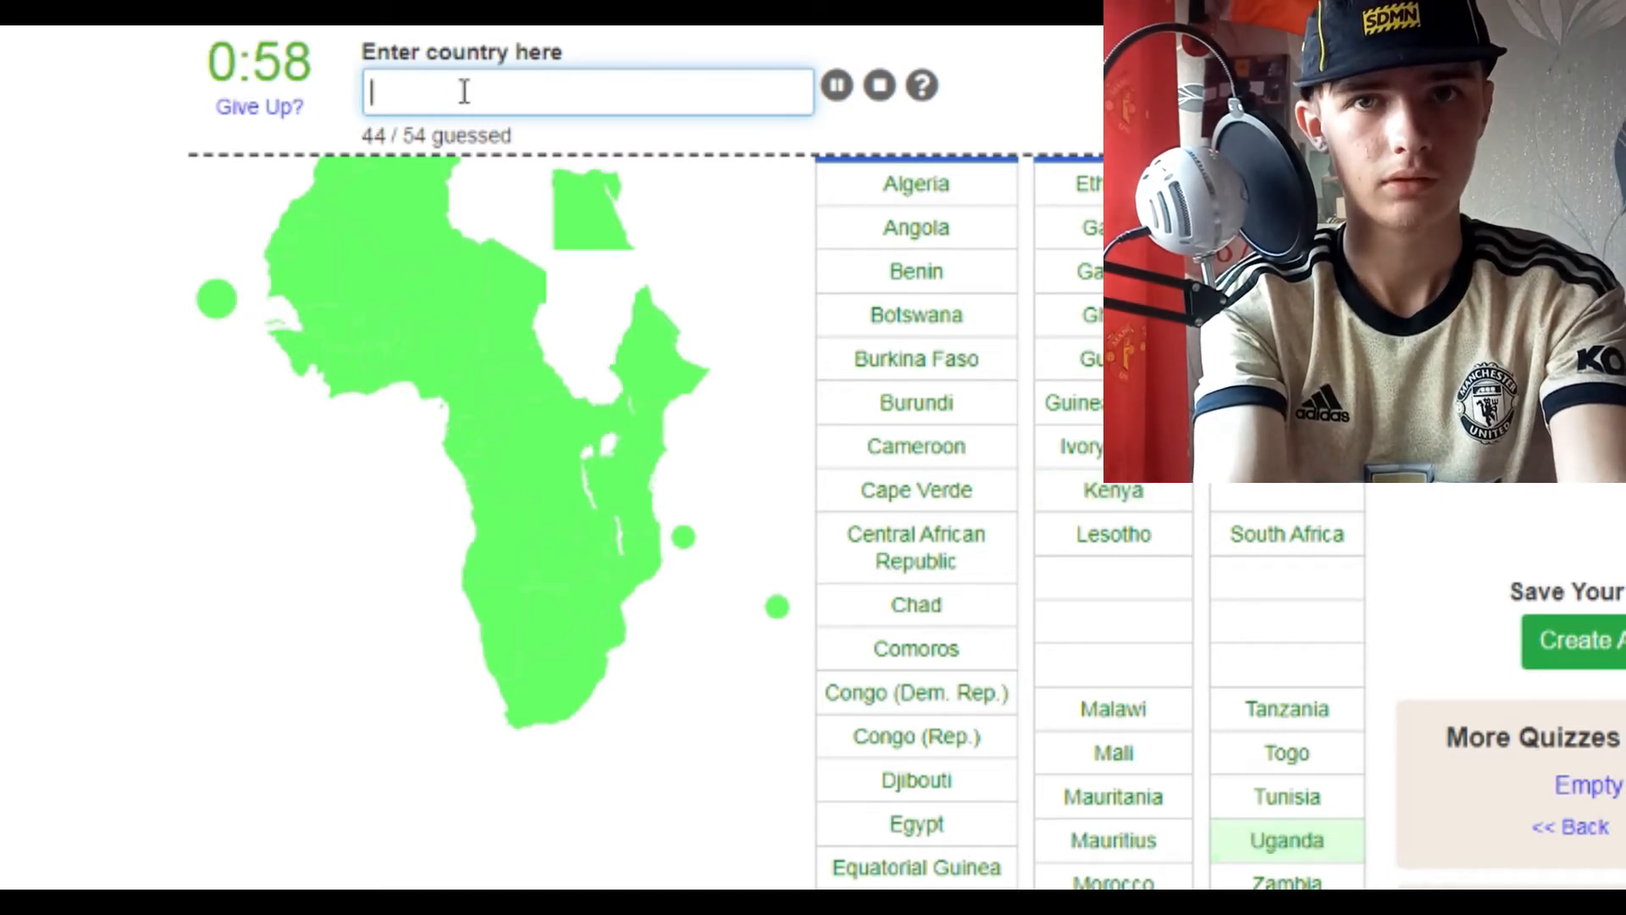
type("rw")
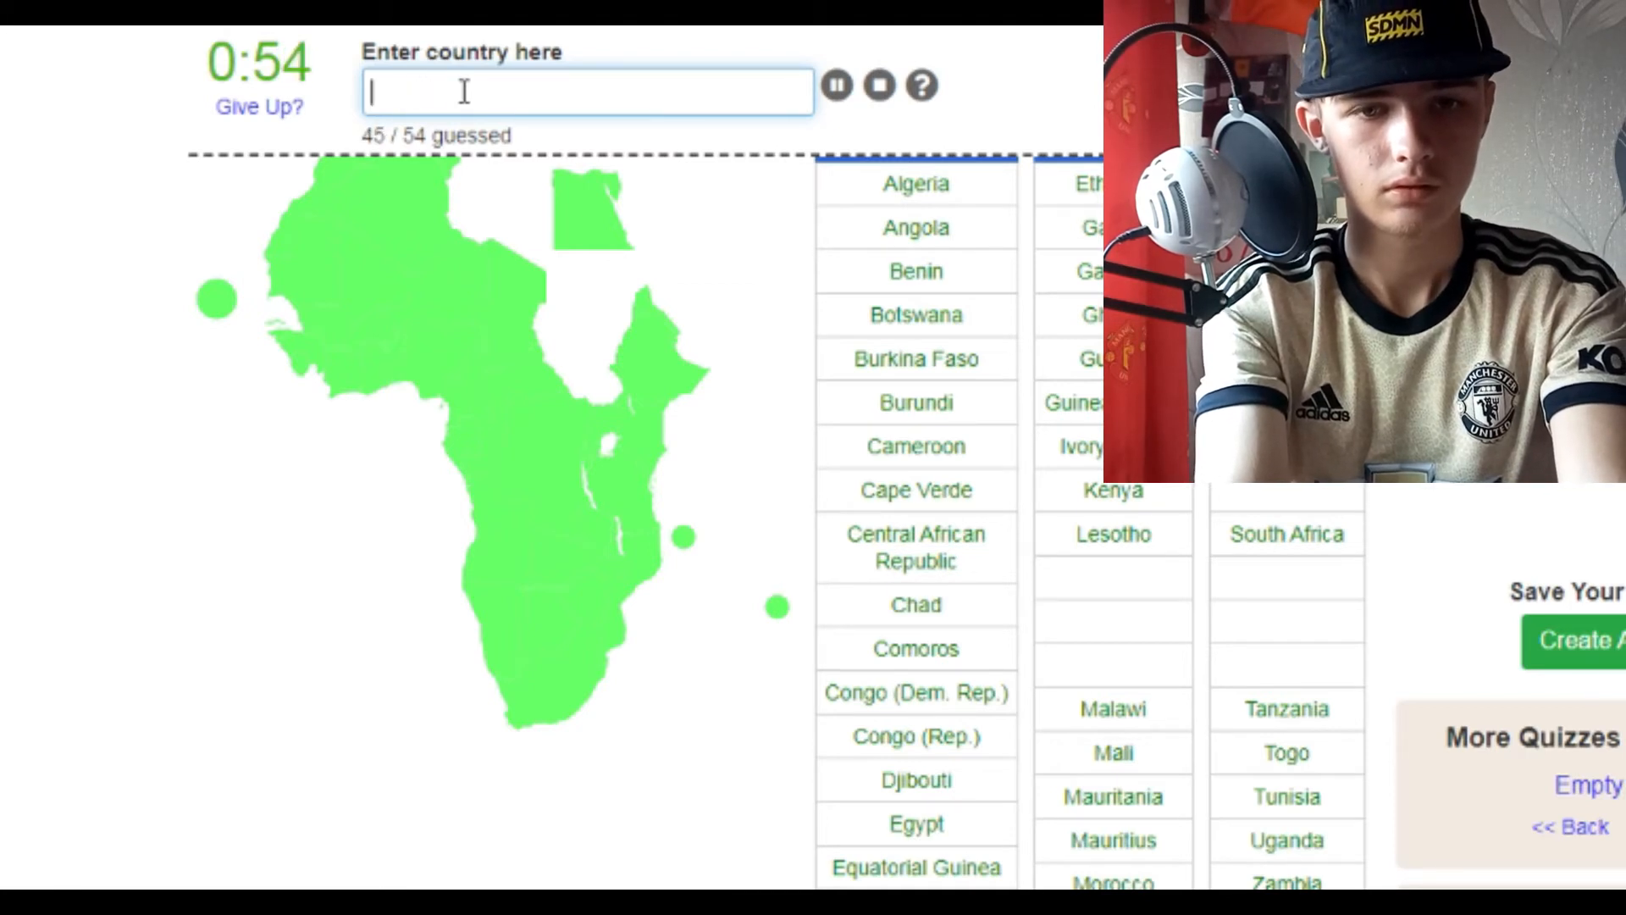
type("so")
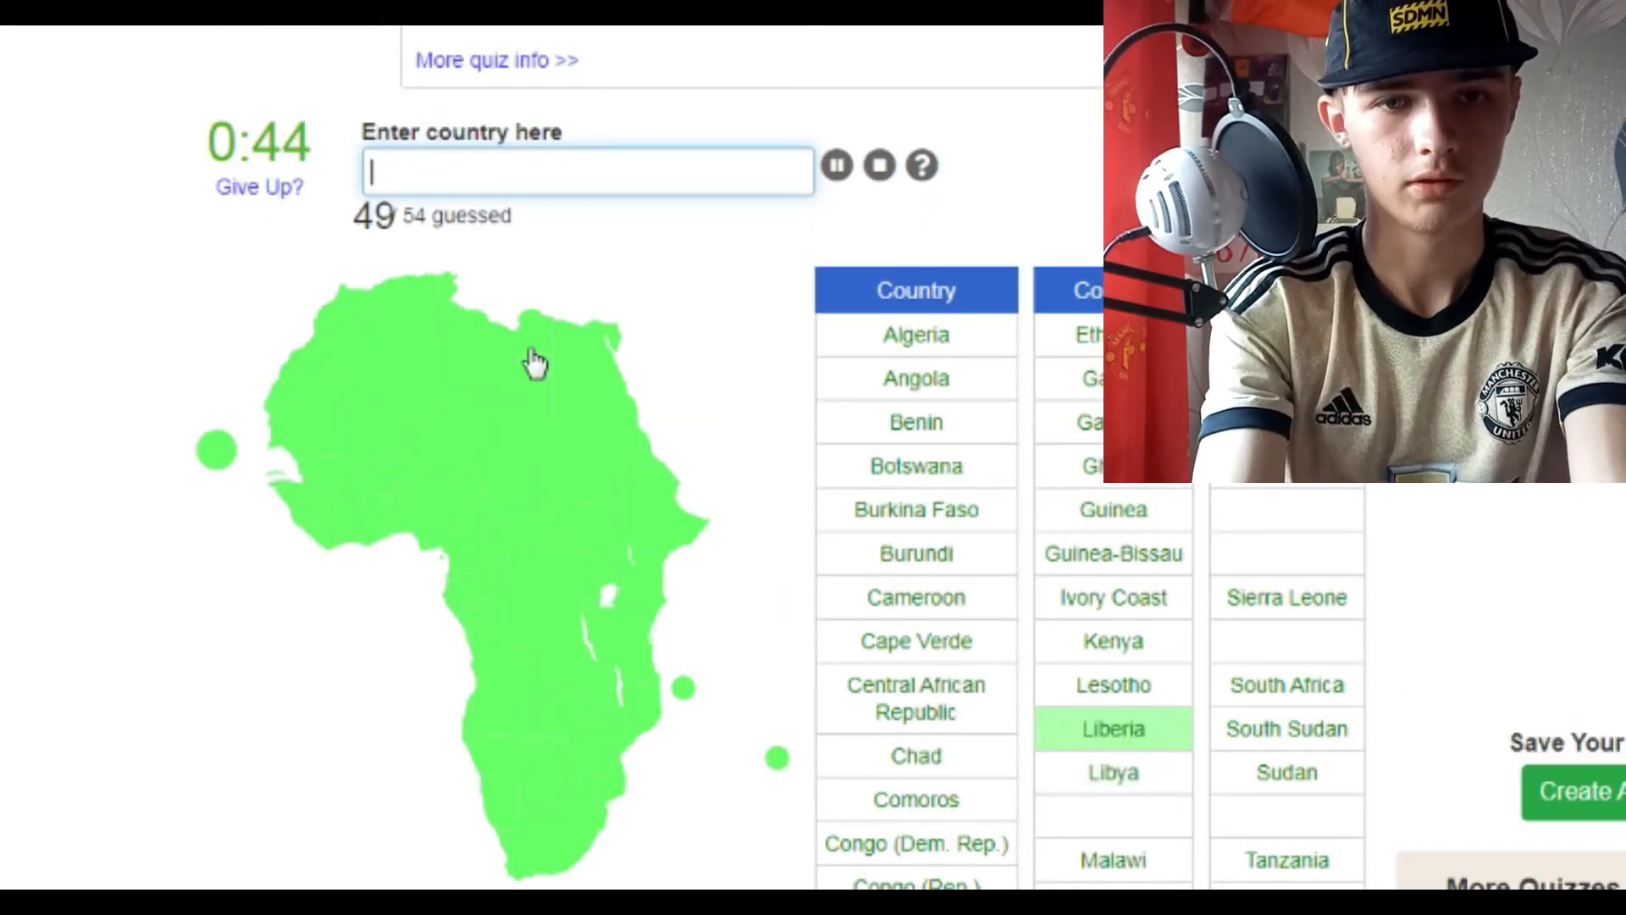
type("s")
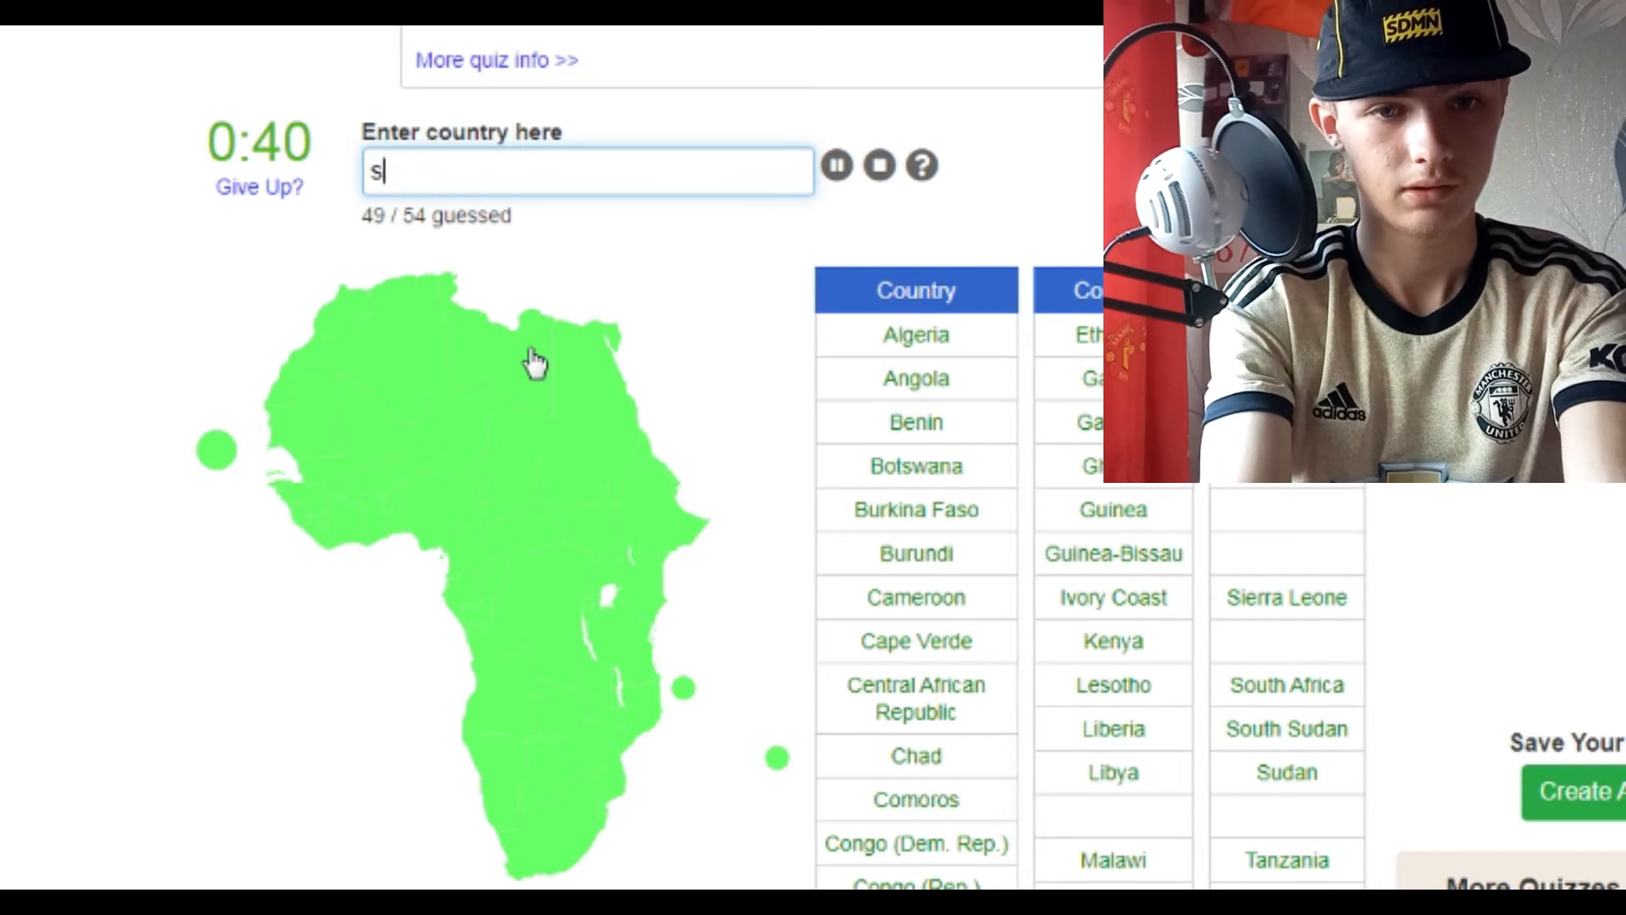
type("omal")
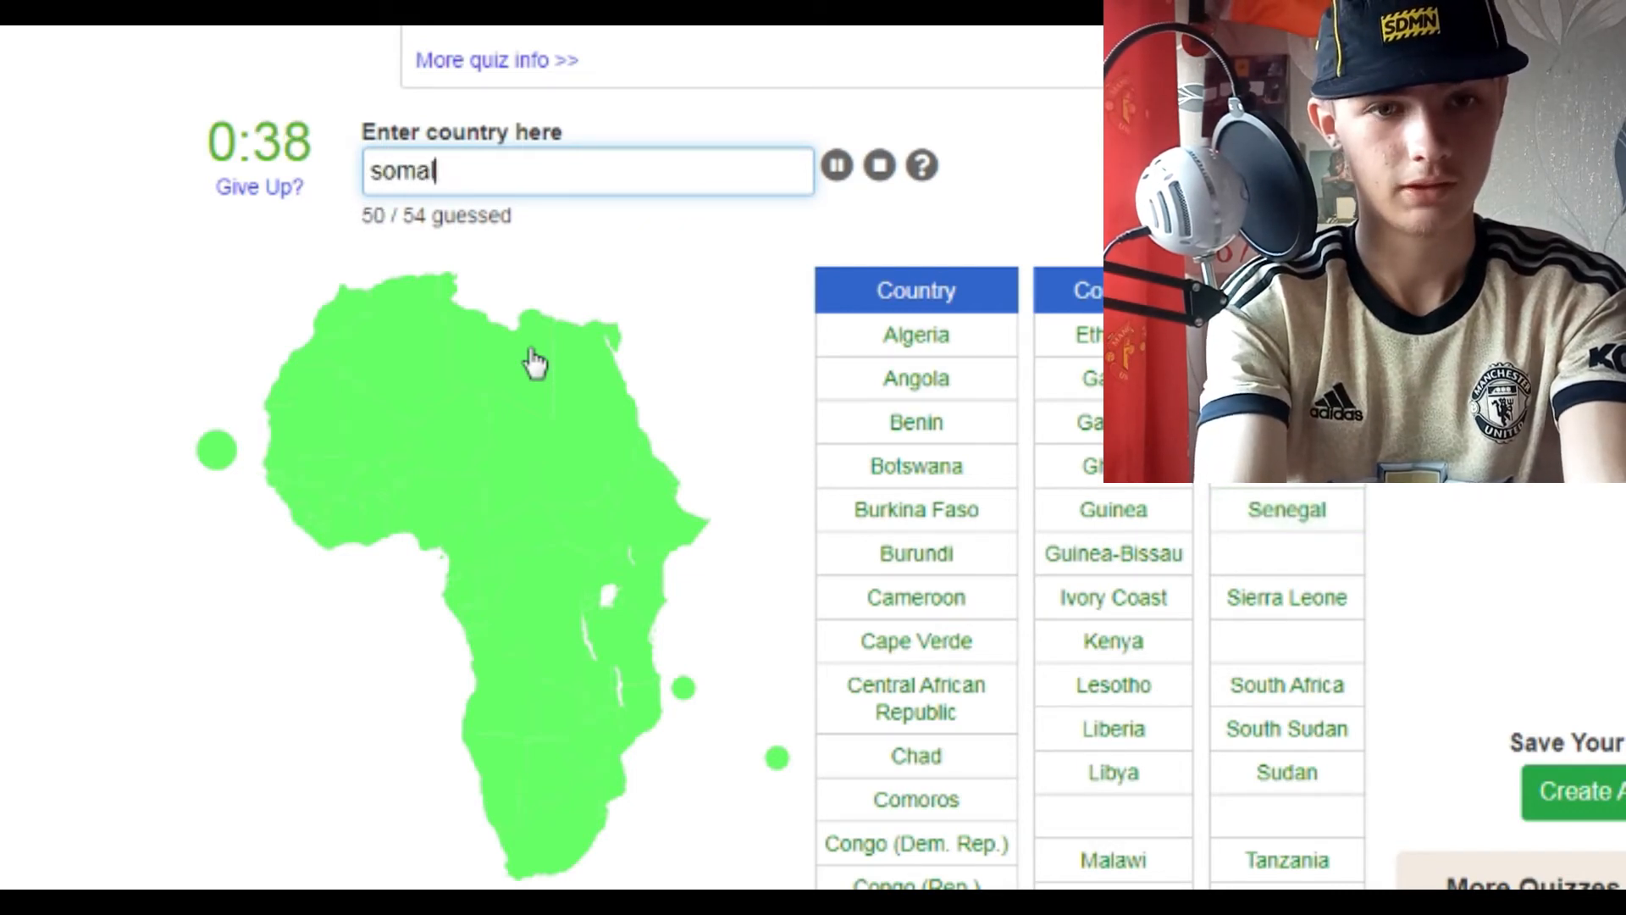
type("seychelle")
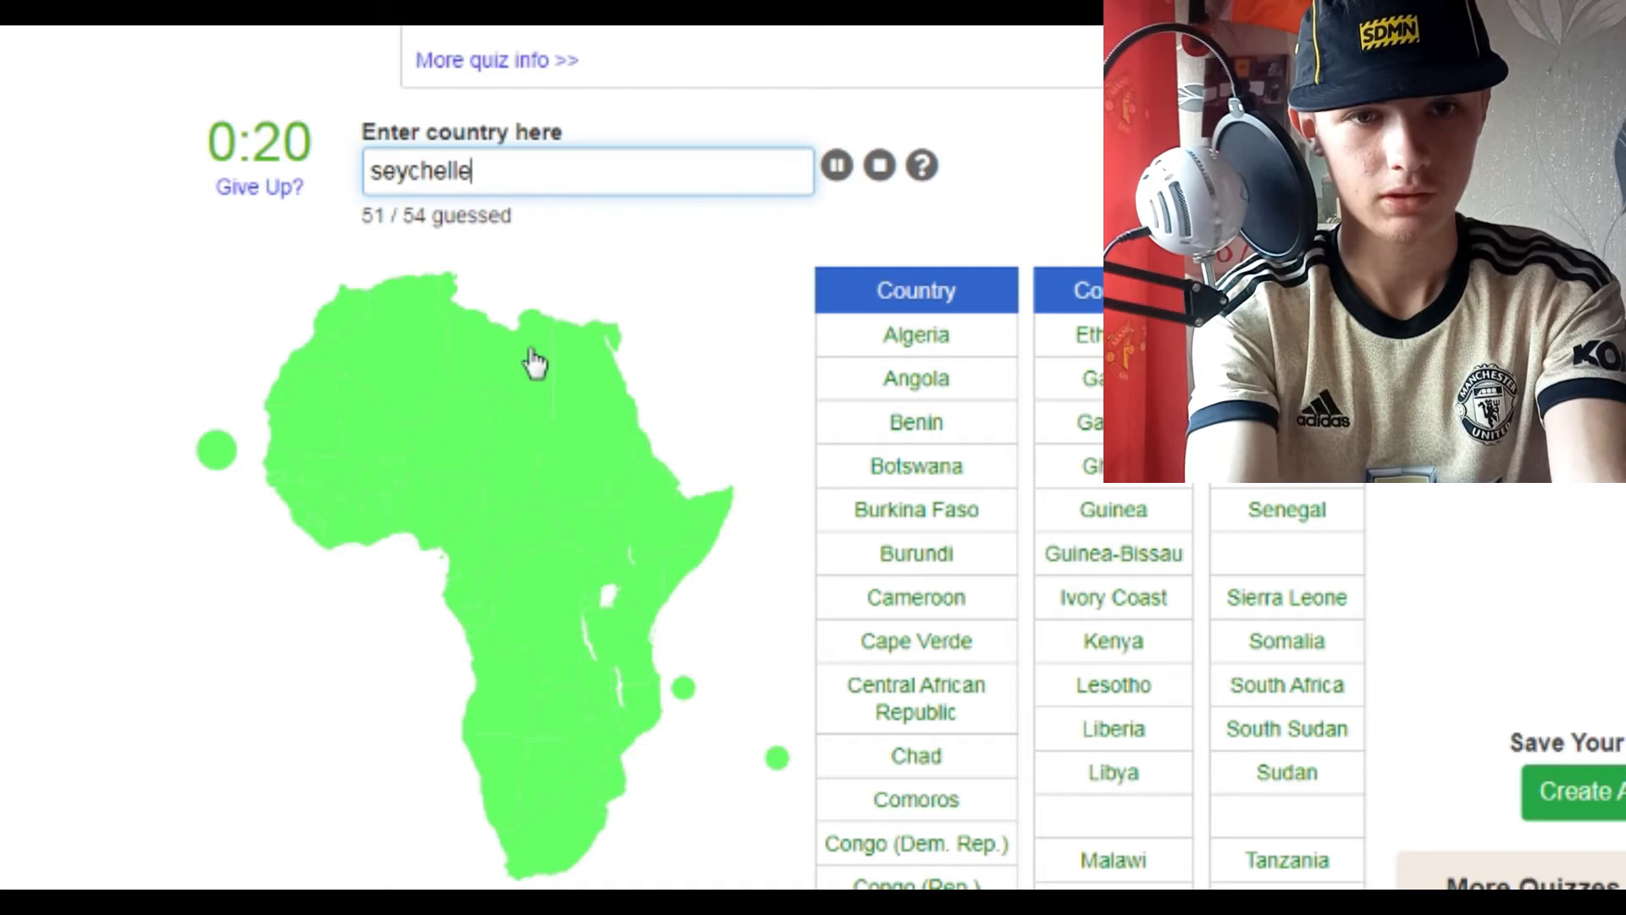
type("mad")
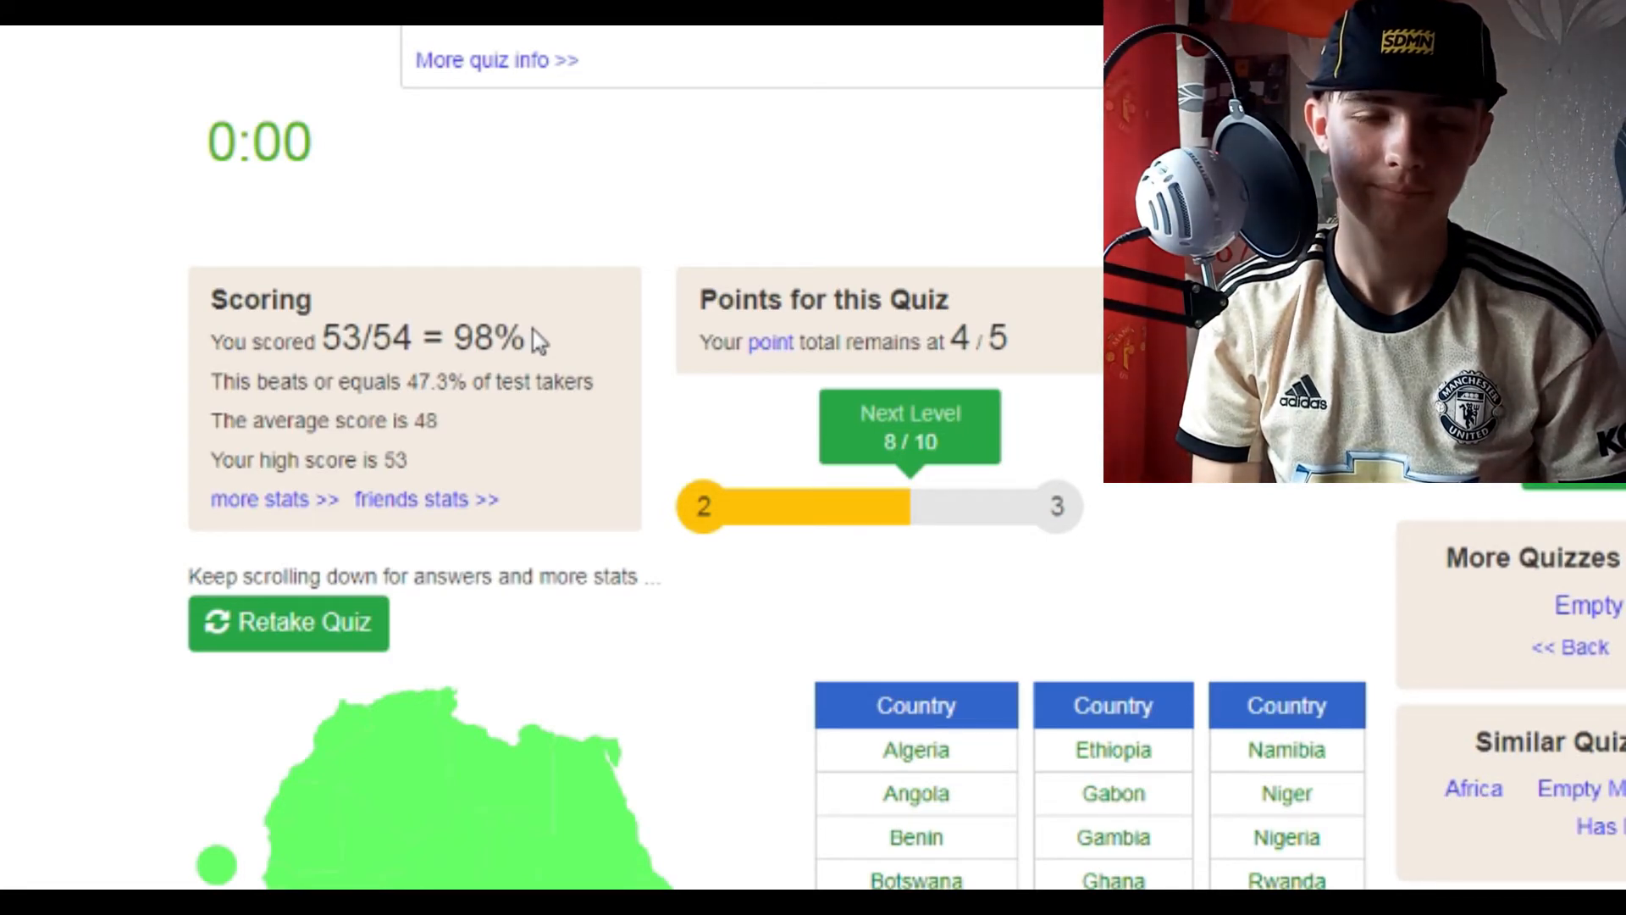
mouse_move(533, 549)
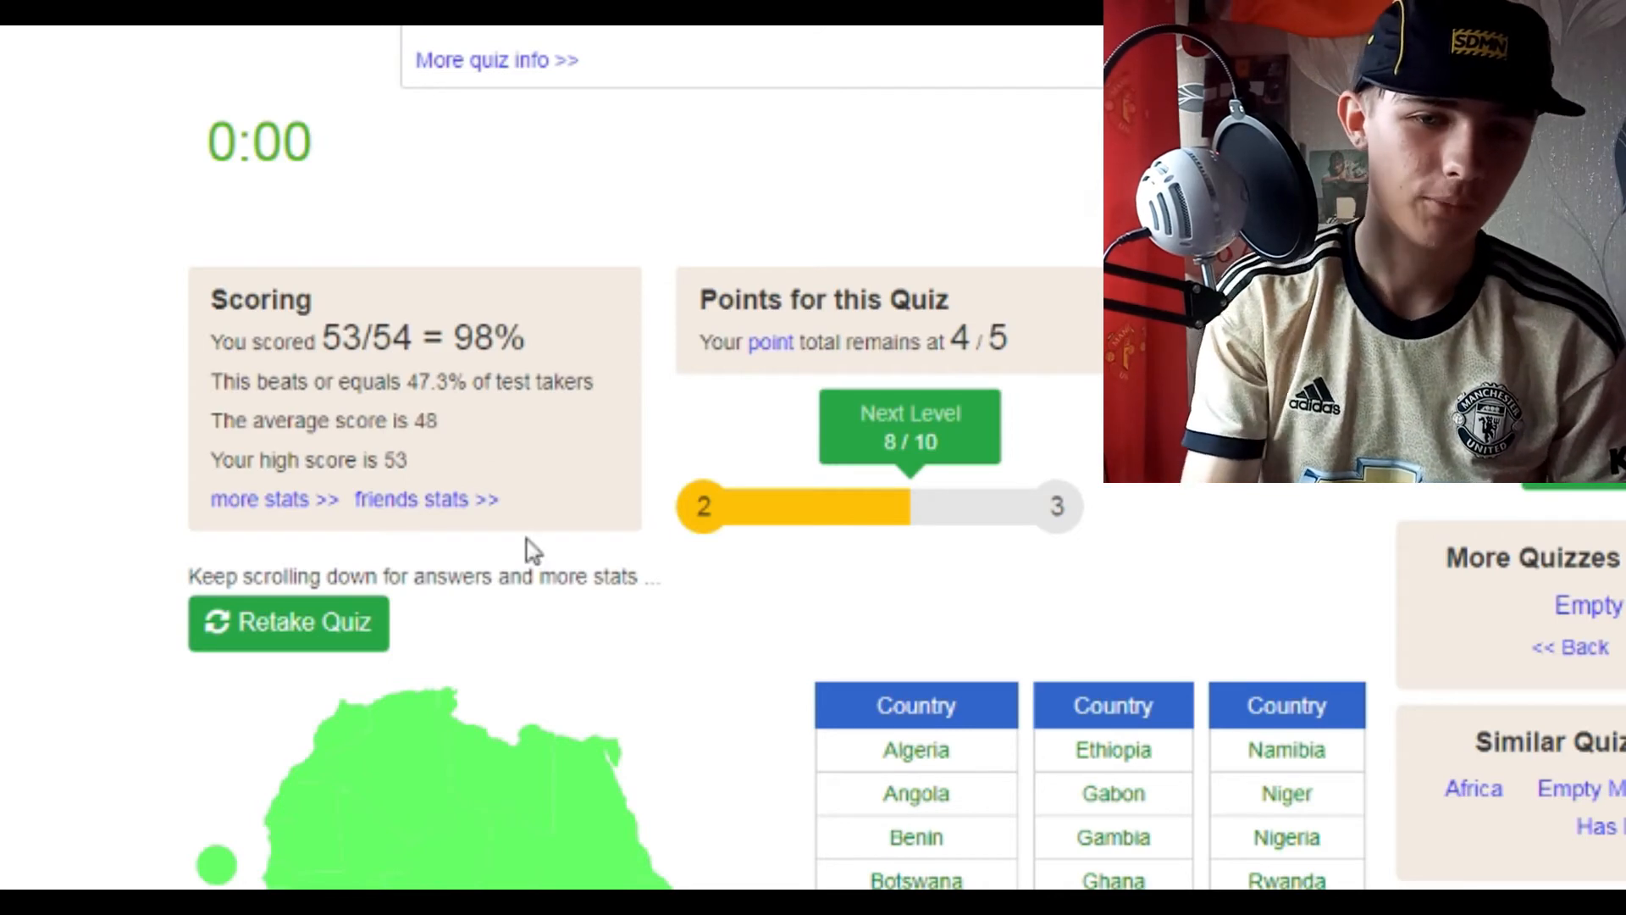
Retake the quiz, start the timer and guess Senegal, Mozambique, Tanzania and Algeria.
left_click(288, 621)
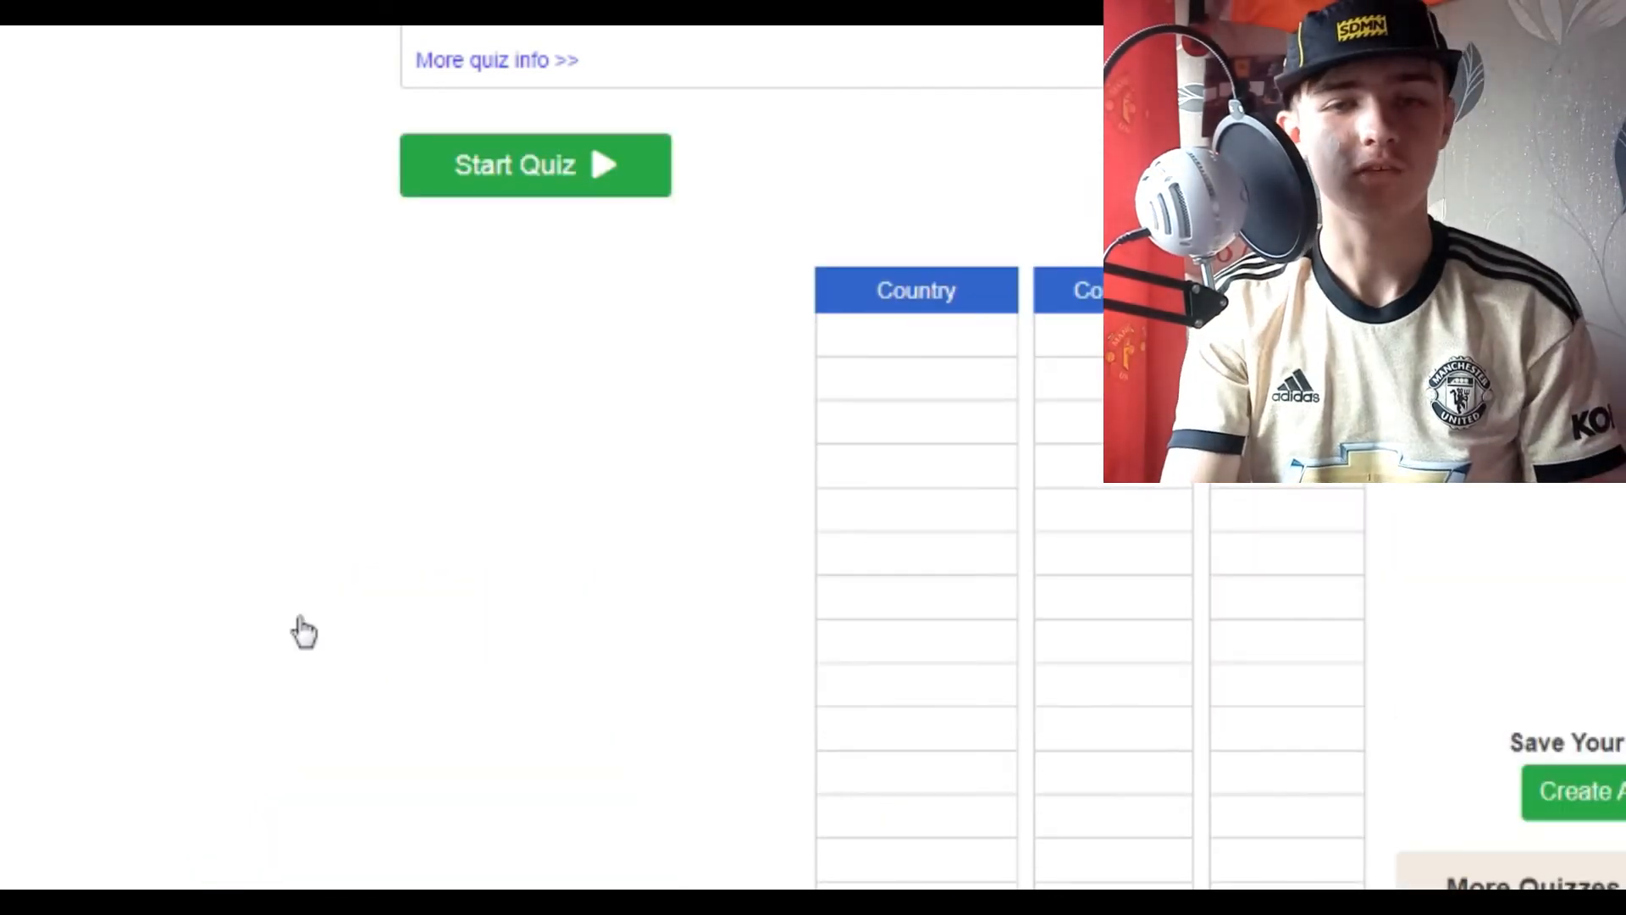
left_click(535, 164)
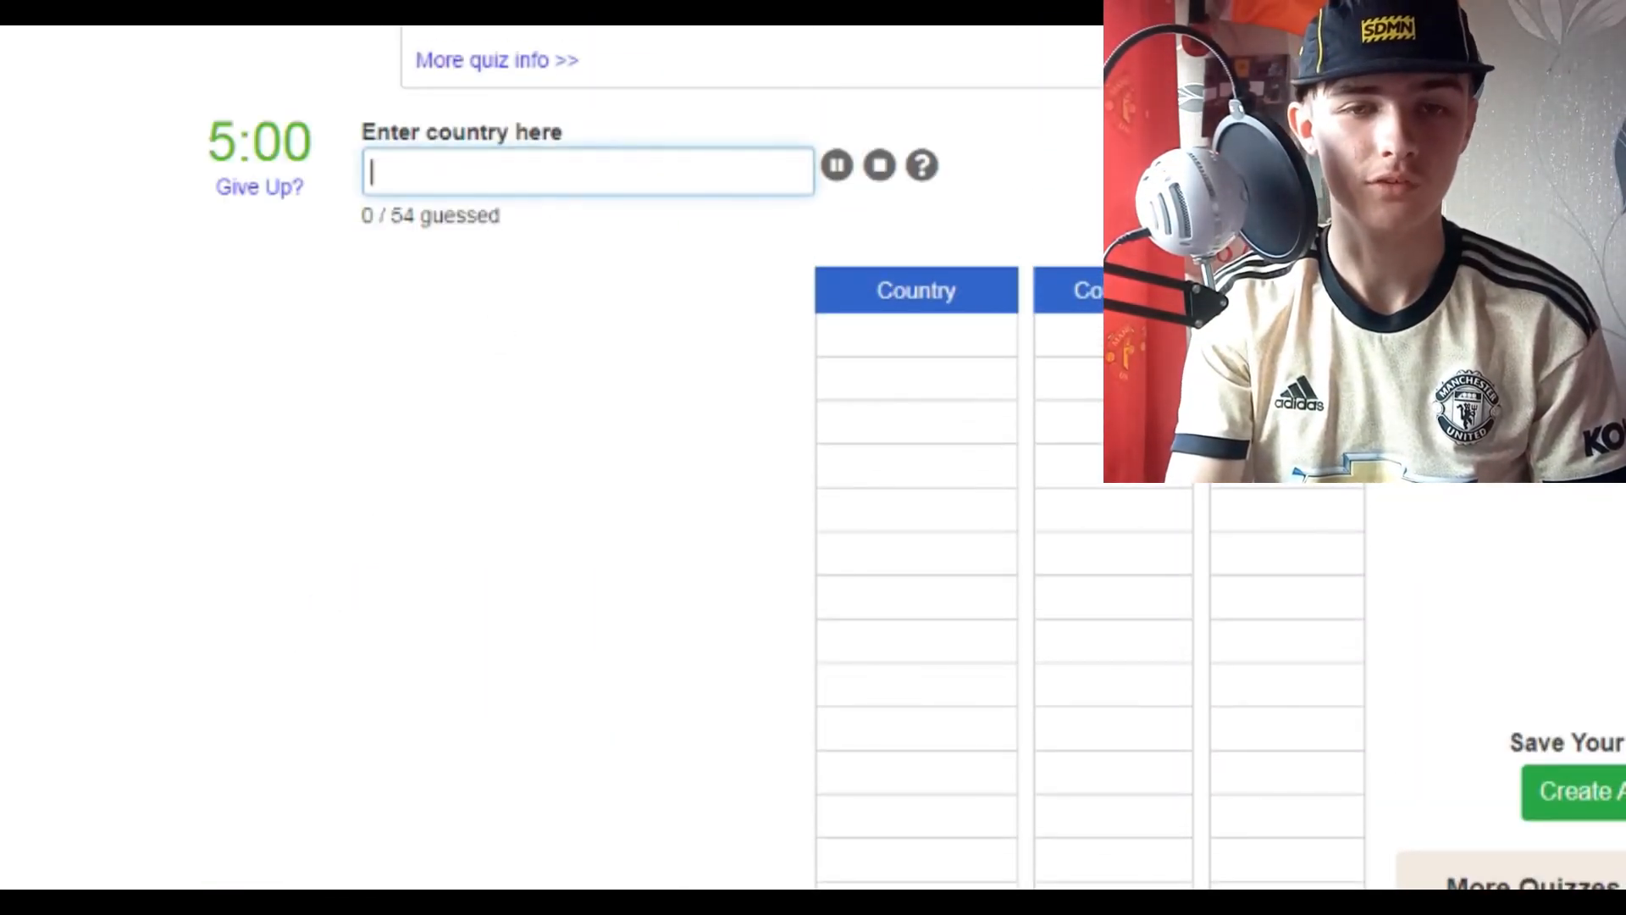
type("sene")
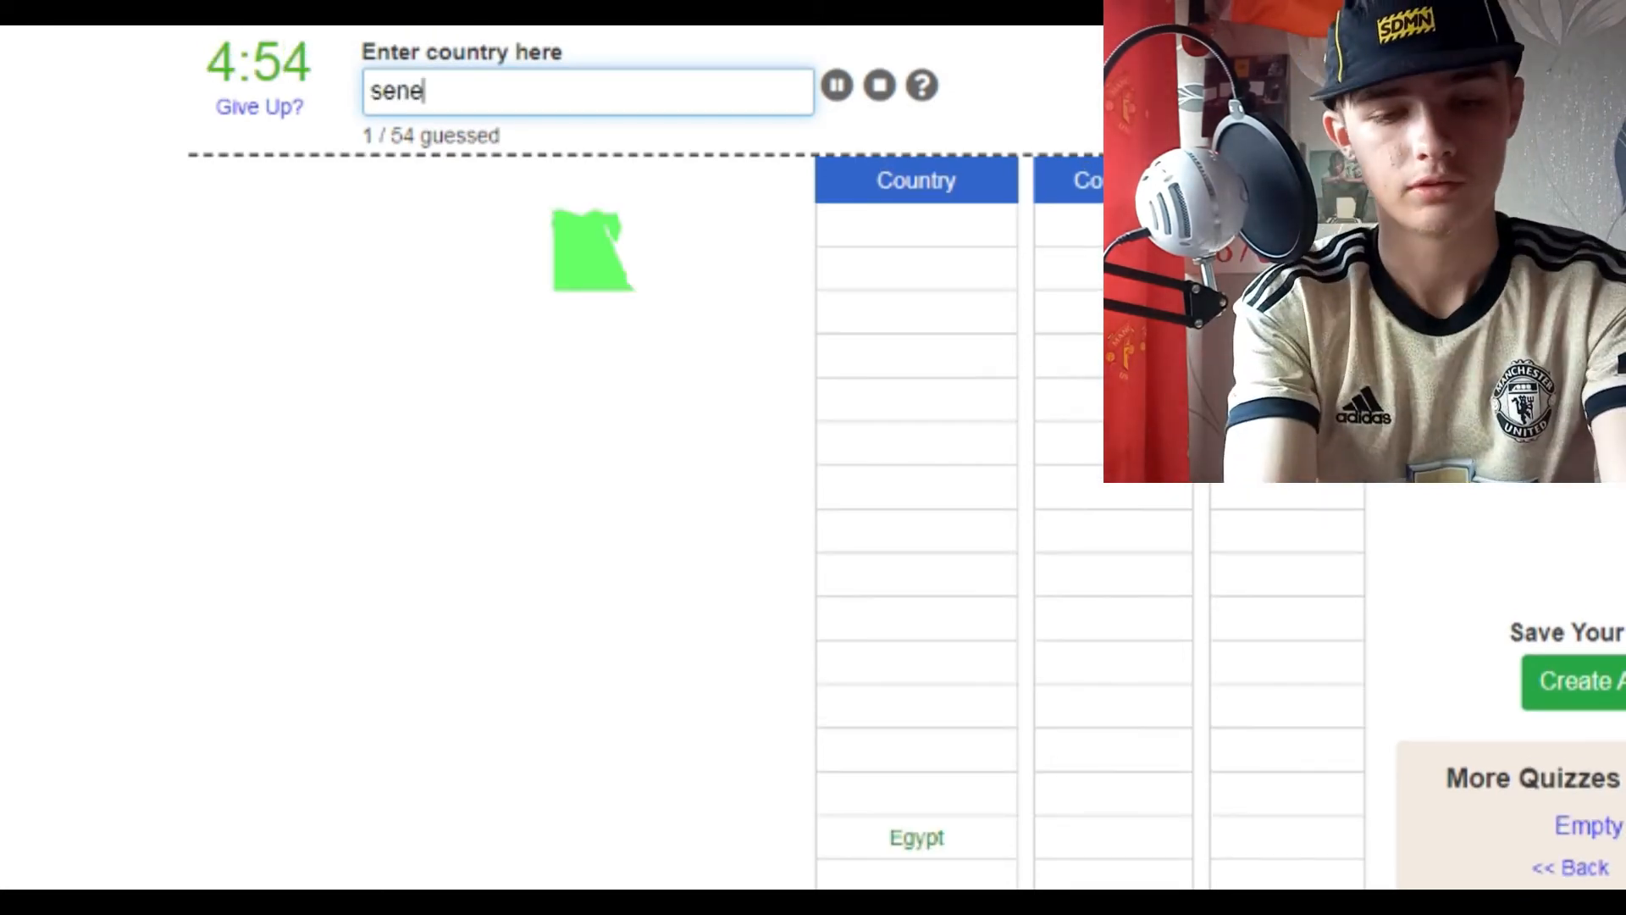
type("moza")
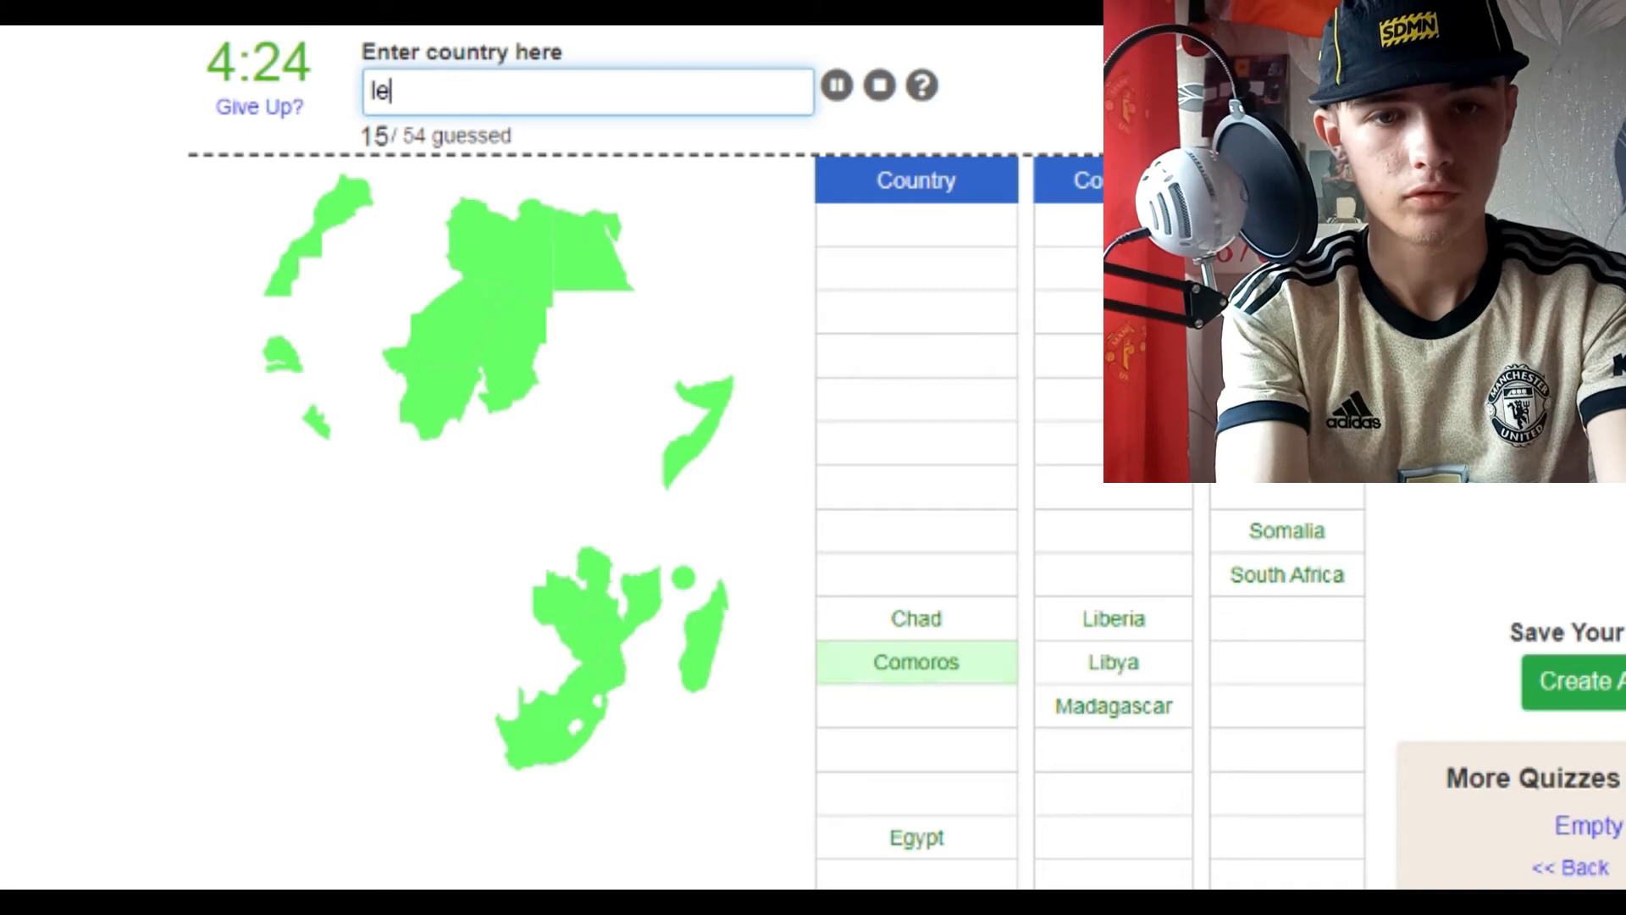
type("tanzabi")
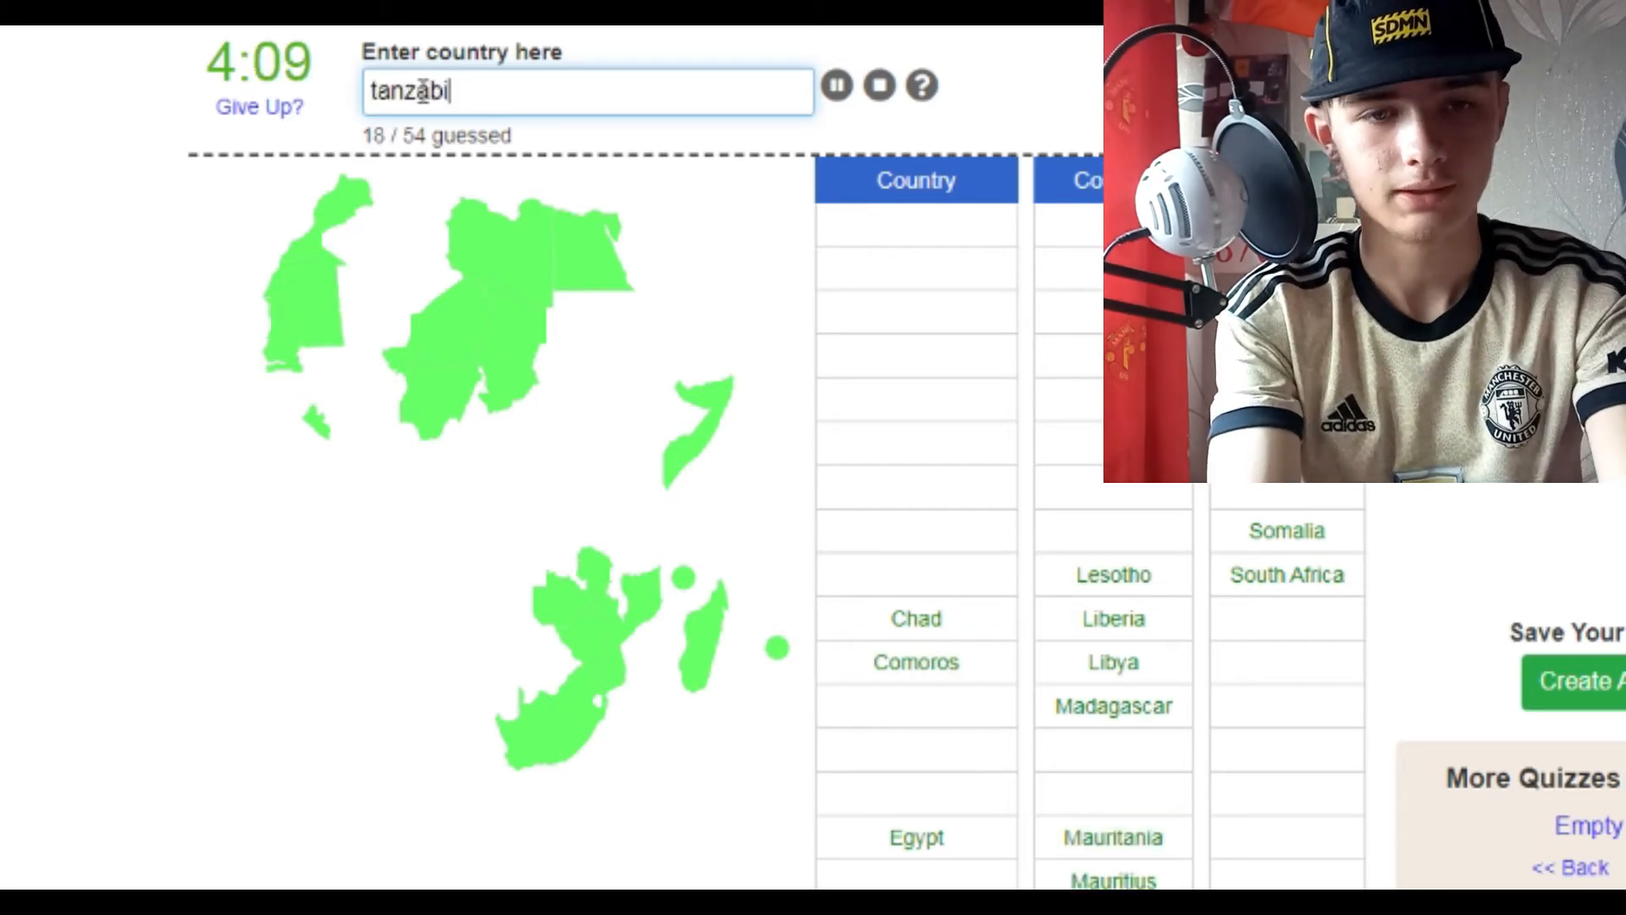
type("tanzania")
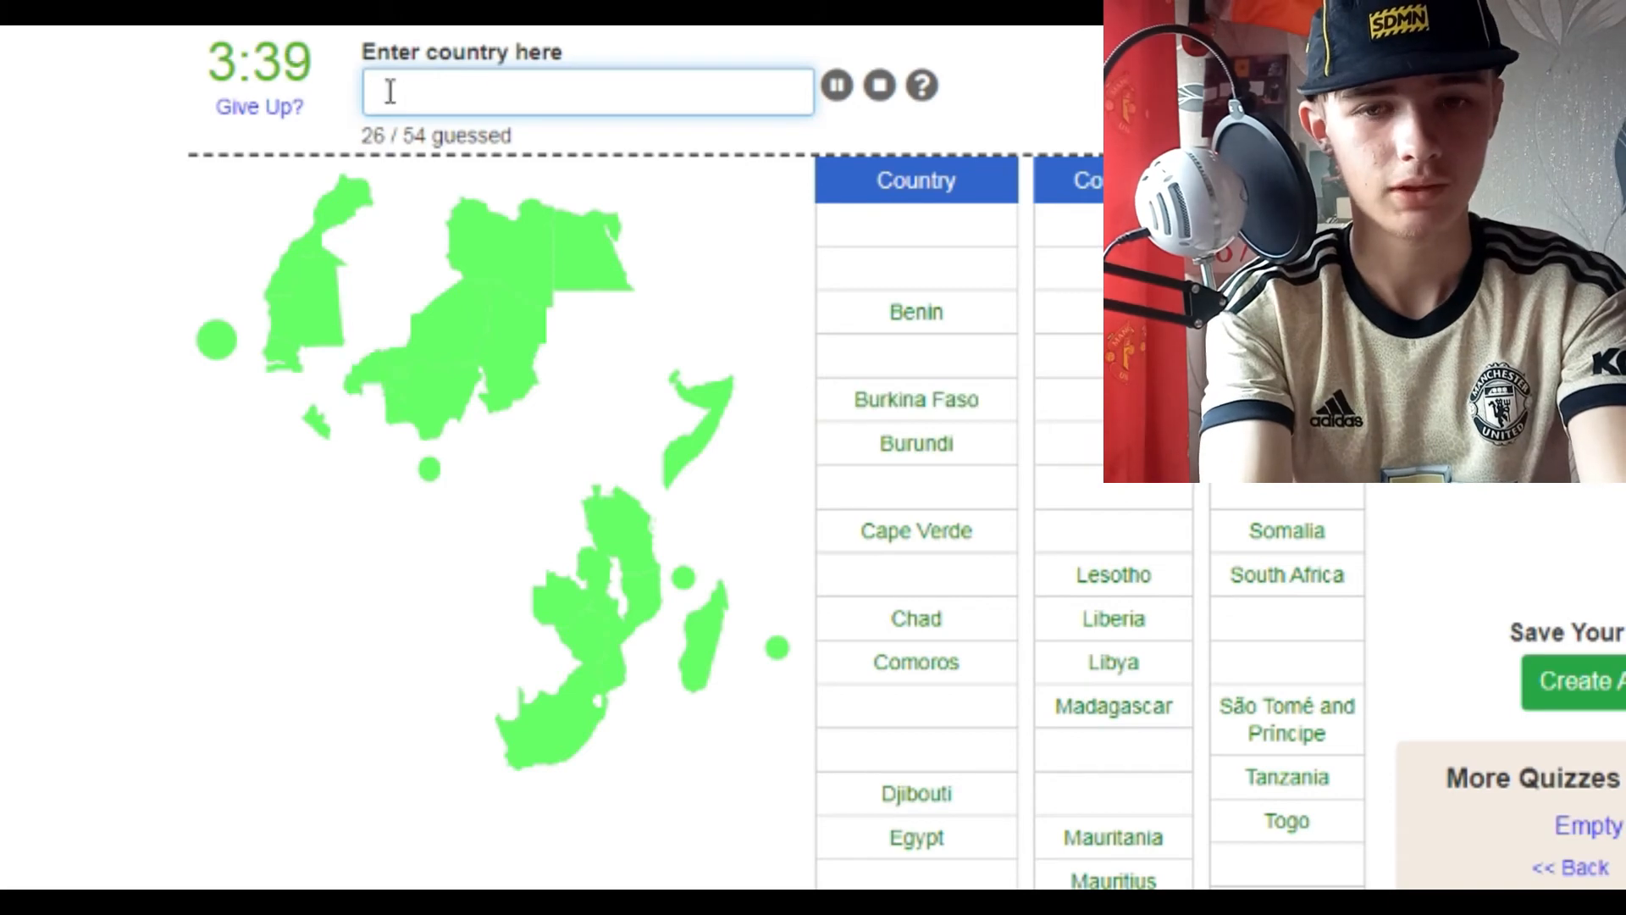
type("algeria")
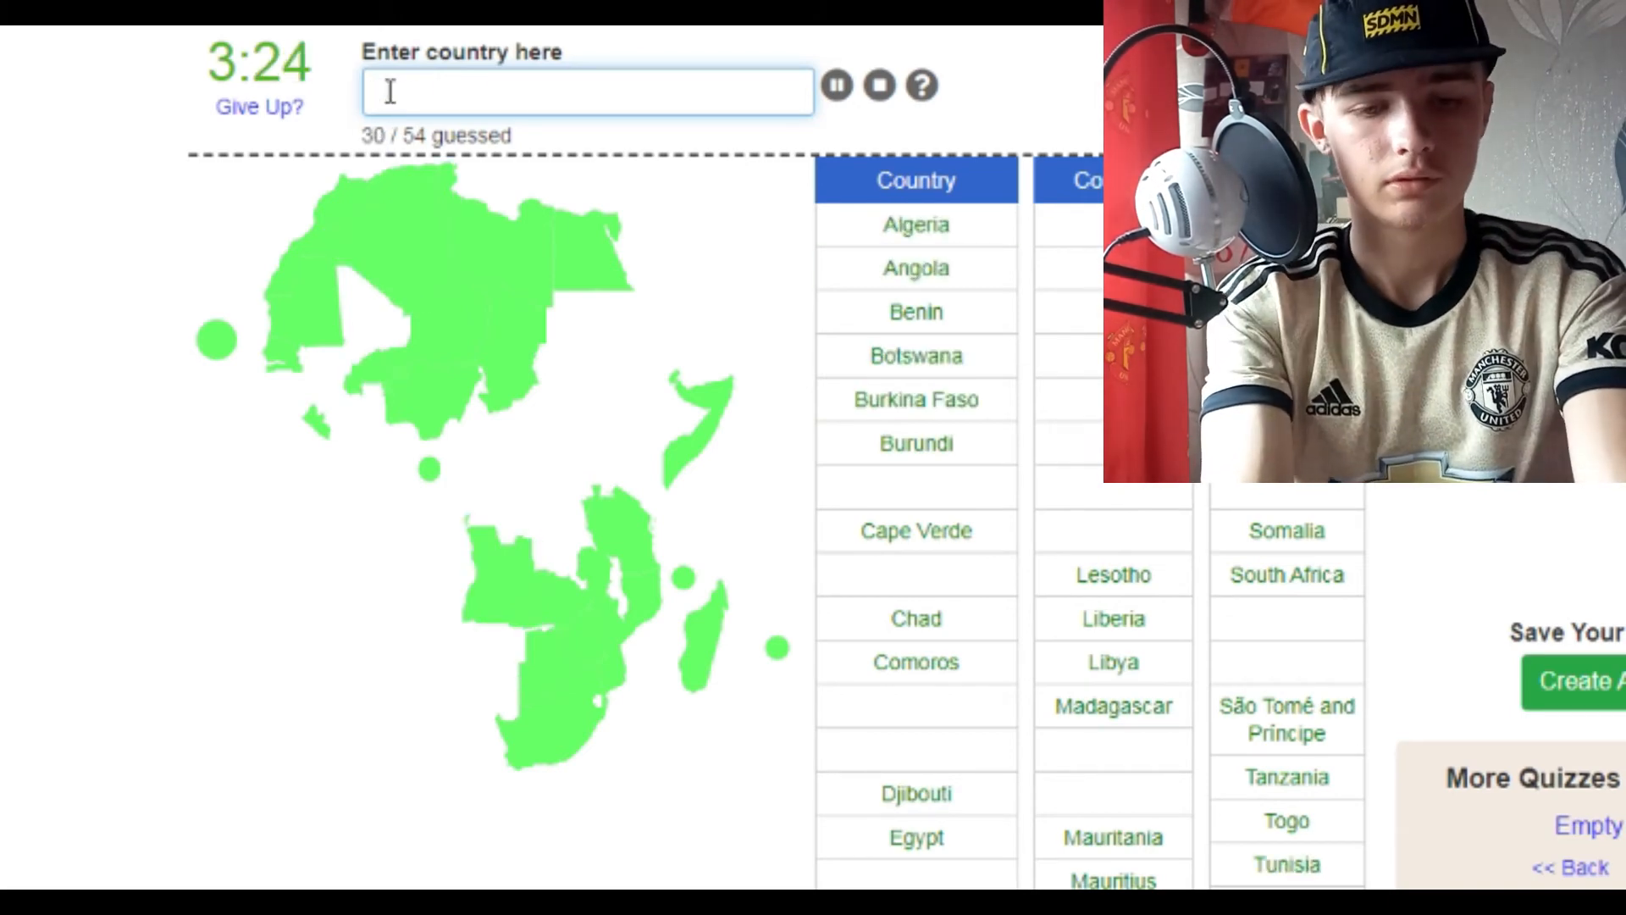
Guess the Congo republics, Gabon, Guinea, South Sudan, Namibia and Sierra Leone, reaching 53/54.
type("rep")
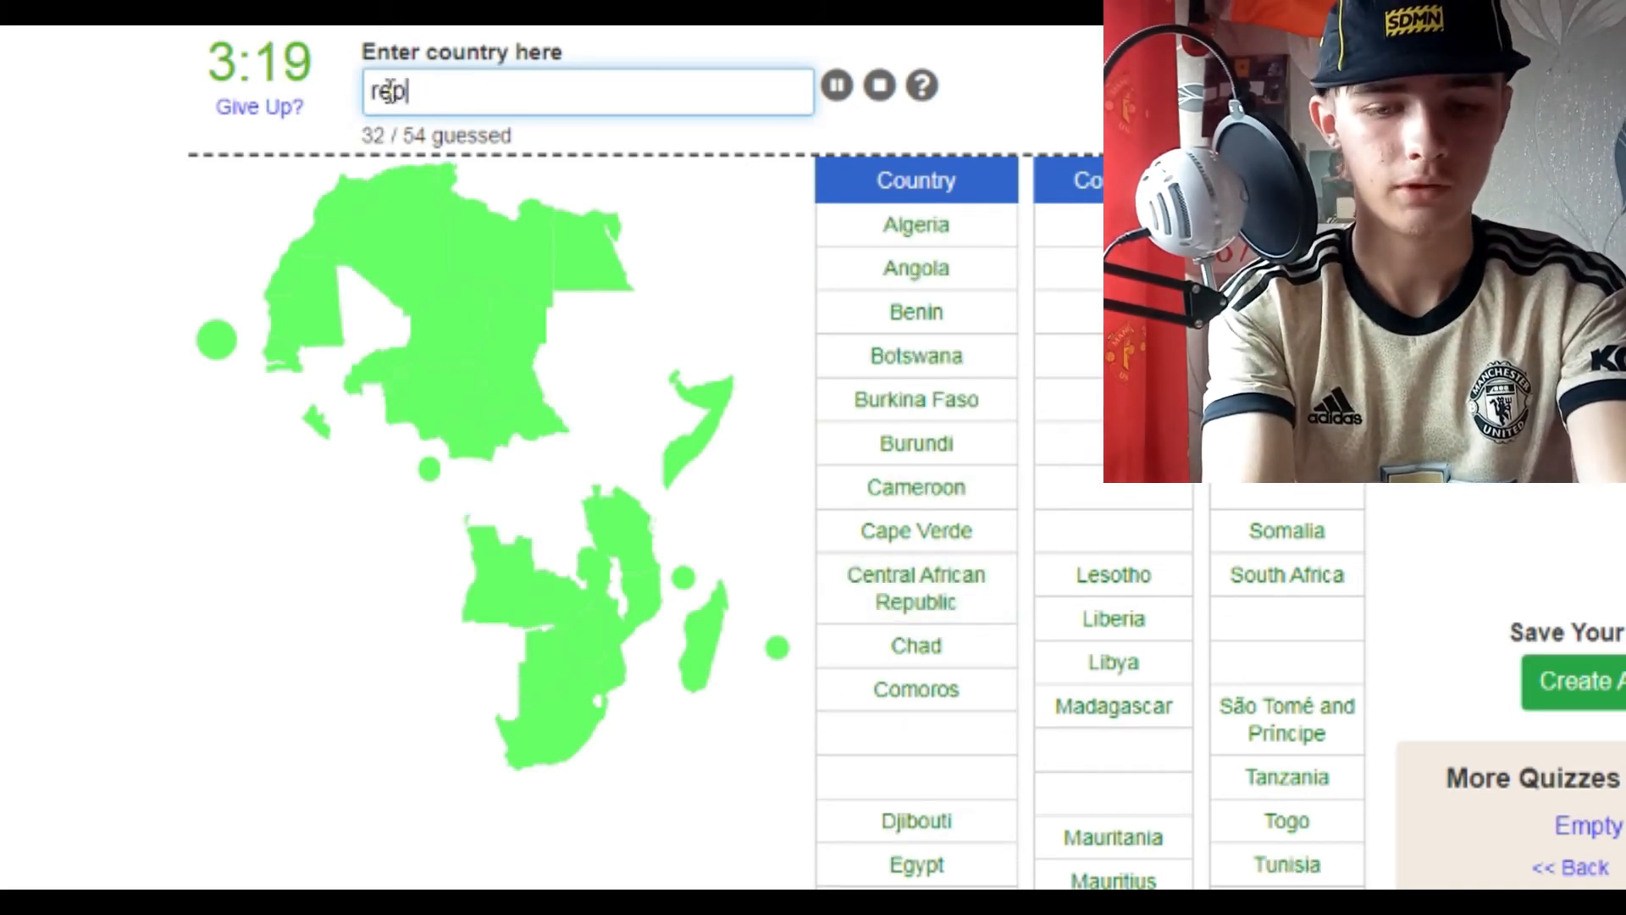
type("rep")
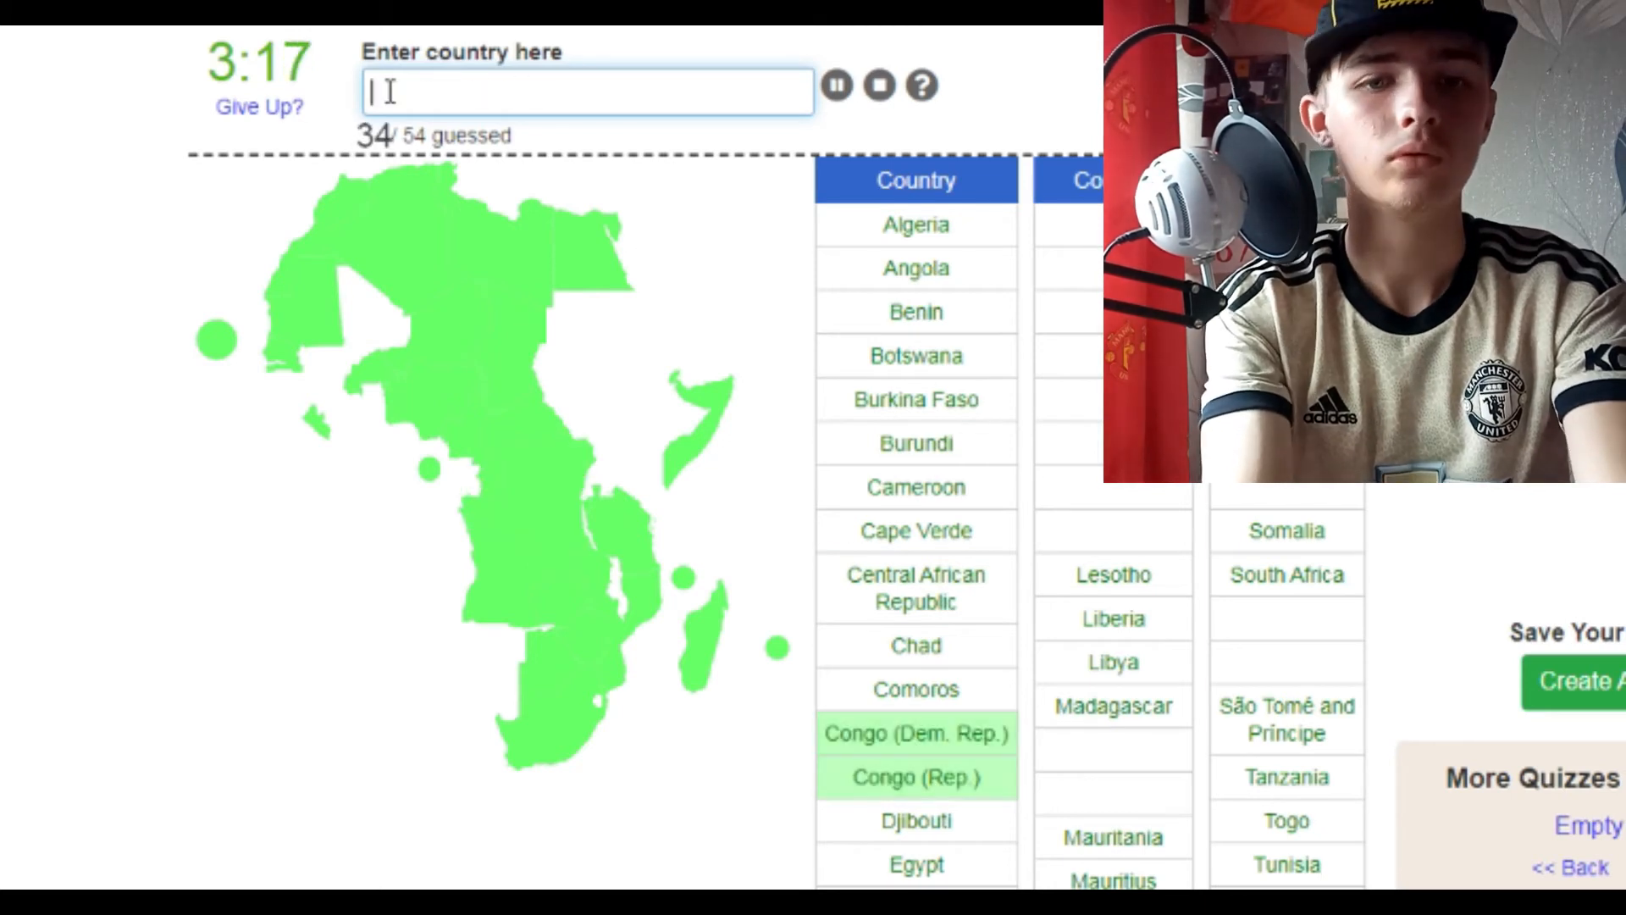
type("ga")
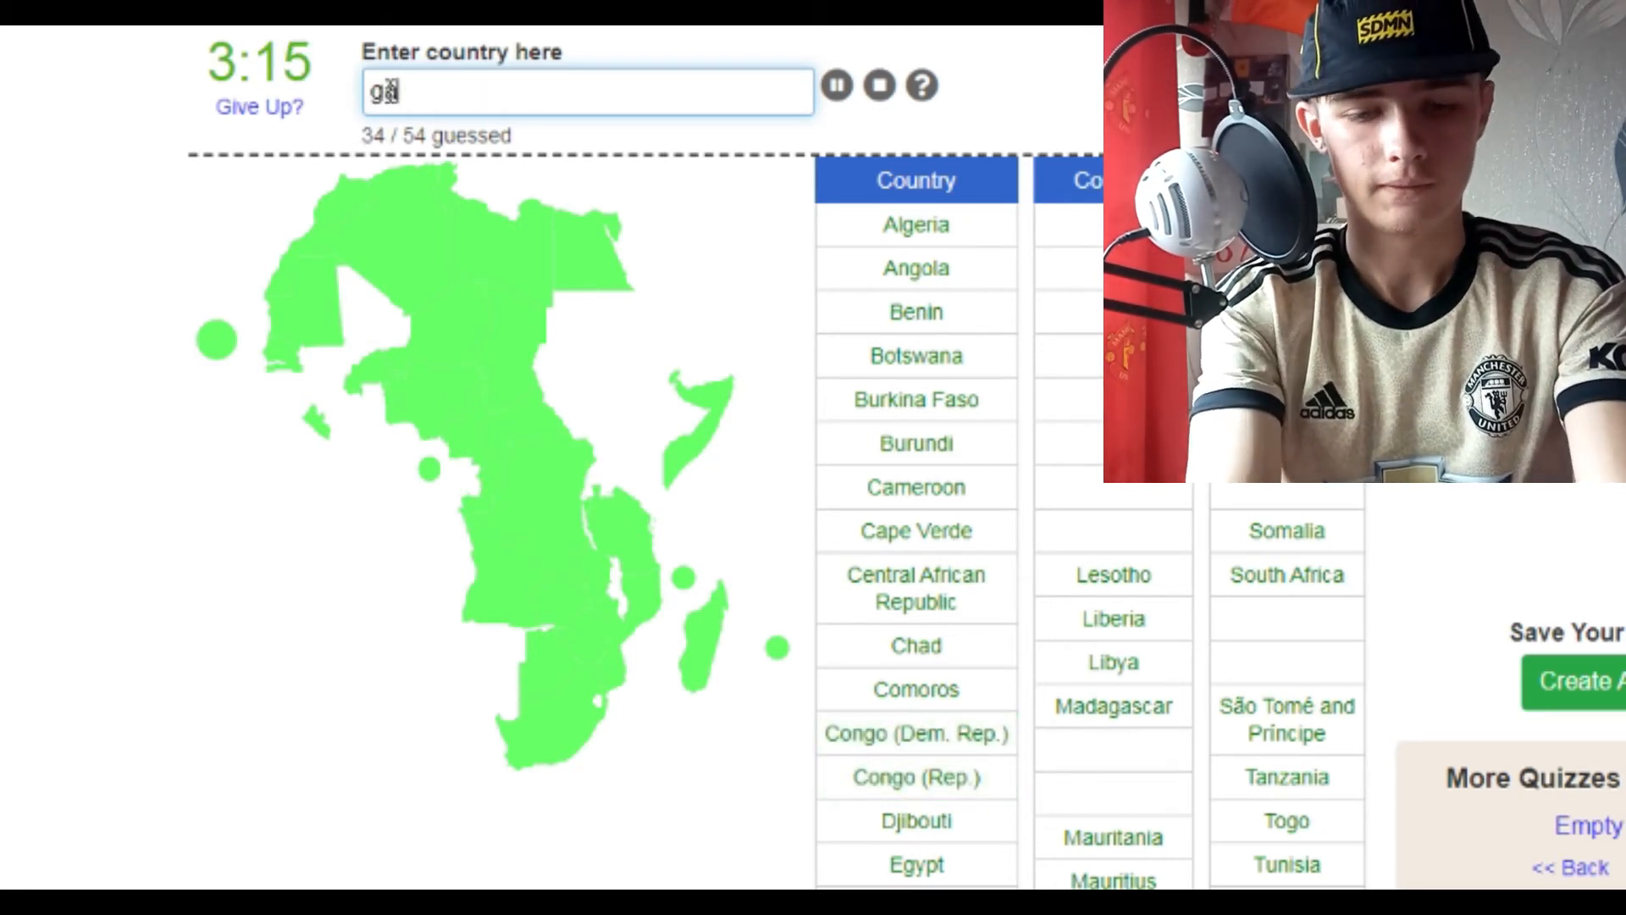
type("gu")
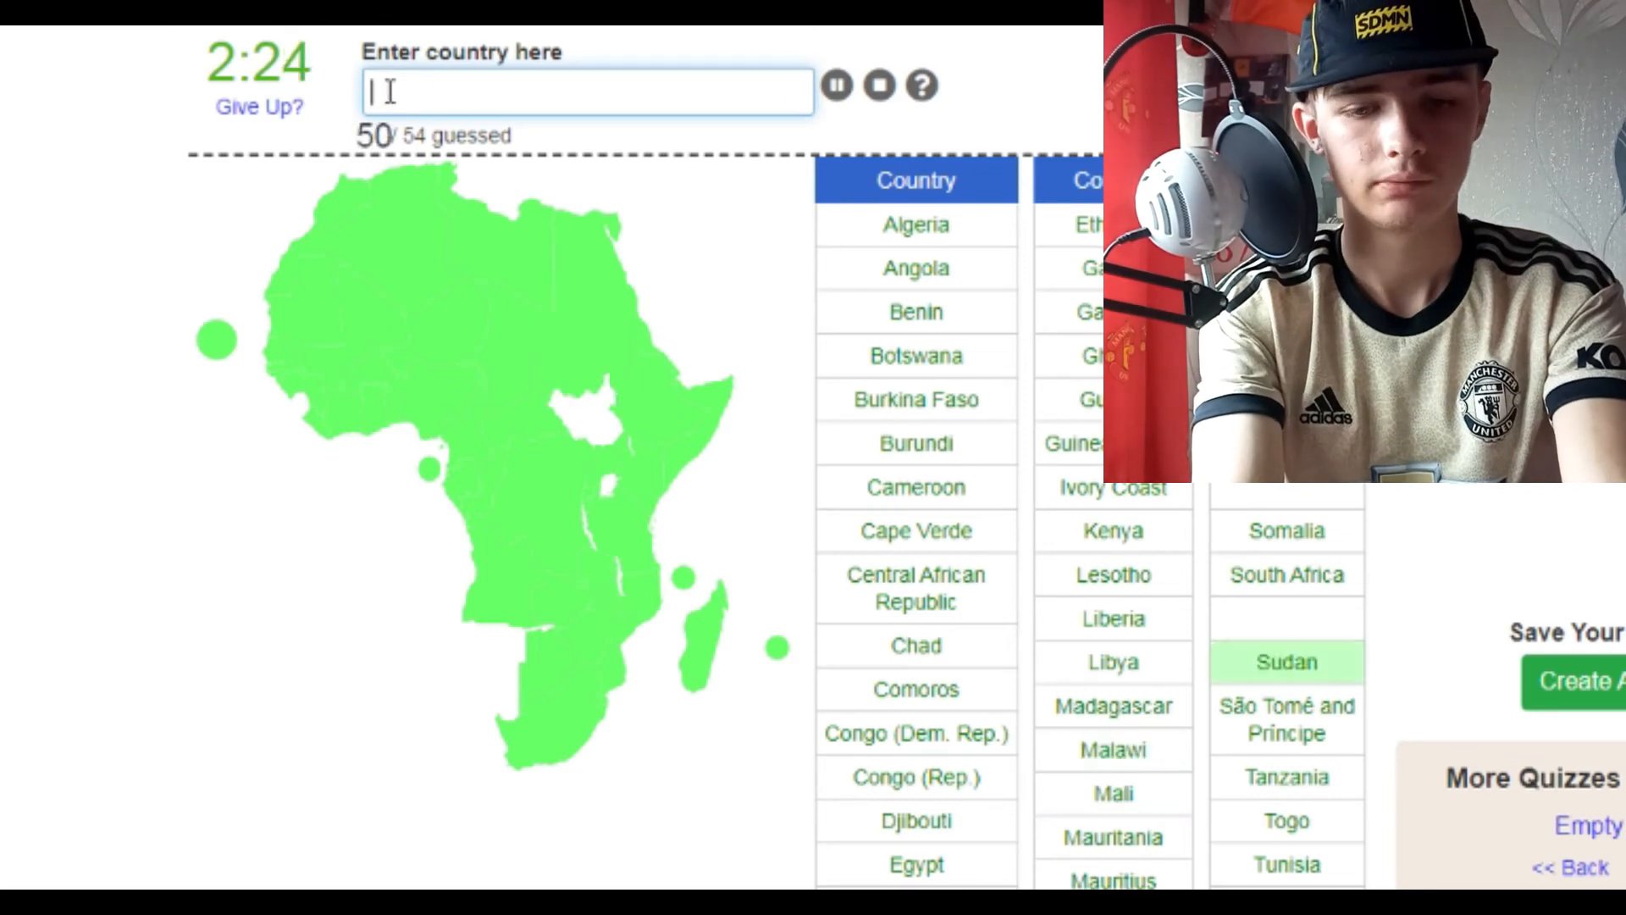
type("South Sudan")
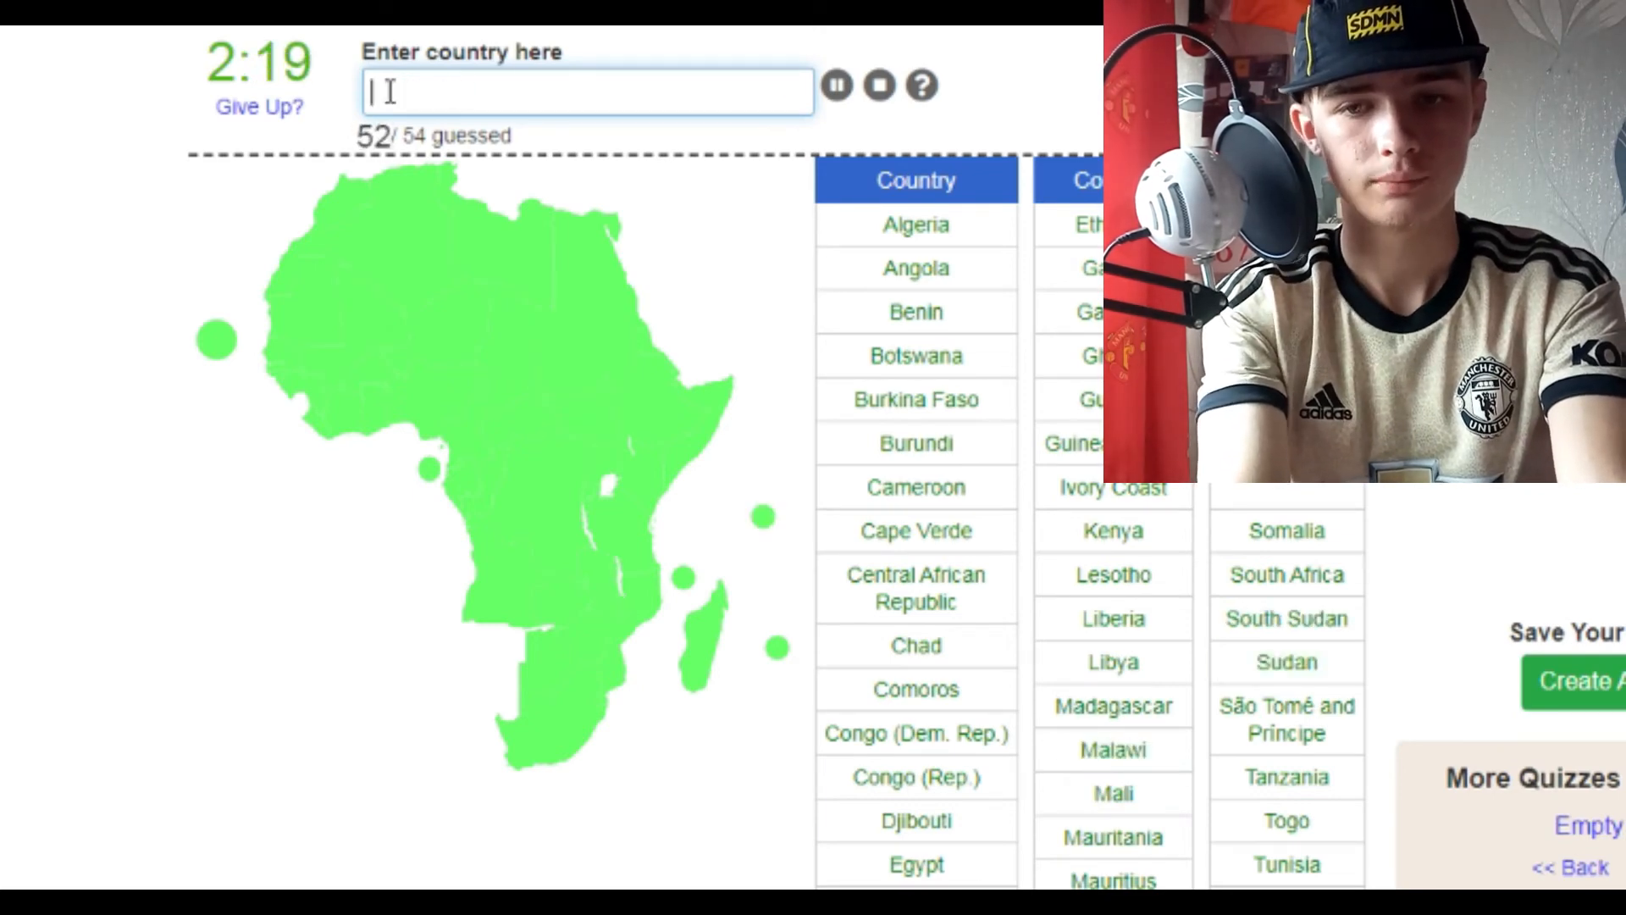
type("namiba")
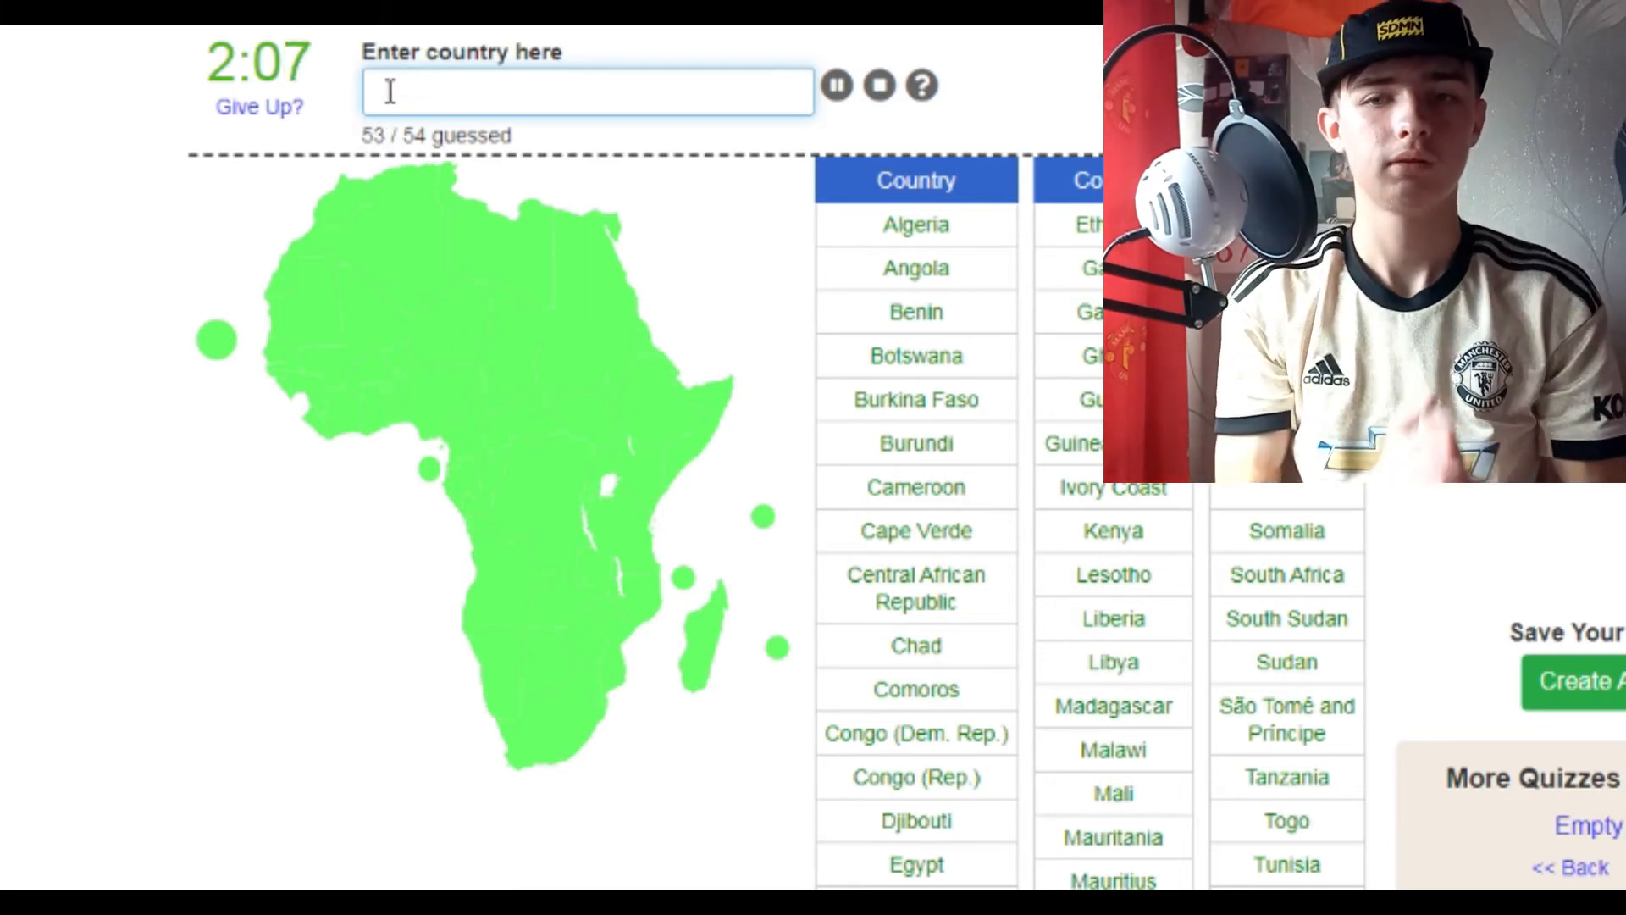
type("se")
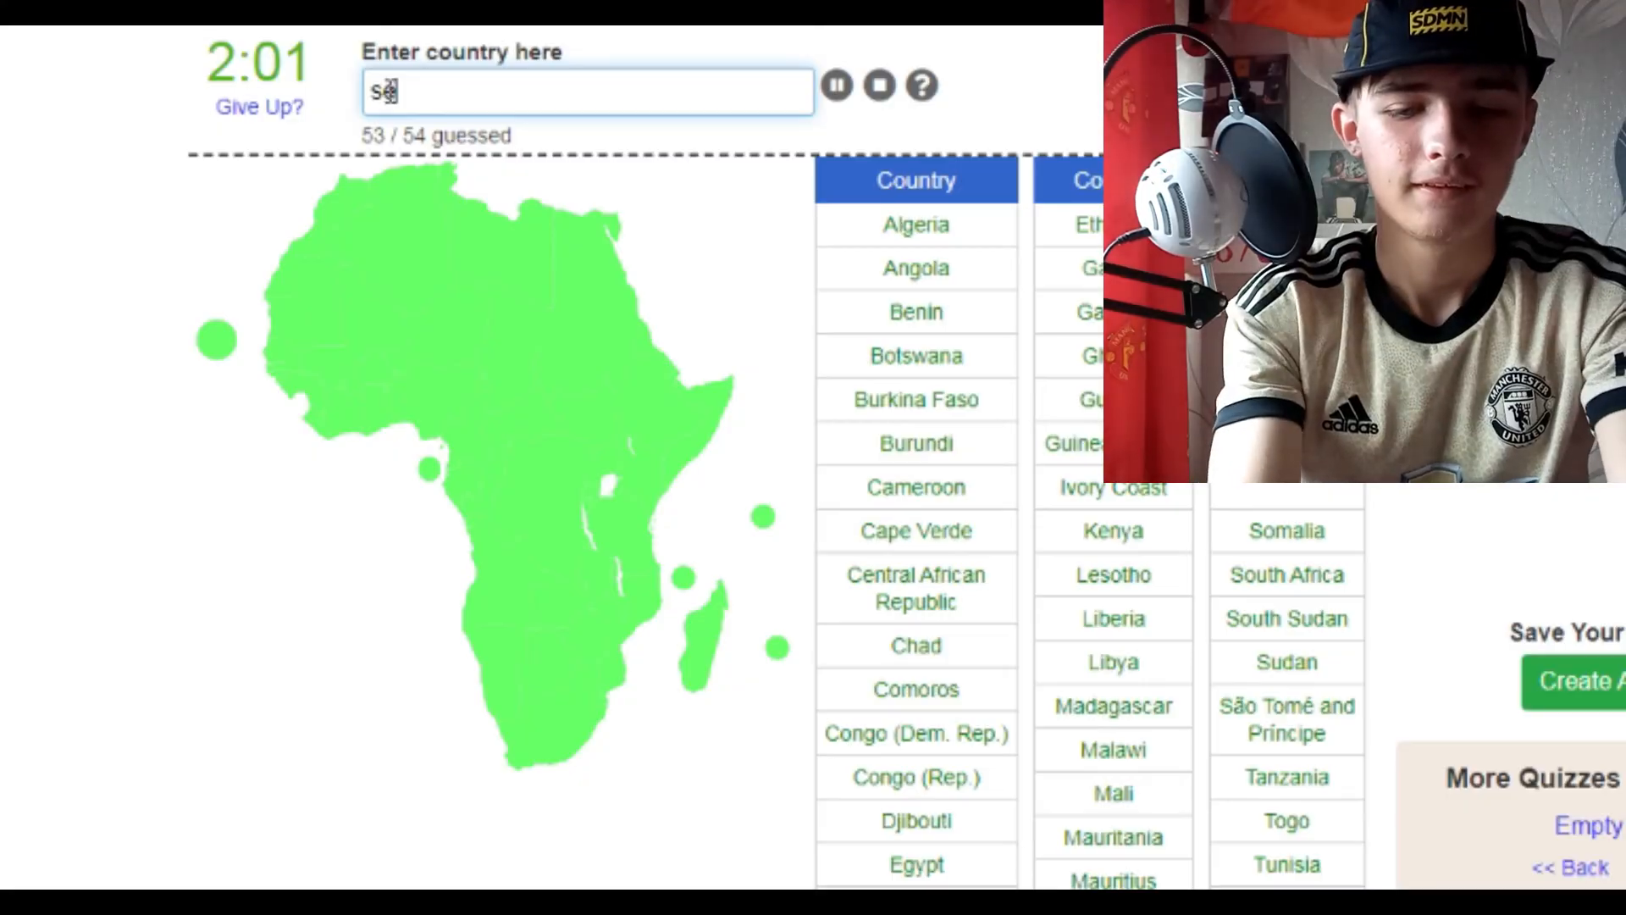
type("ierra le")
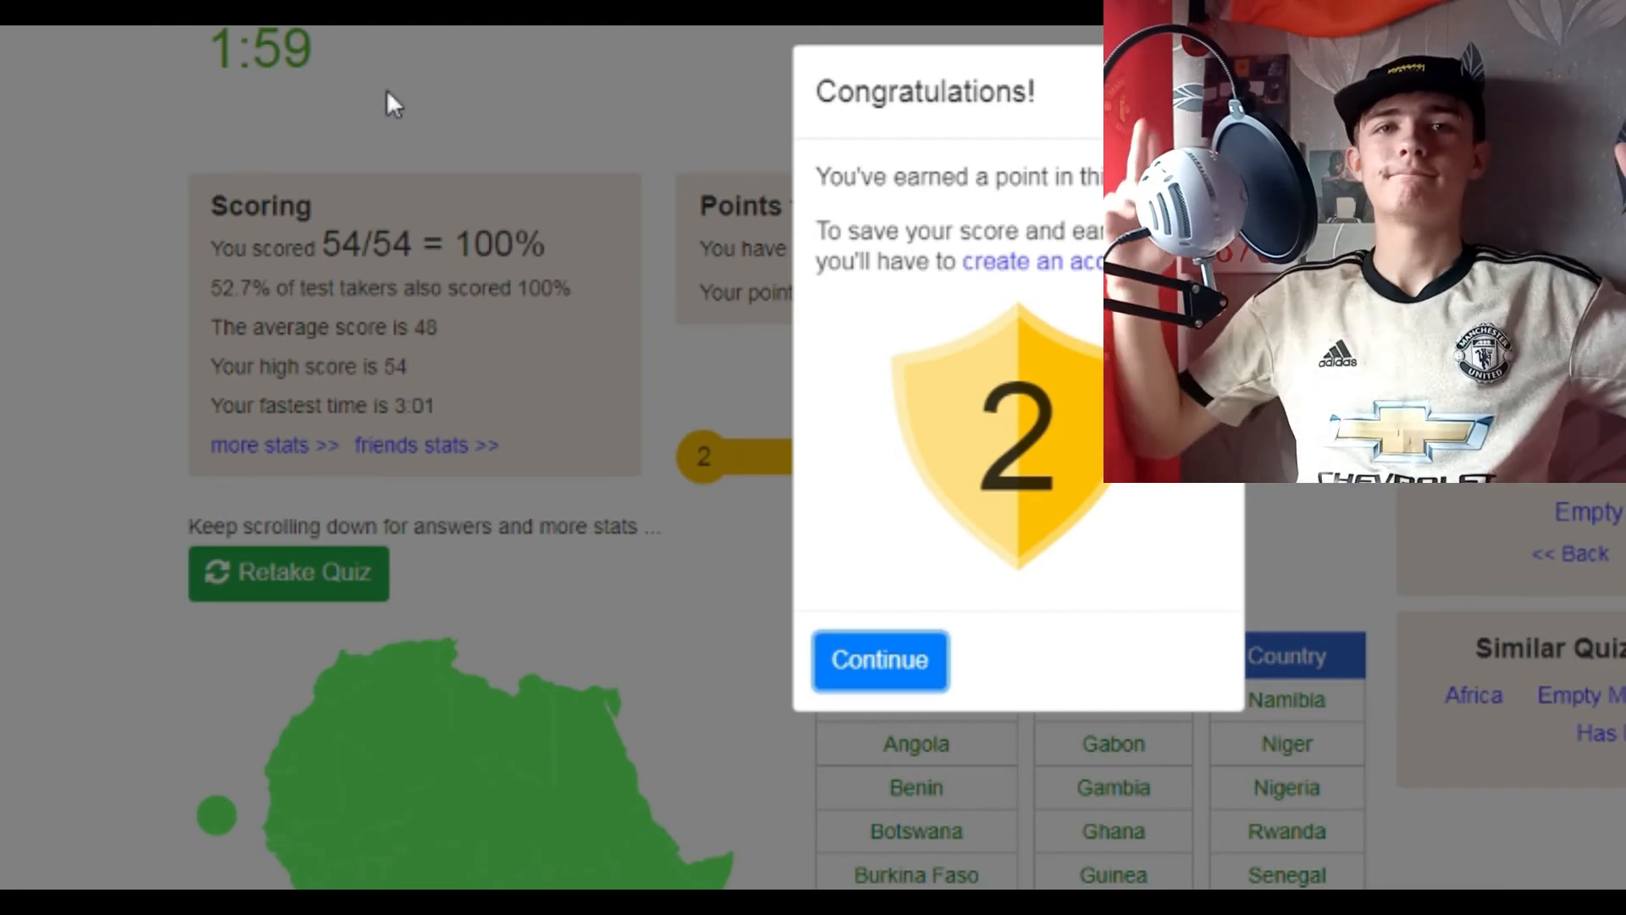
Dismiss the congratulations notice and highlight the fastest time of 3:01 in the 54/54 results.
left_click(879, 660)
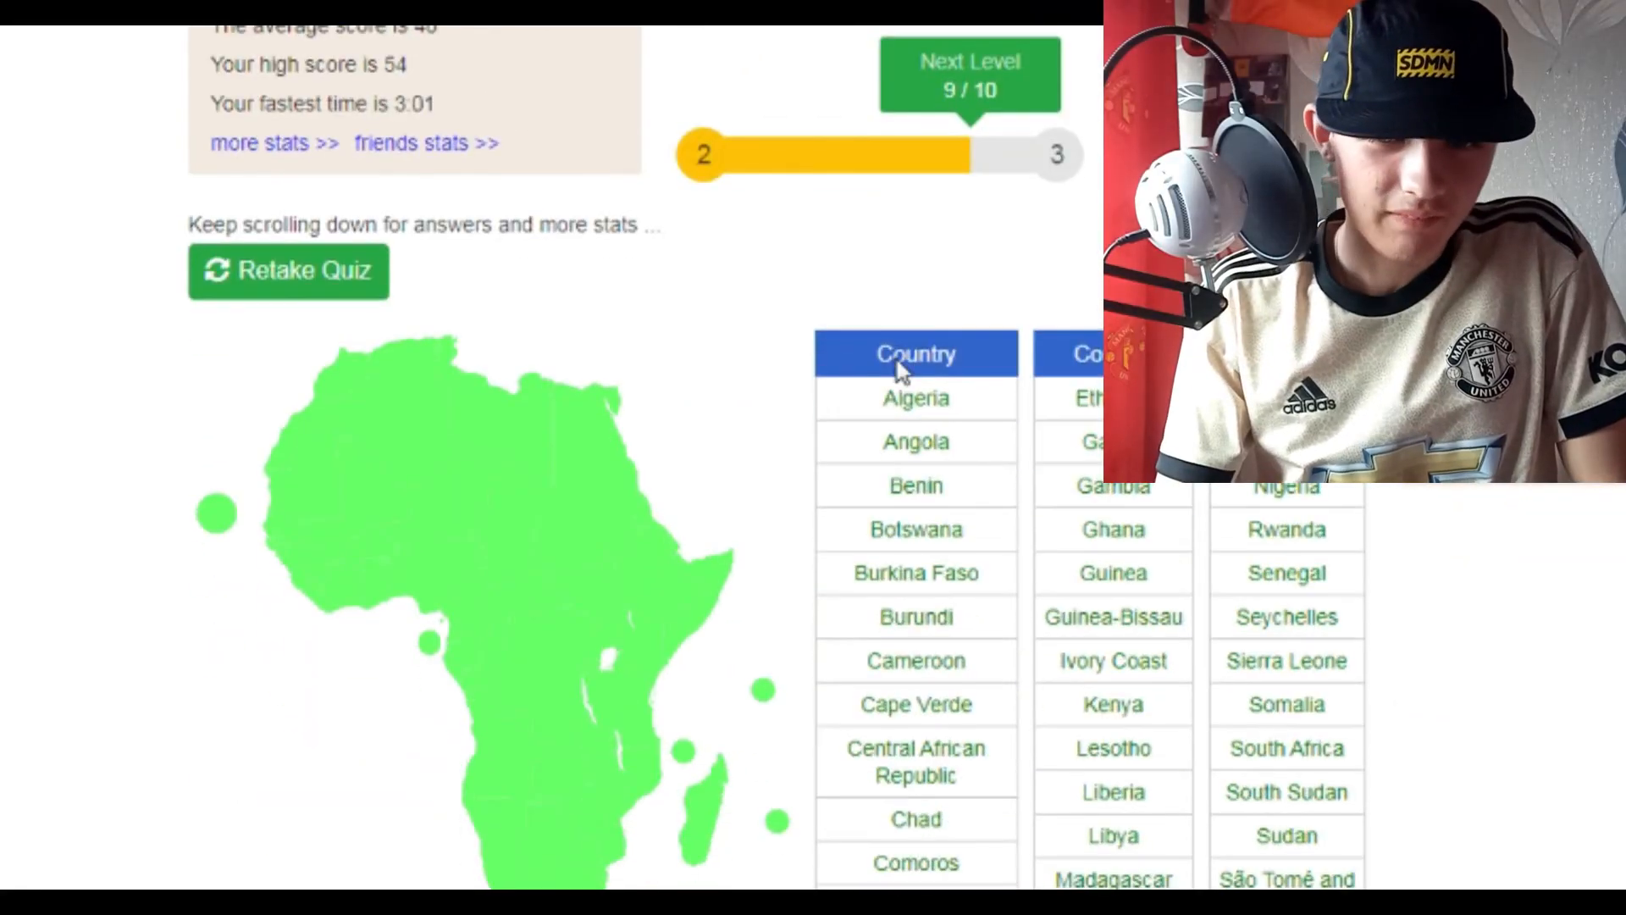
scroll("down", 3)
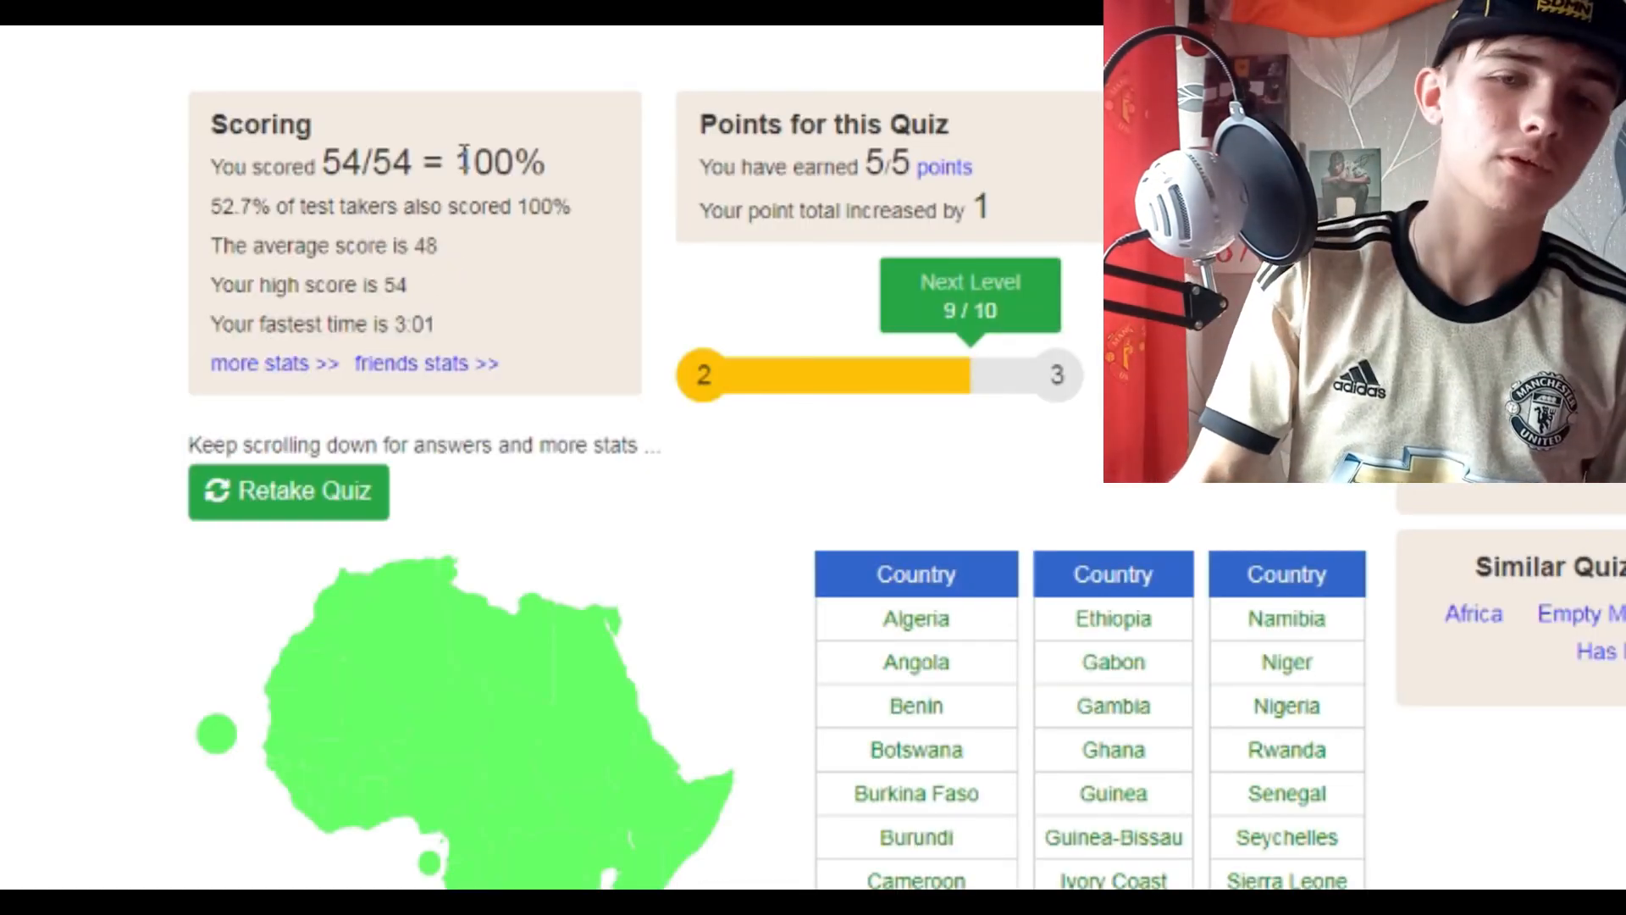
left_click_drag(342, 324, 435, 323)
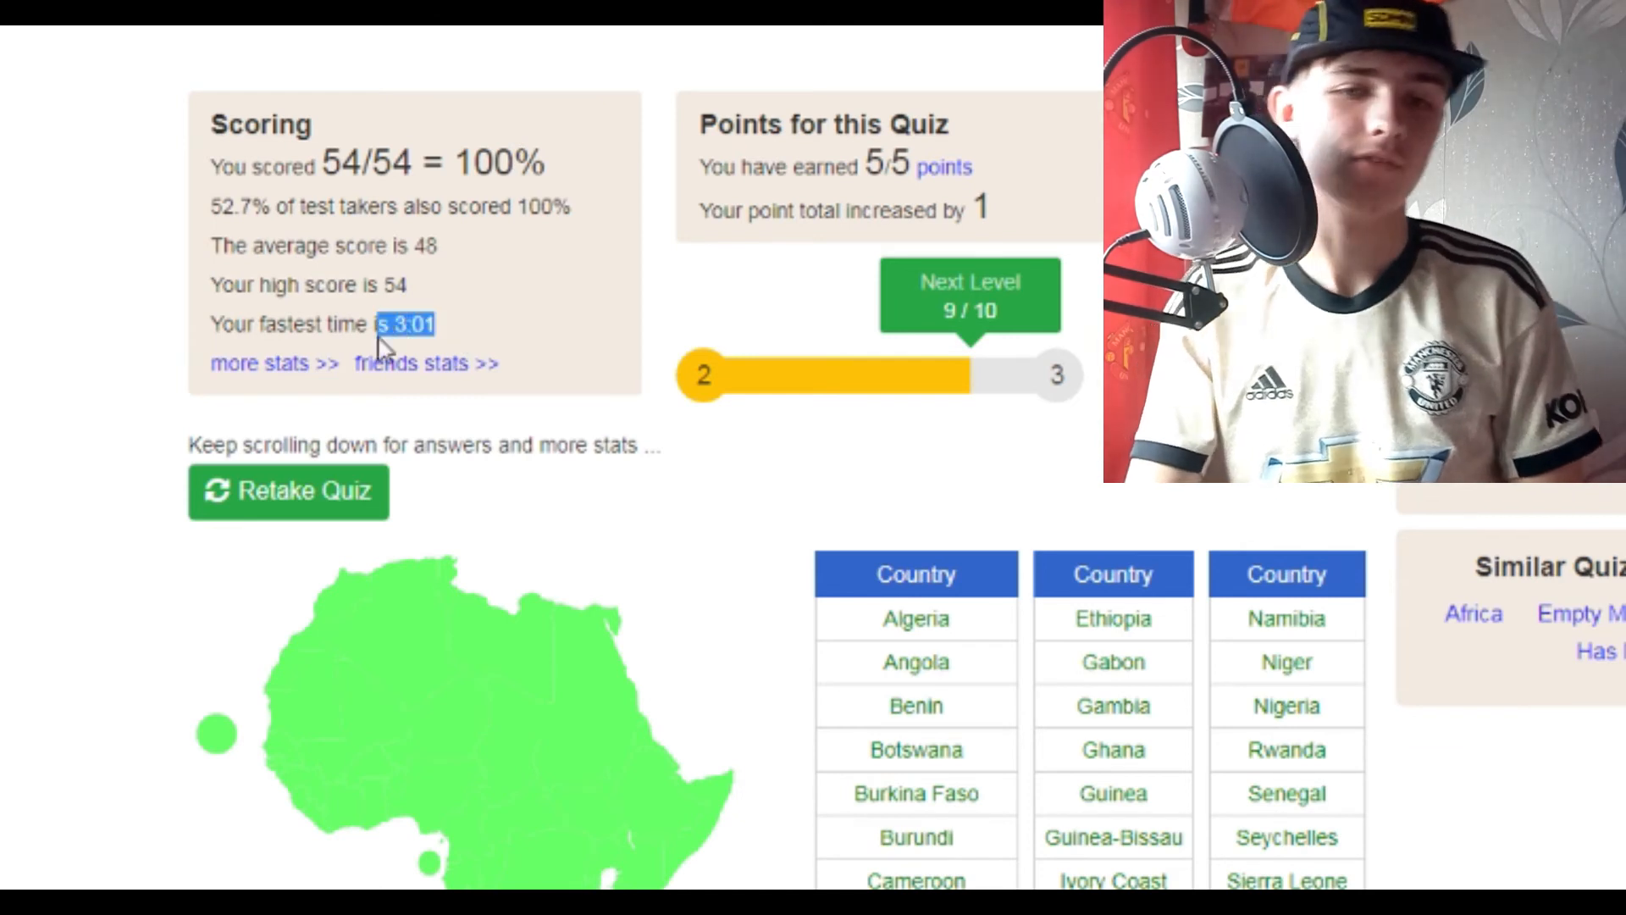
mouse_move(347, 420)
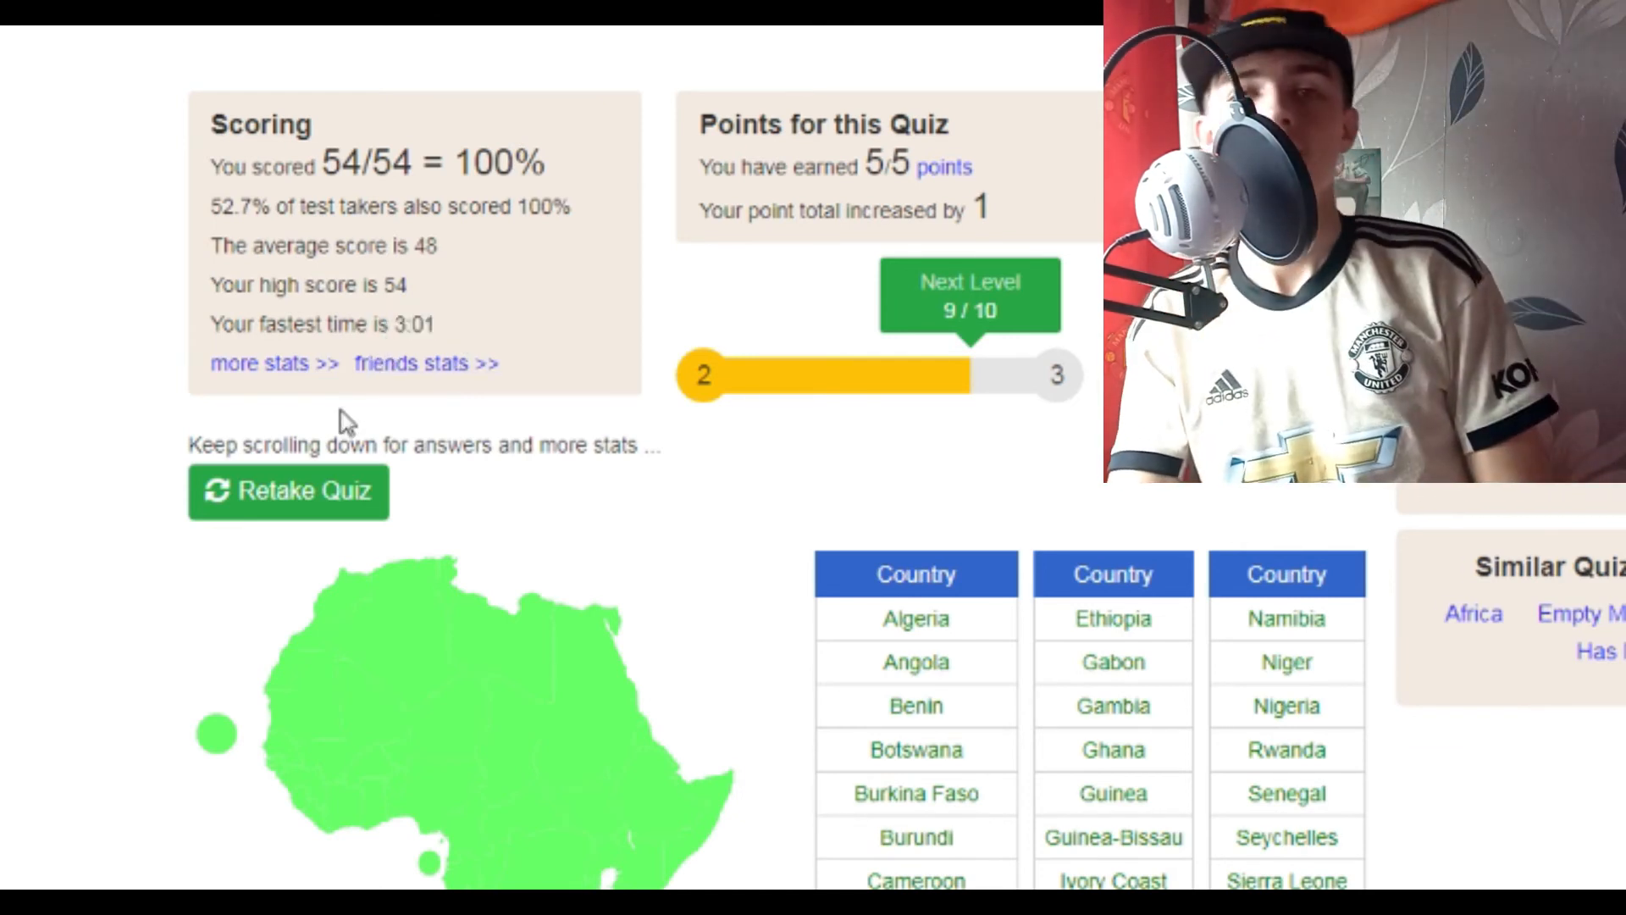